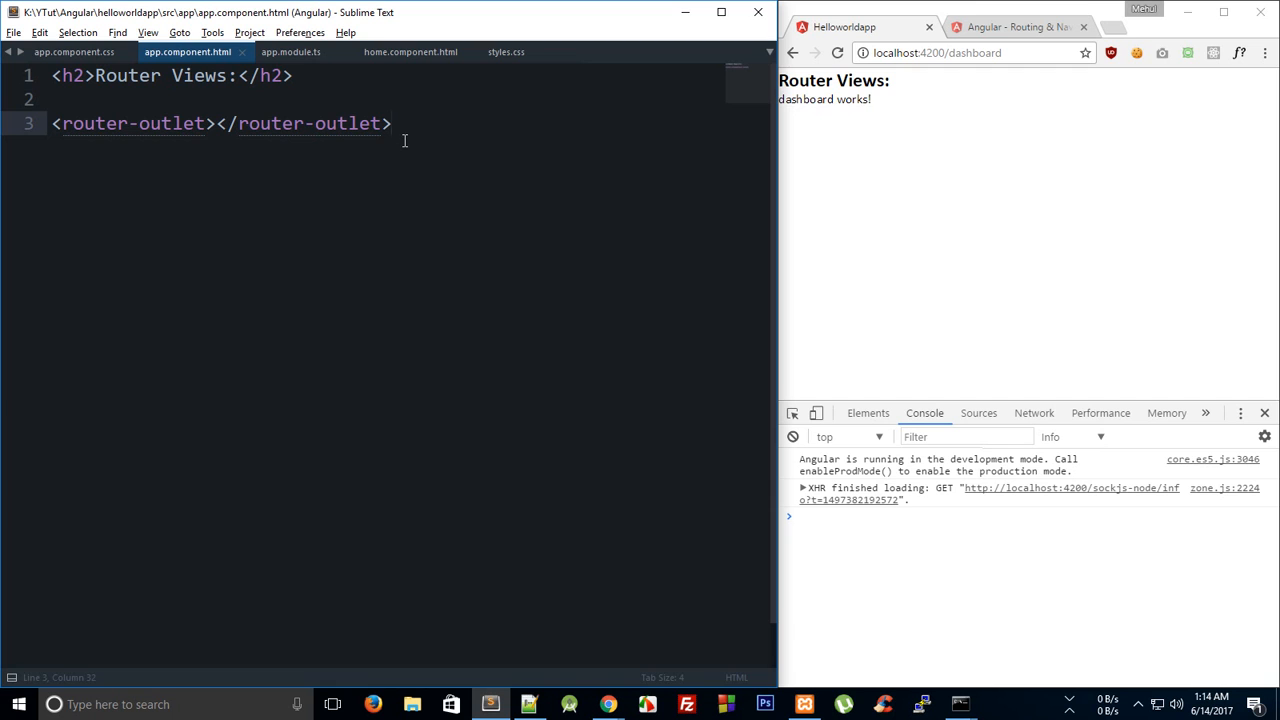
pyautogui.moveTo(304, 64)
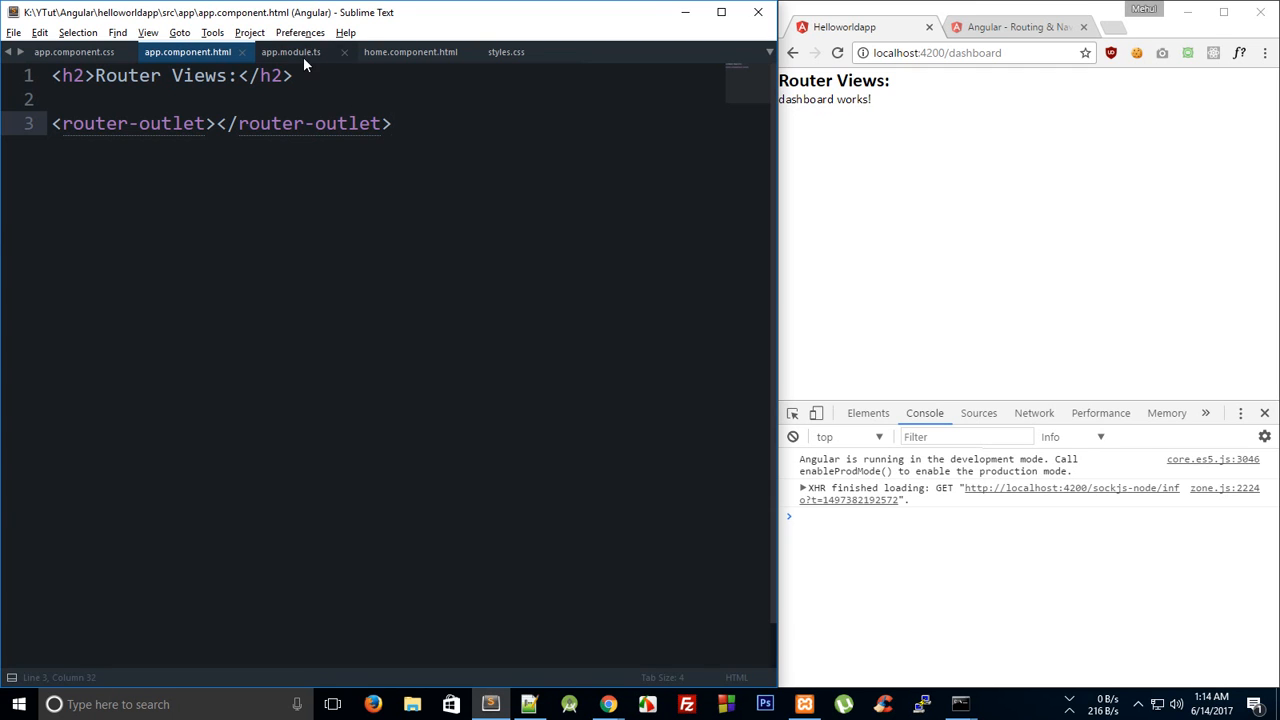
# Step: Review app.module.ts routes, home.component.html and dashboard.component.html, ending on the home template
pyautogui.click(290, 52)
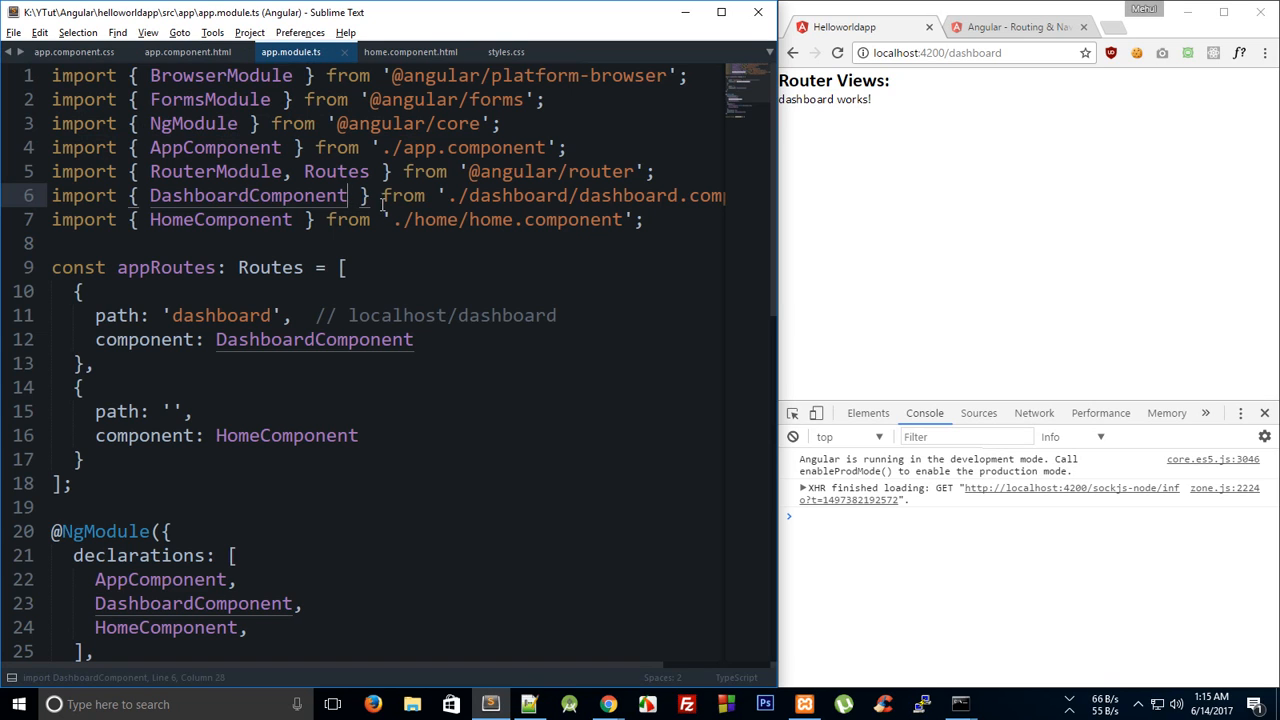
pyautogui.click(188, 52)
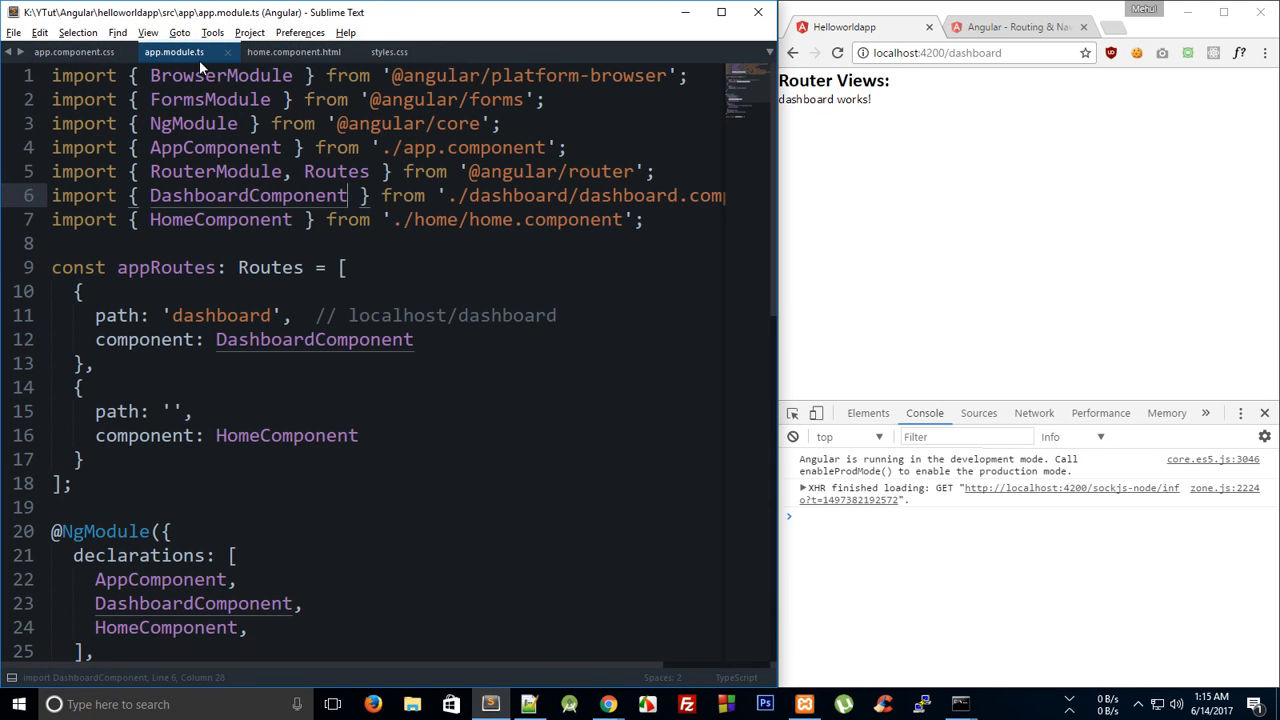
pyautogui.click(292, 52)
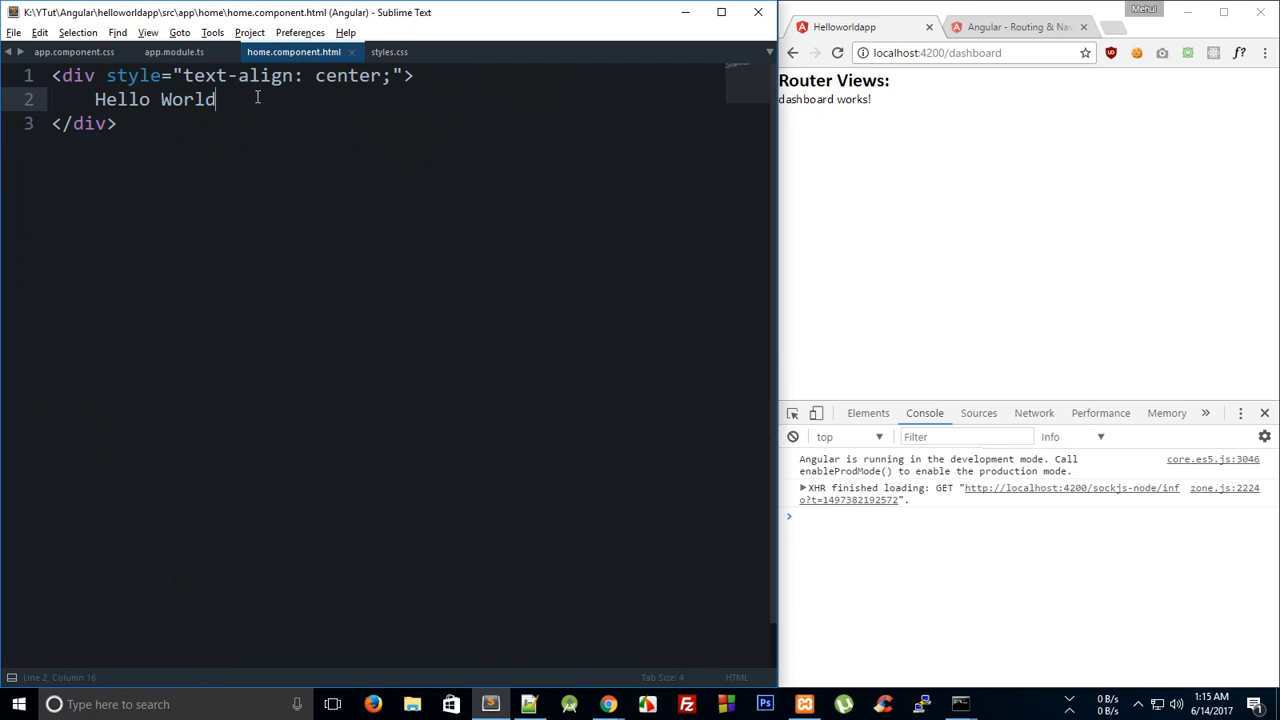
pyautogui.moveTo(360, 142)
pyautogui.write('das')
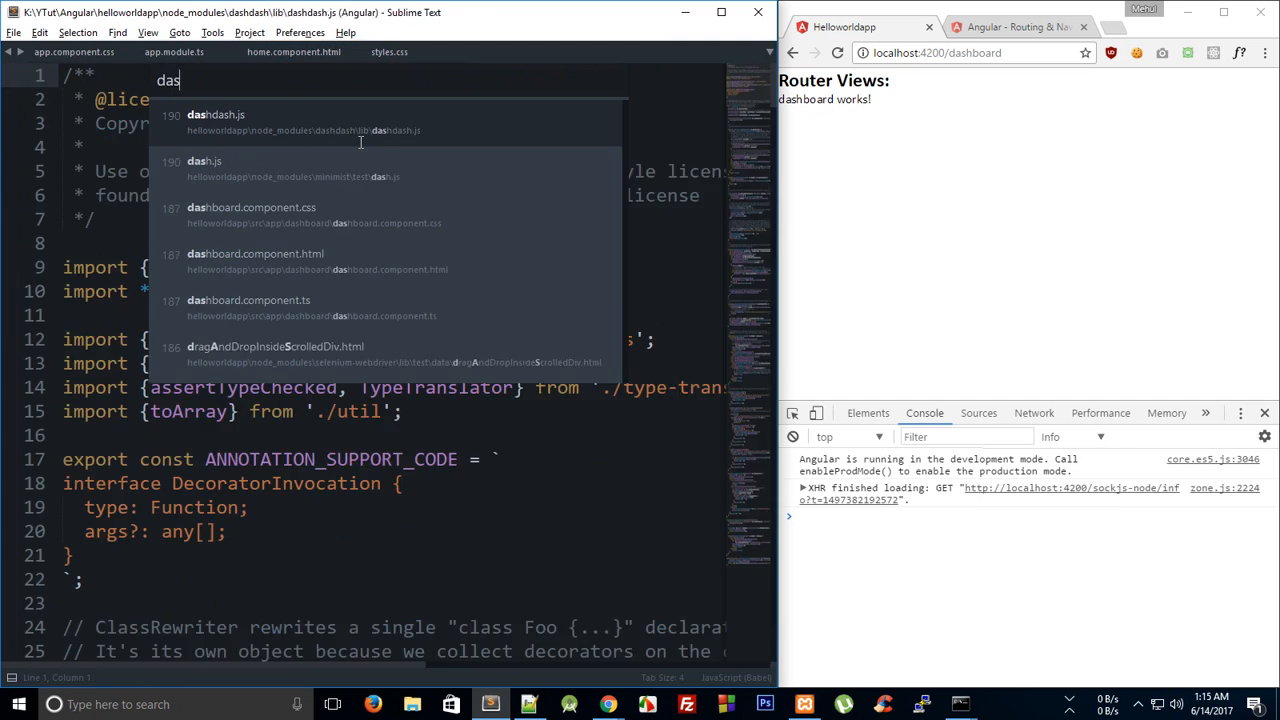
pyautogui.click(256, 252)
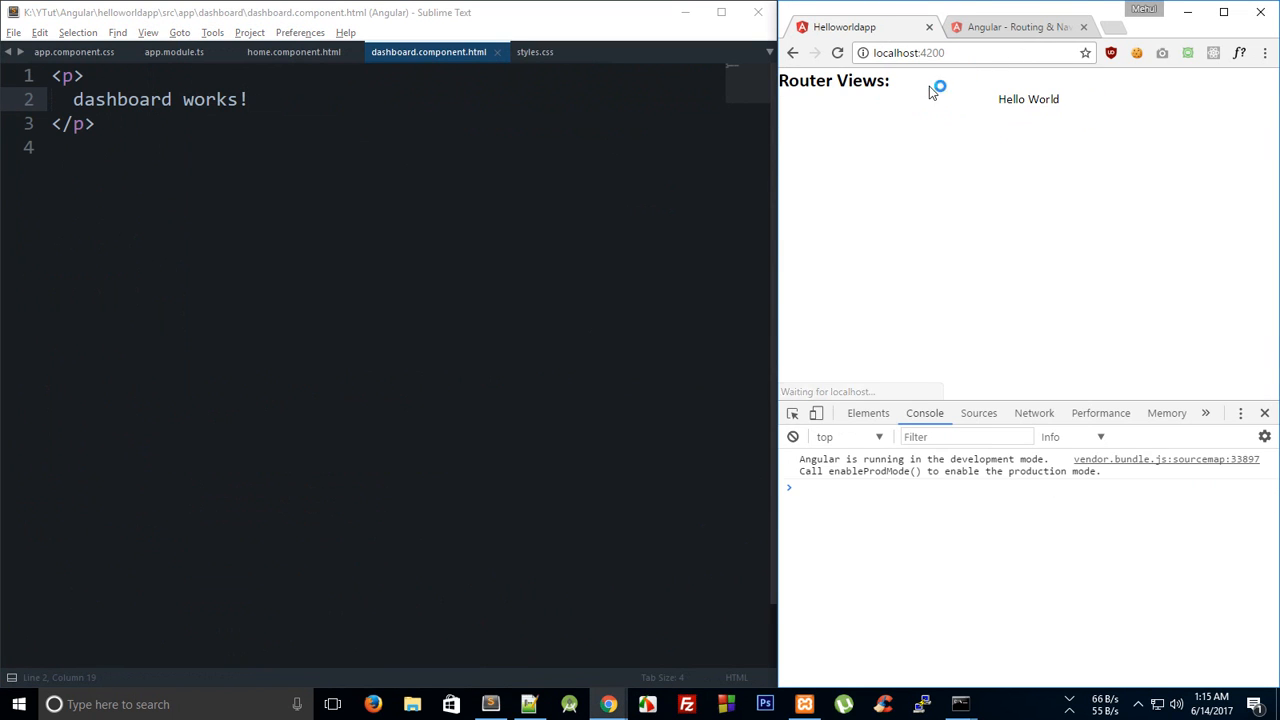
pyautogui.click(292, 52)
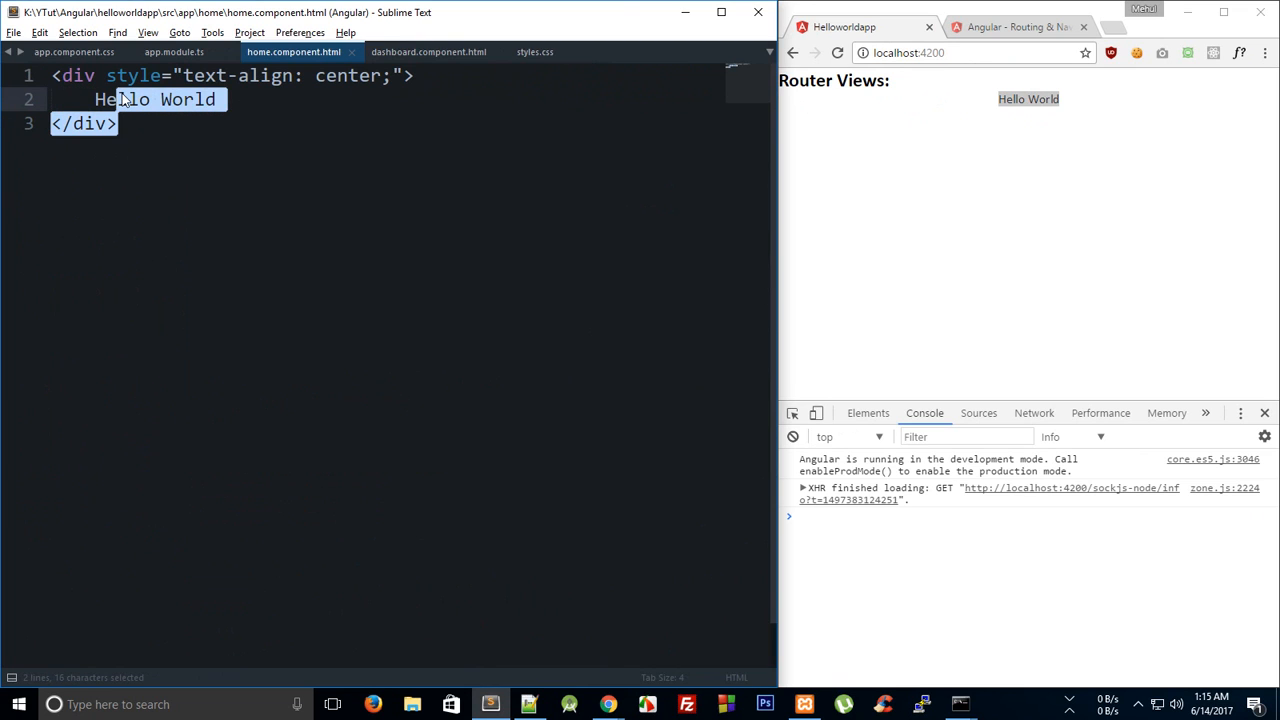
# Step: Replace Hello World with an <a href="/dashboard">Dashboard</a> link in the home template
pyautogui.click(216, 100)
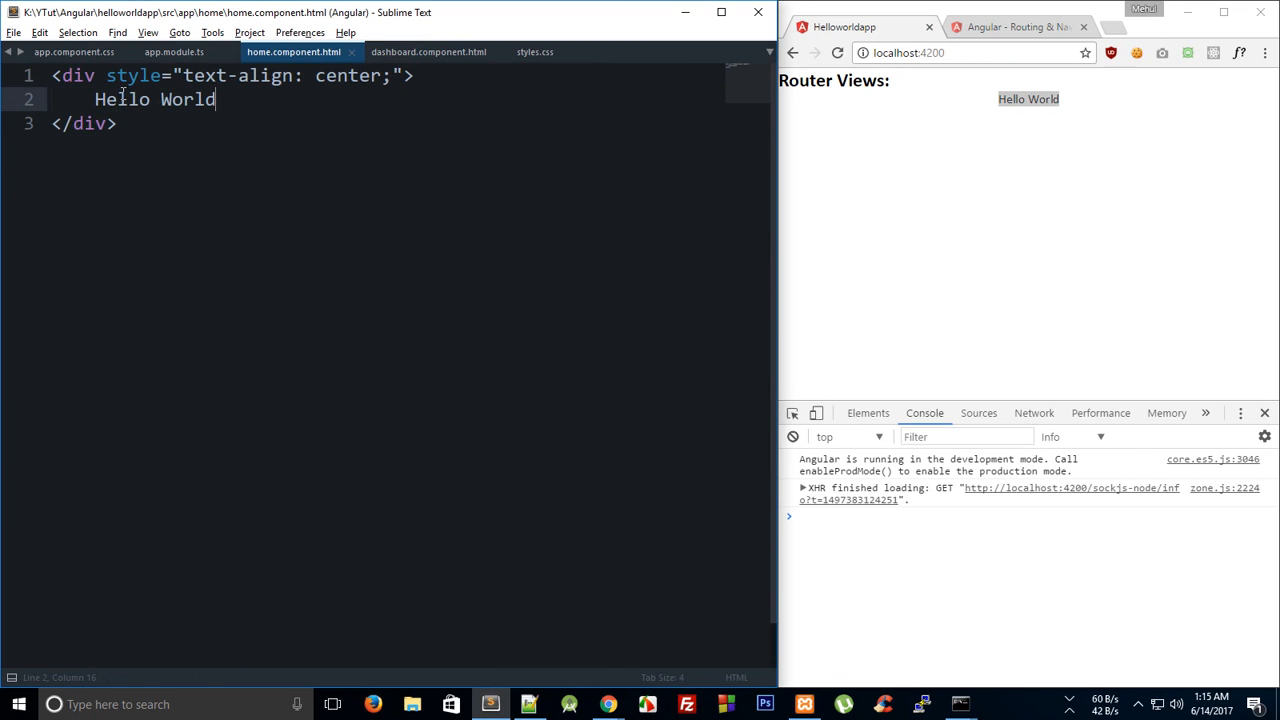
pyautogui.write('<a href=')
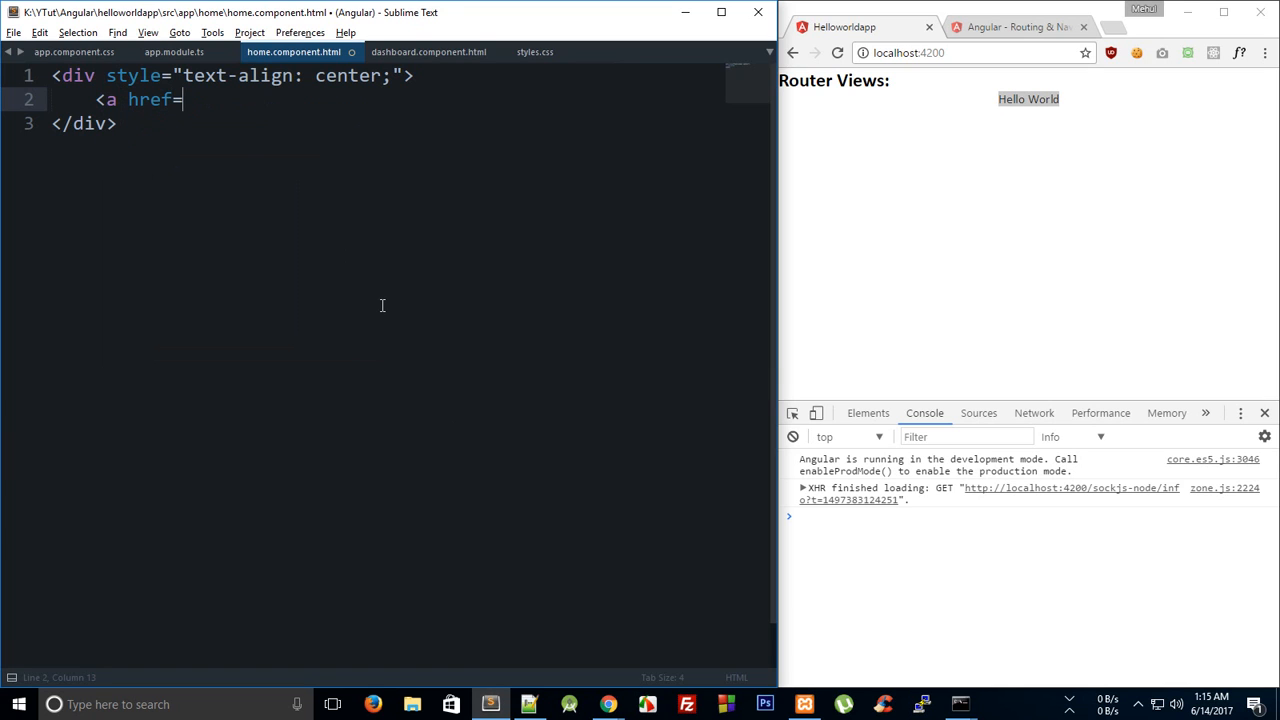
pyautogui.write('""')
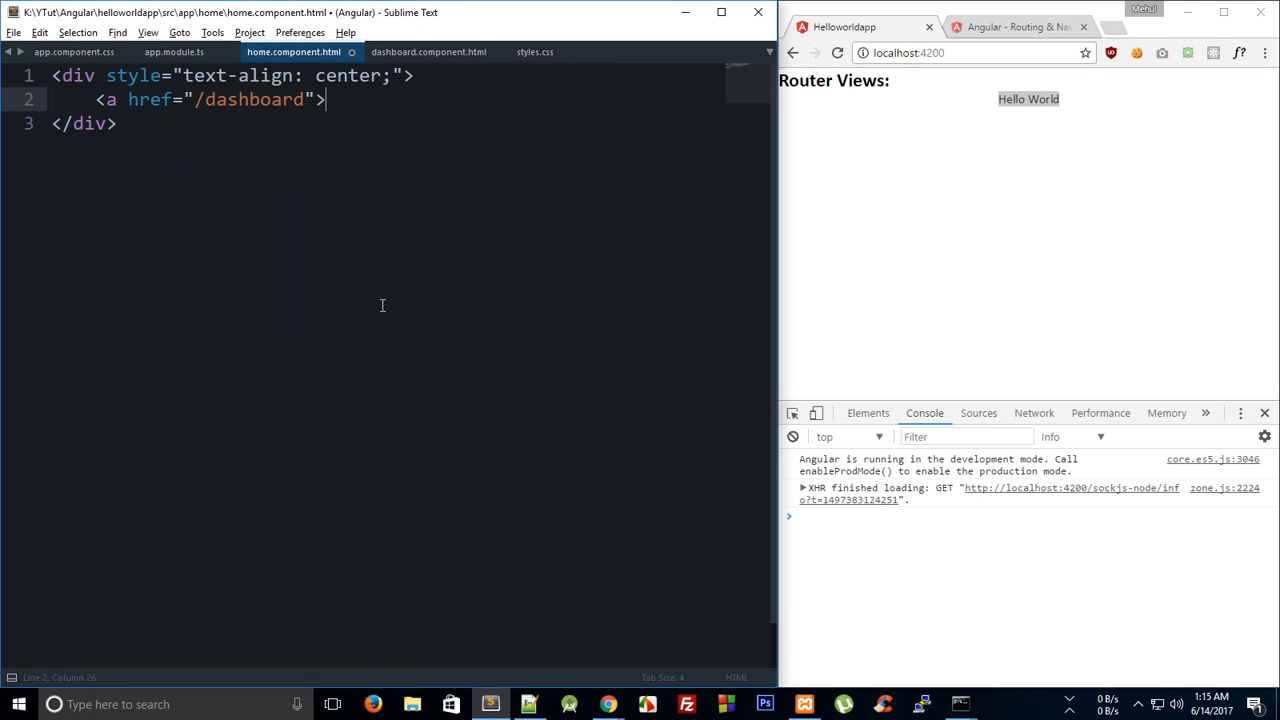
pyautogui.write('Dashboard</a>')
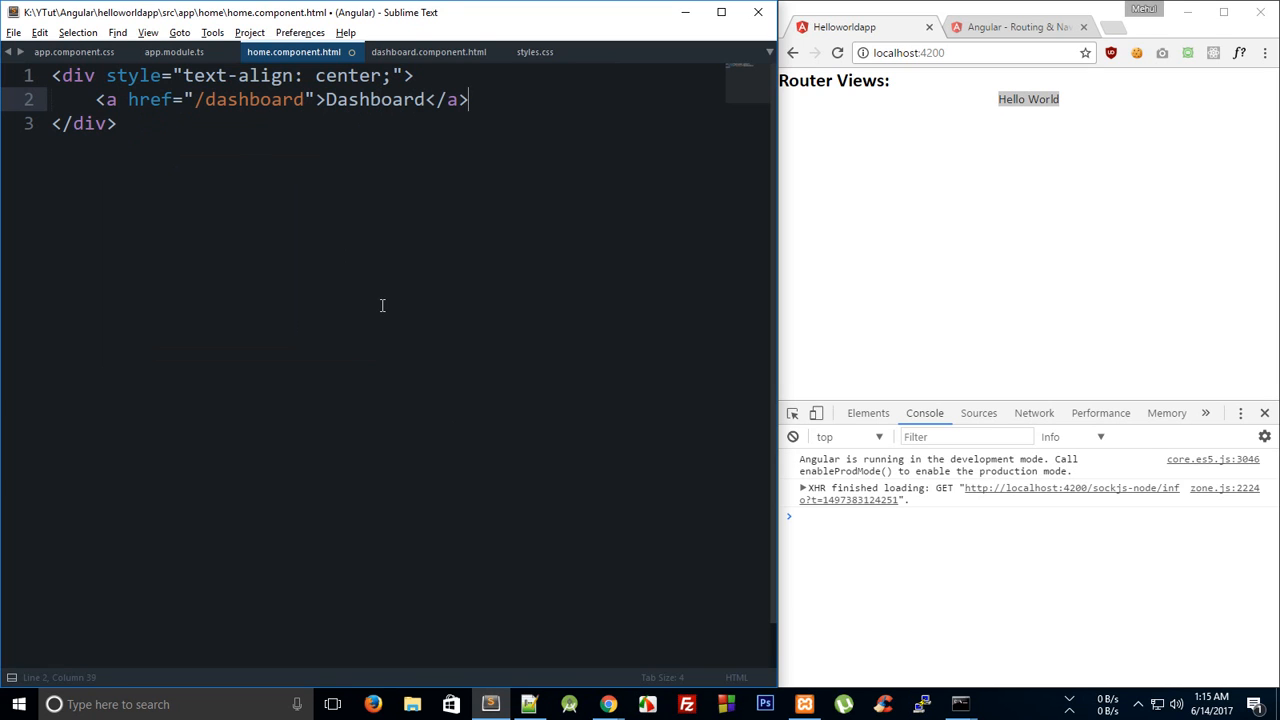
pyautogui.tripleClick(280, 100)
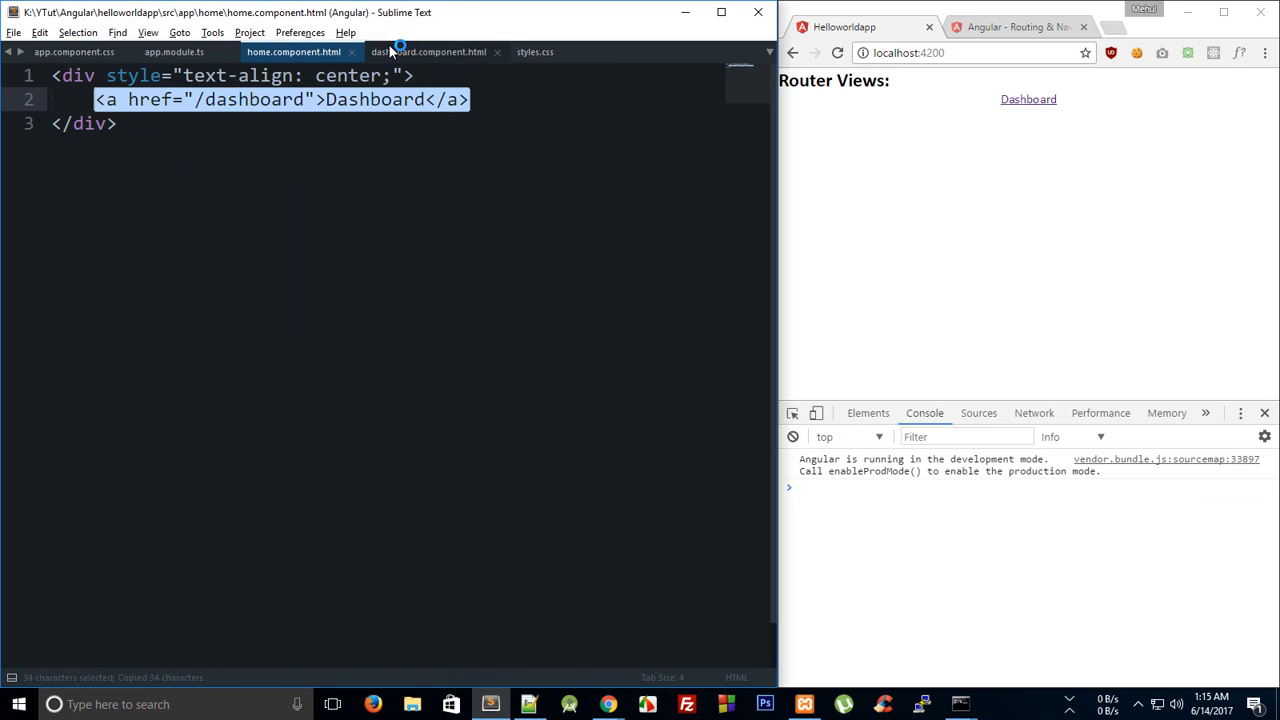
# Step: Add the copied link to the dashboard template with its text changed to Home
pyautogui.click(428, 52)
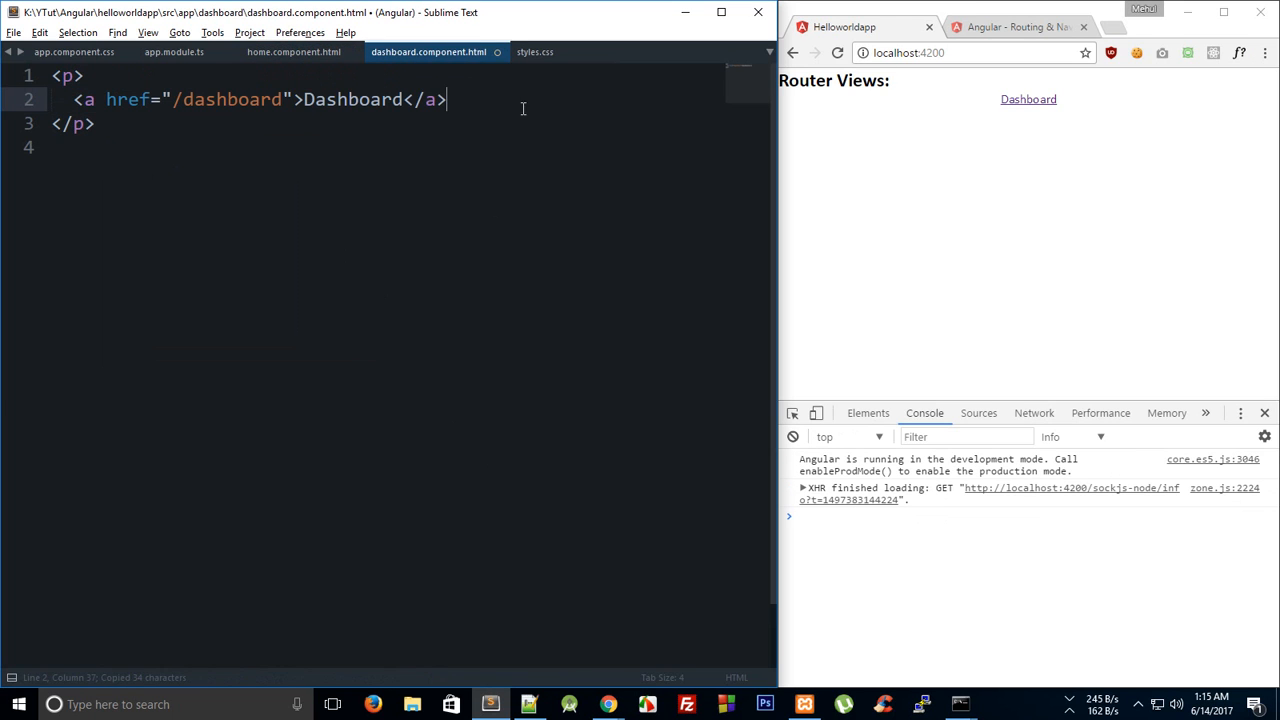
pyautogui.doubleClick(252, 100)
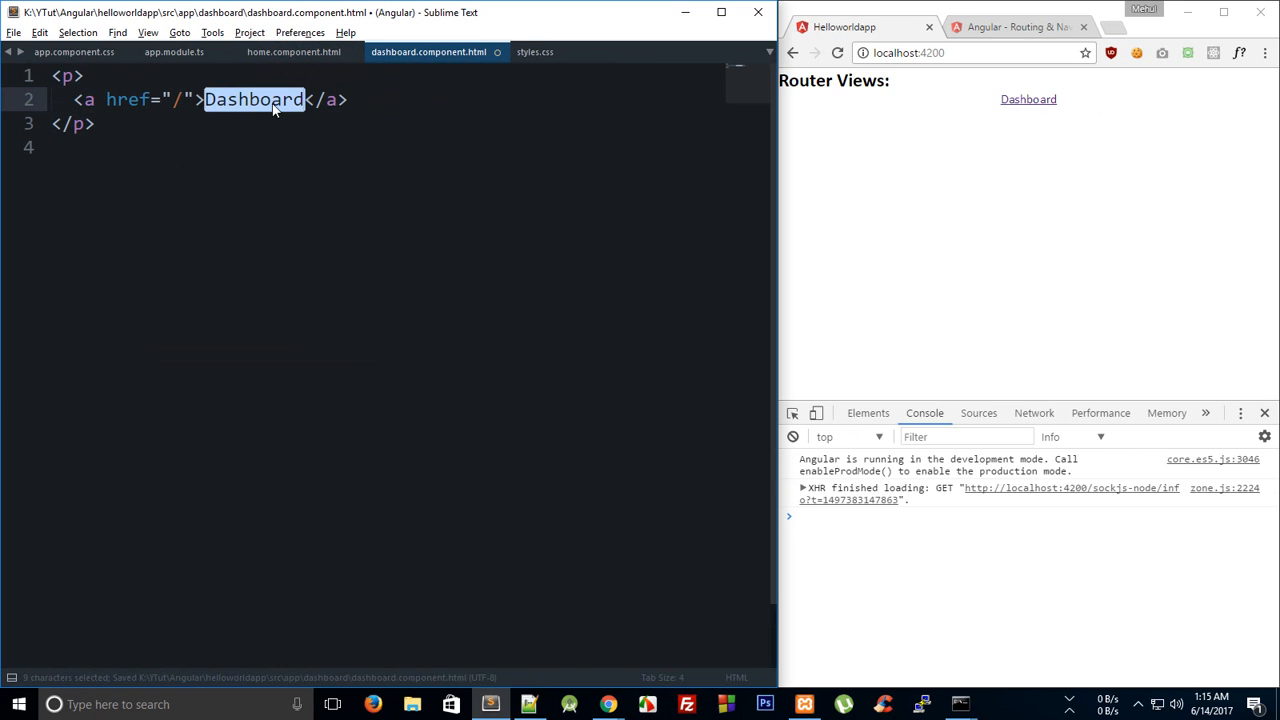
pyautogui.write('Home')
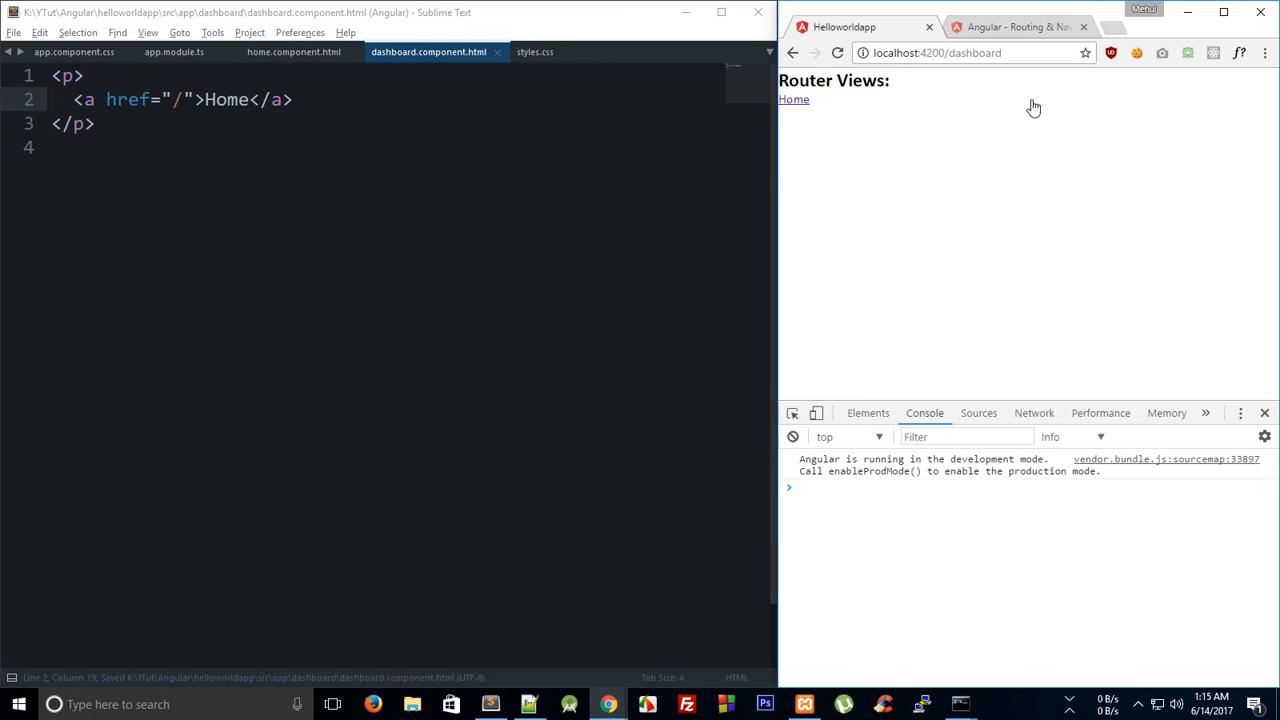
# Step: Return to the home template to turn the Dashboard link's href into [router binding
pyautogui.click(792, 100)
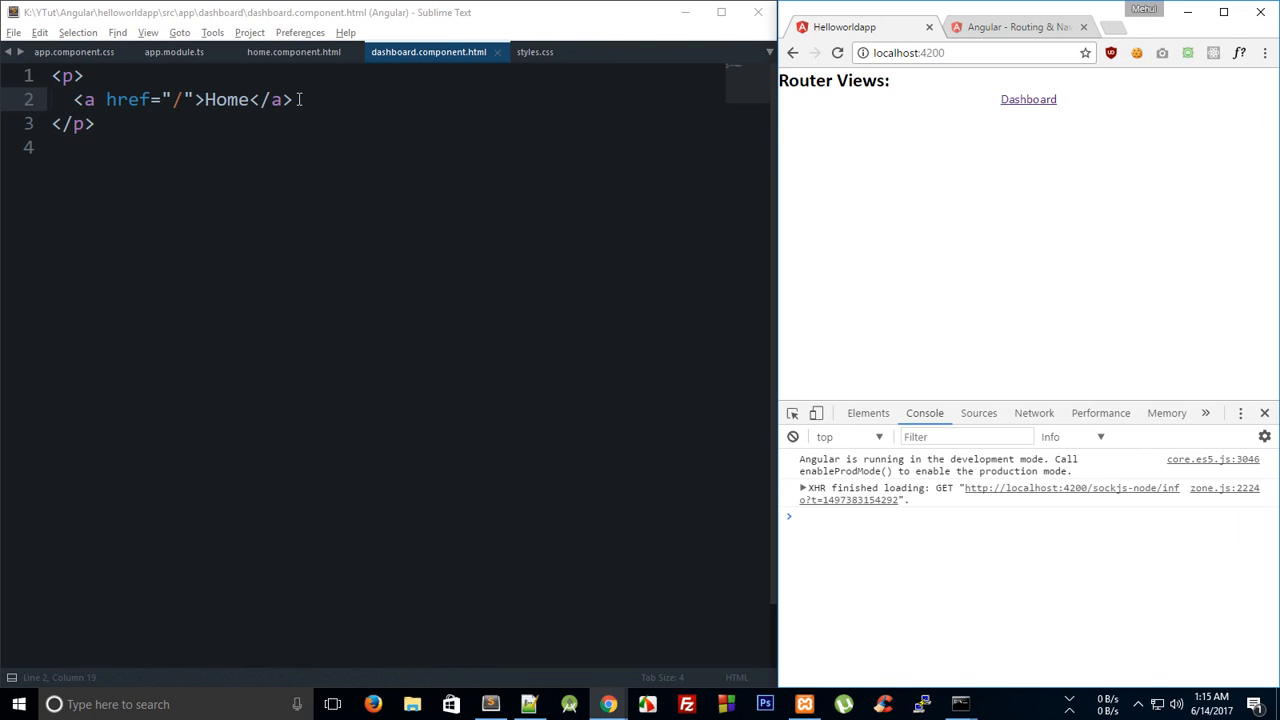
pyautogui.moveTo(318, 108)
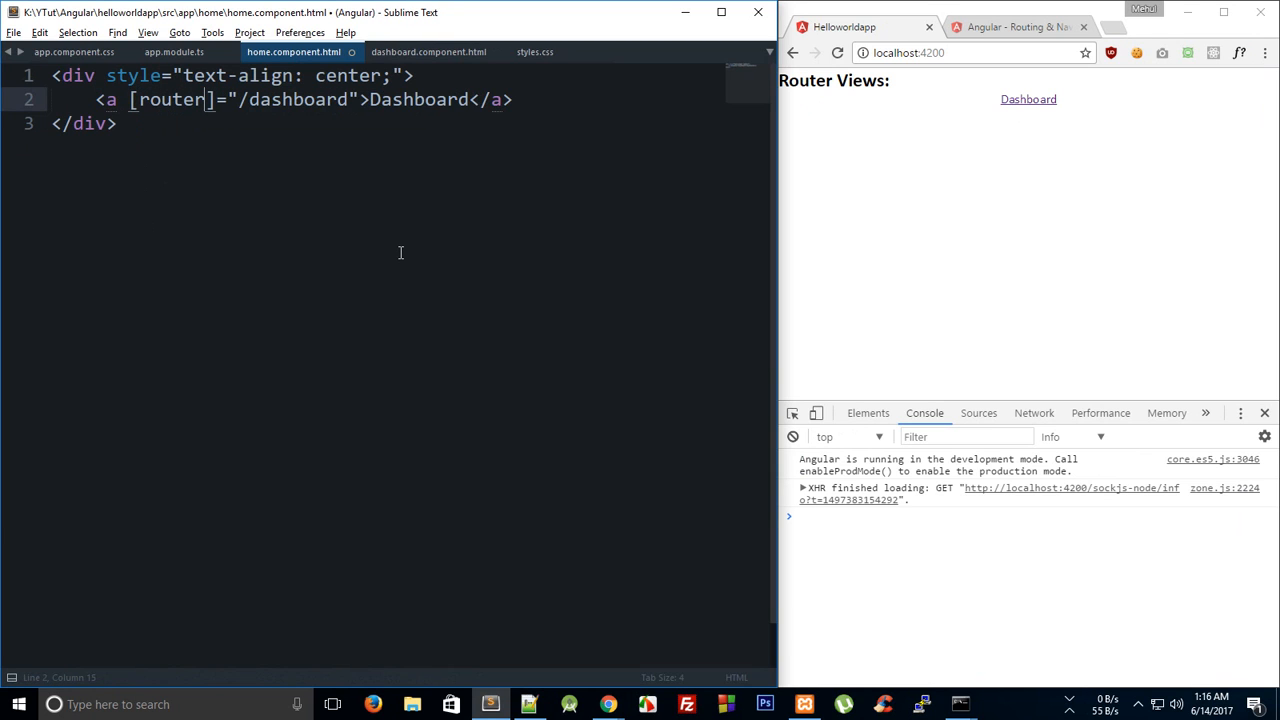
# Step: Finish [routerLink] on the Dashboard link and copy it into the dashboard template's Home link
pyautogui.write('Link')
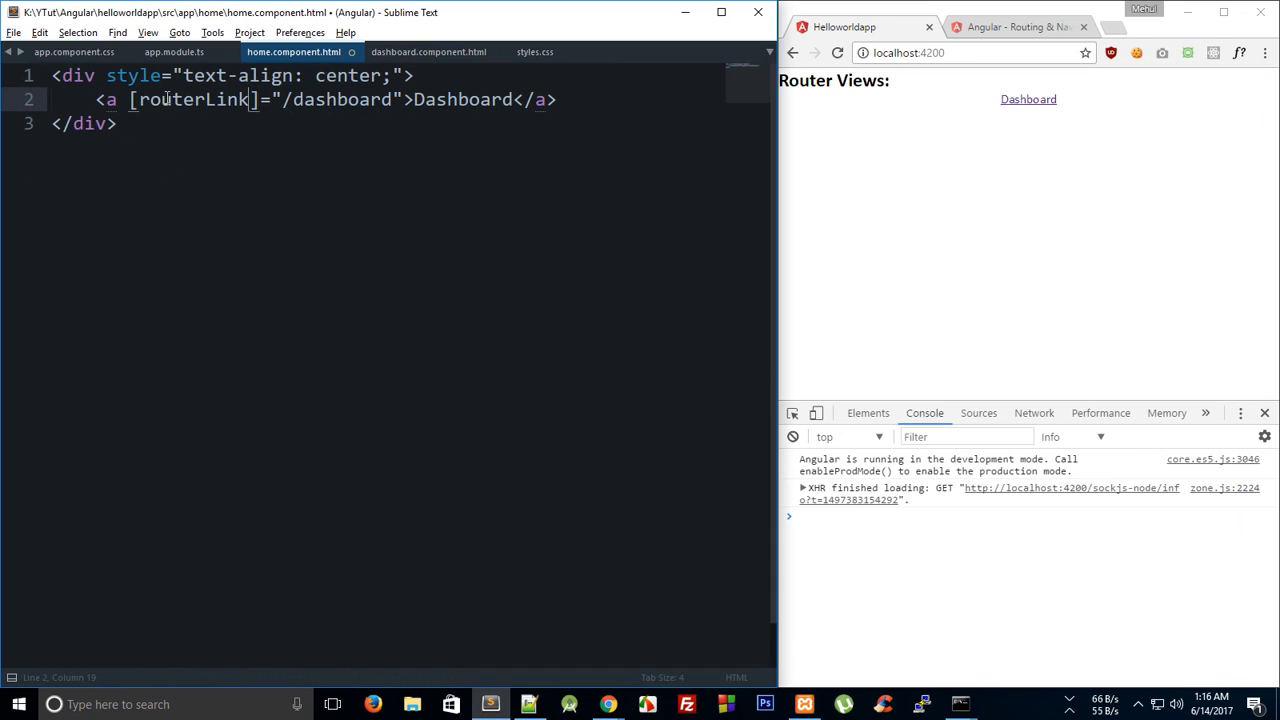
pyautogui.doubleClick(192, 100)
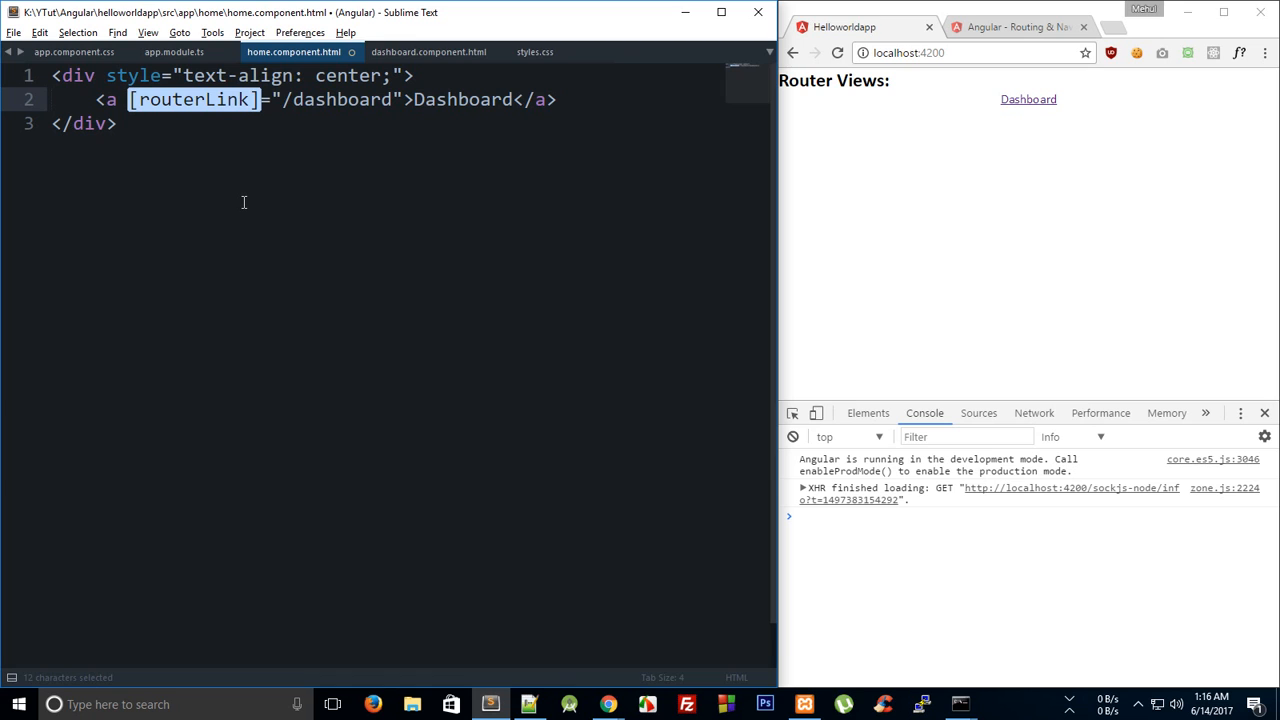
pyautogui.click(428, 52)
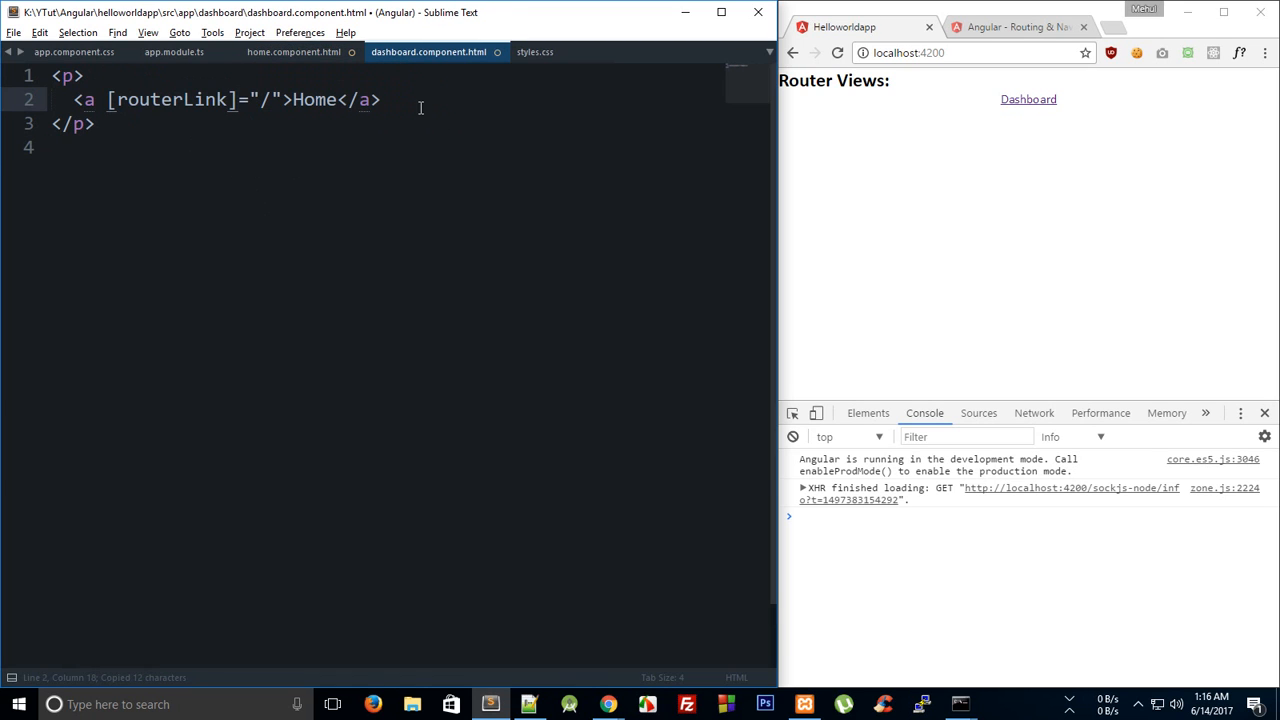
pyautogui.click(292, 52)
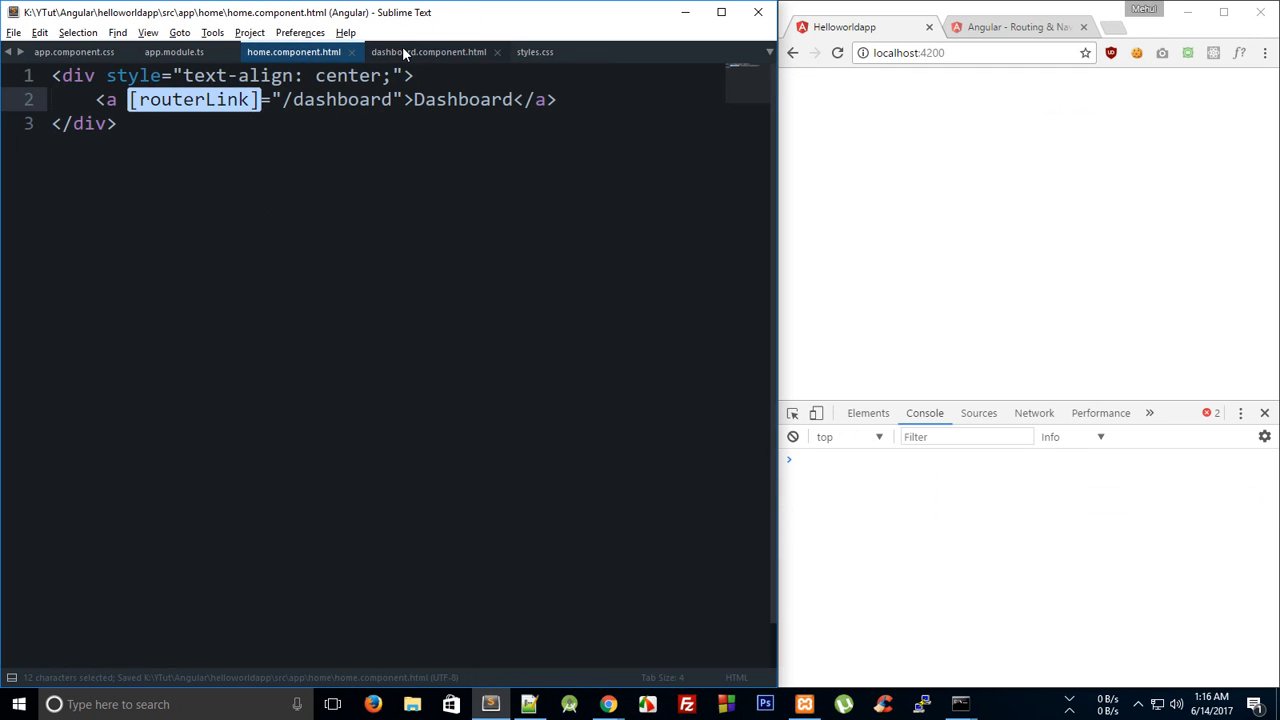
# Step: Remove the square brackets around routerLink in both templates and save
pyautogui.click(428, 52)
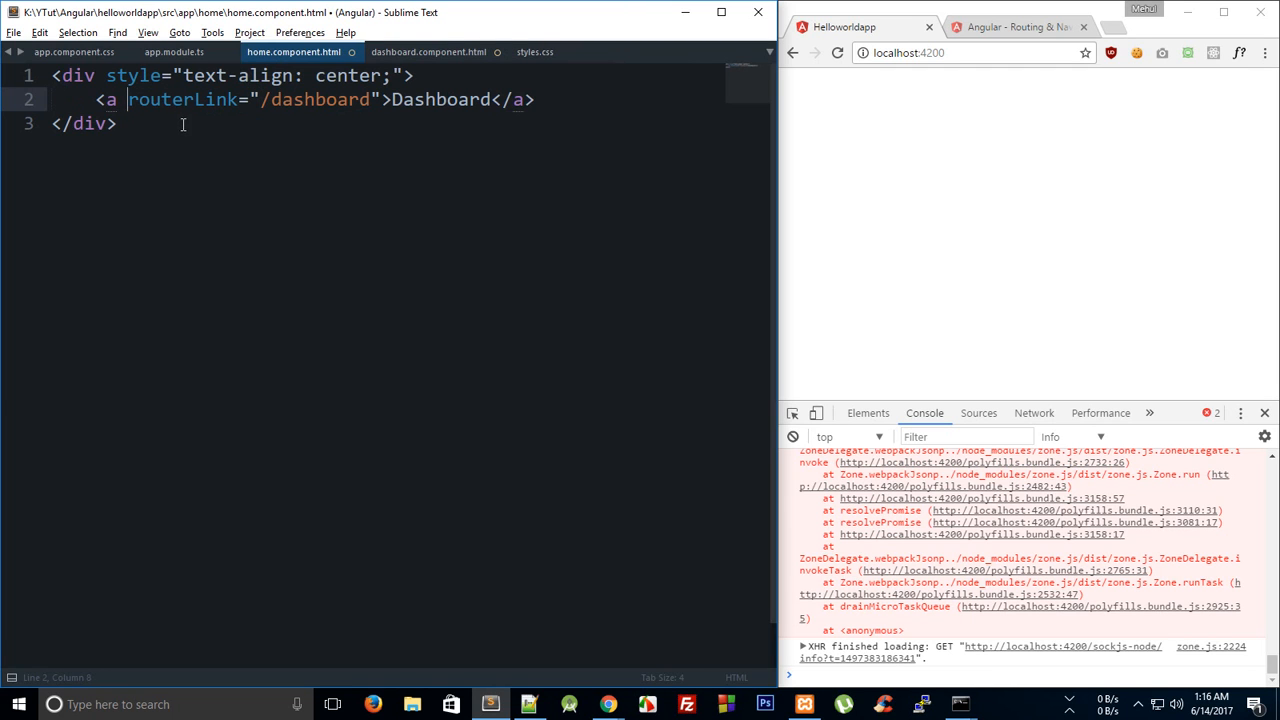
pyautogui.click(428, 52)
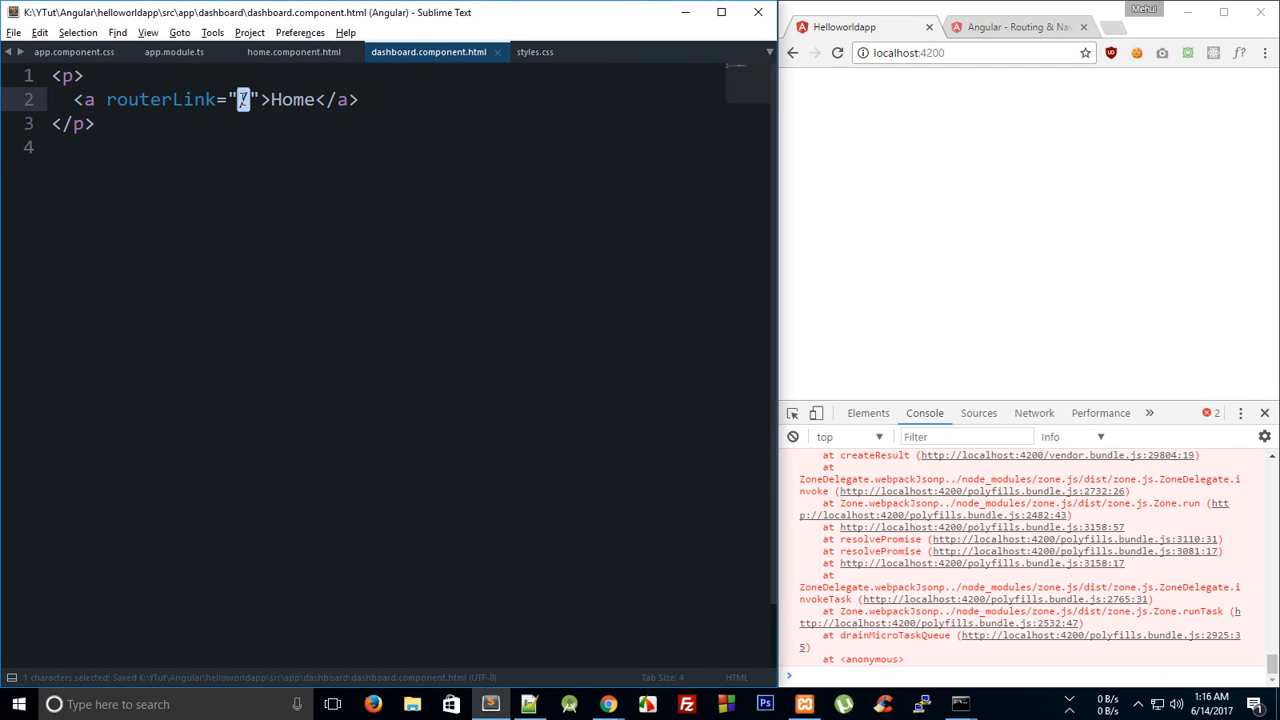
pyautogui.click(292, 52)
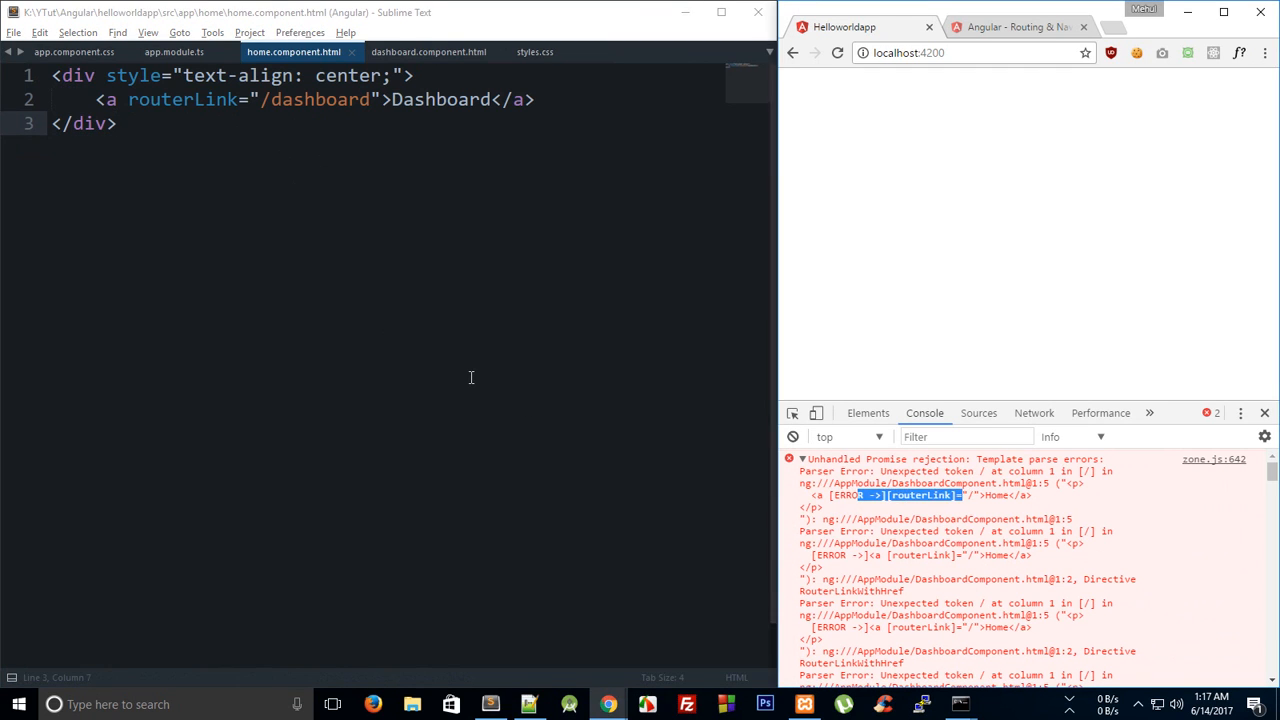
pyautogui.click(428, 52)
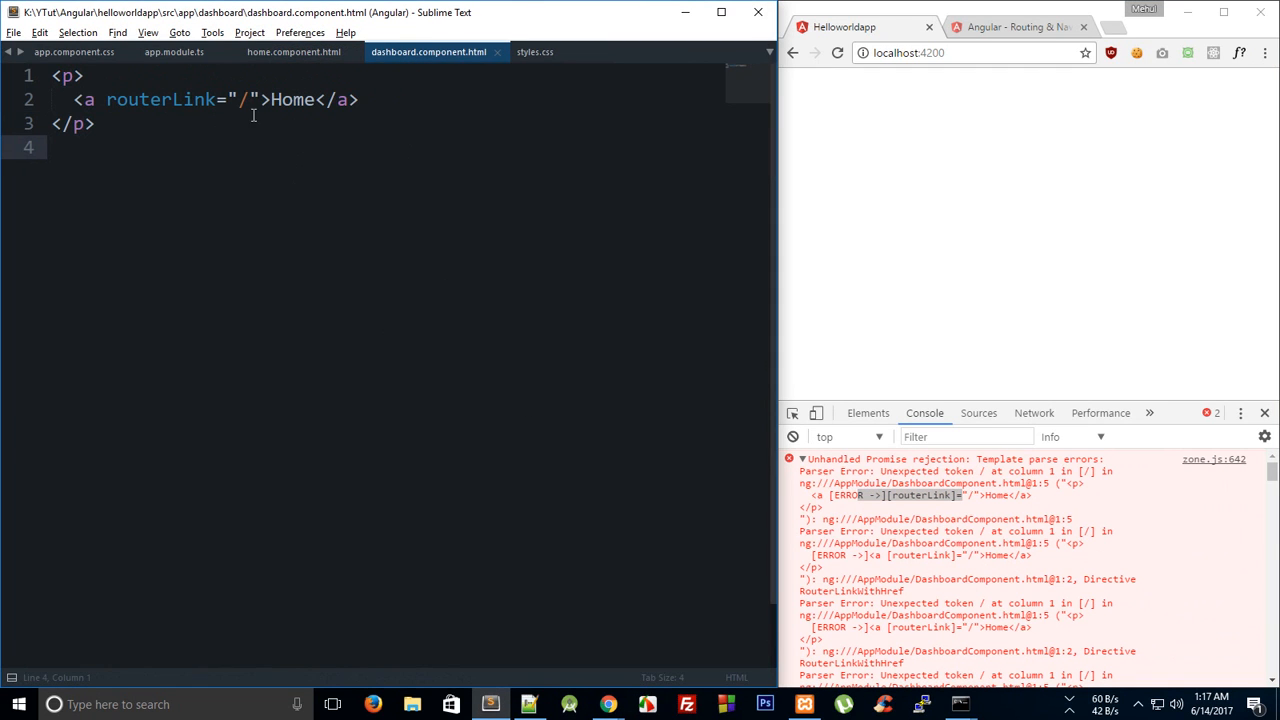
pyautogui.press('ctrl+s')
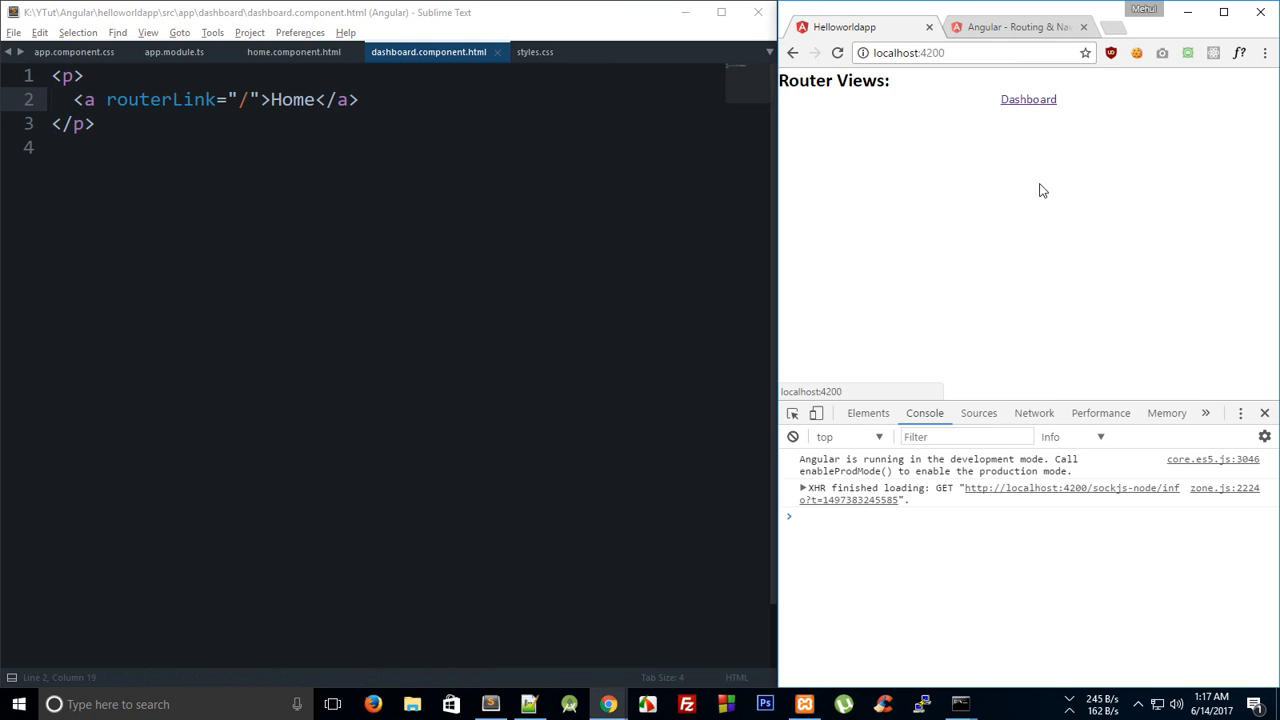
pyautogui.moveTo(792, 108)
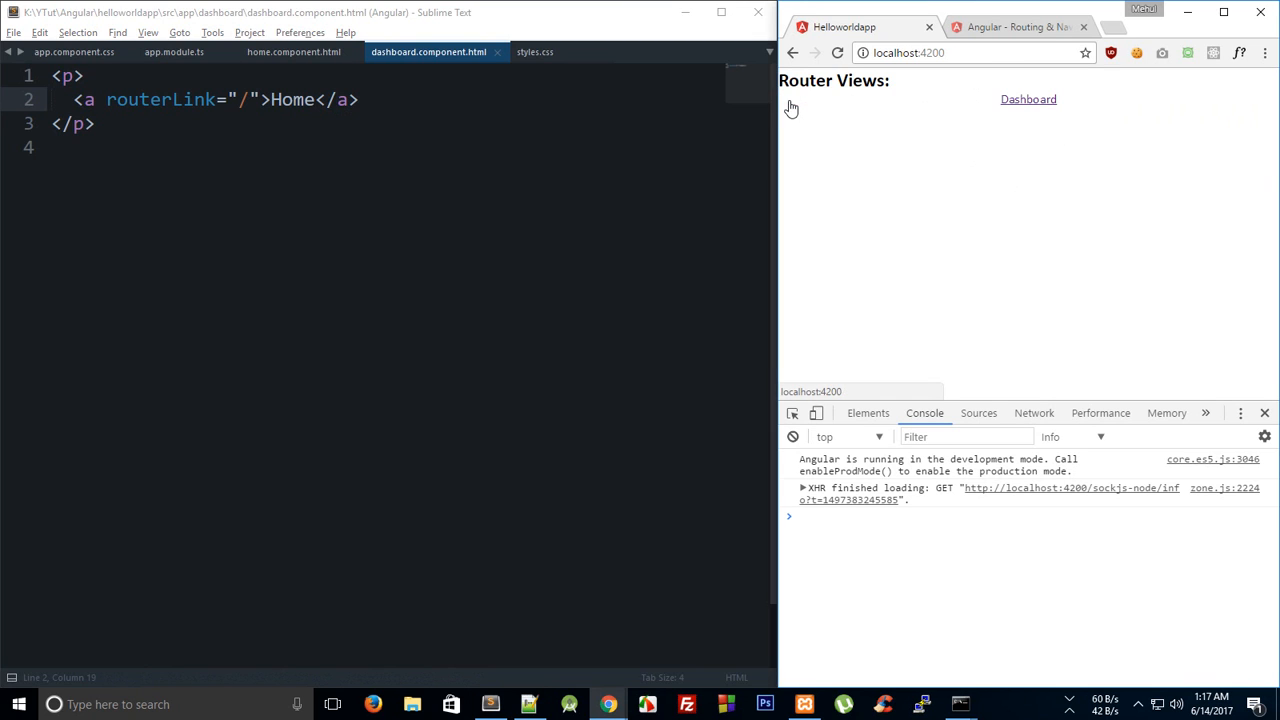
# Step: Test the Home link in the browser, then show Sublime Text's project folder tree beside the dashboard template
pyautogui.click(1028, 100)
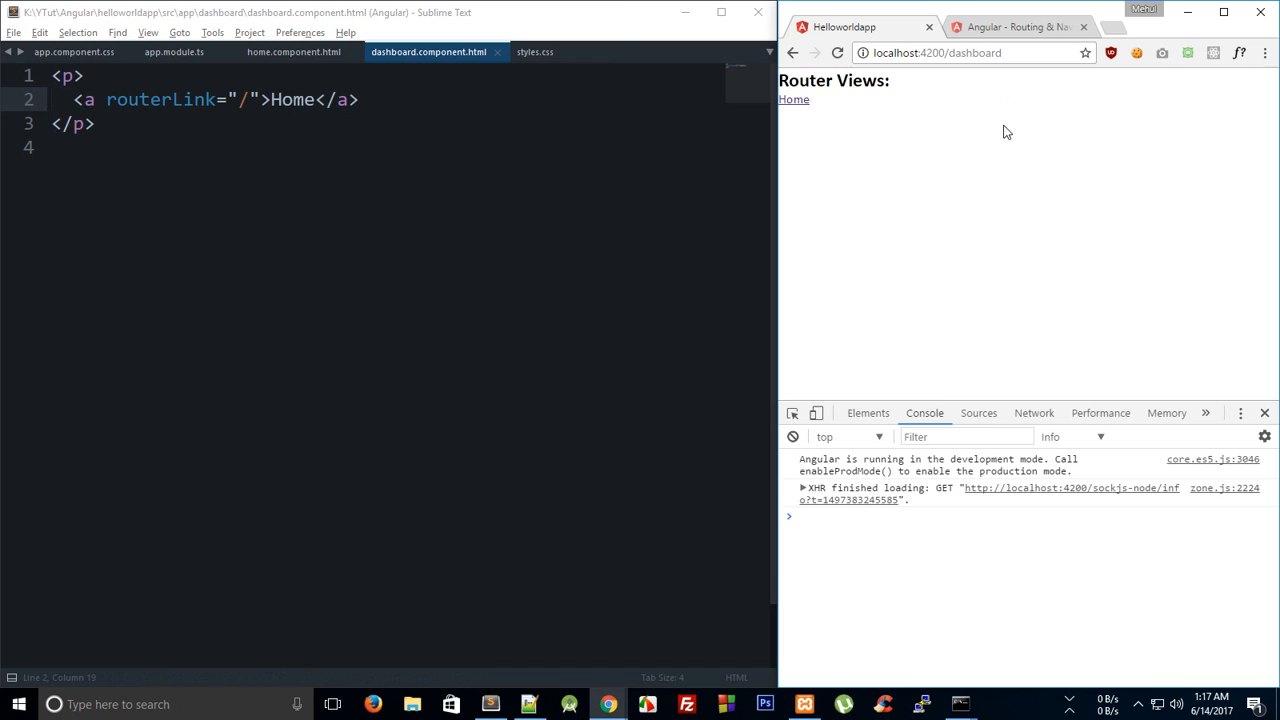
pyautogui.moveTo(792, 100)
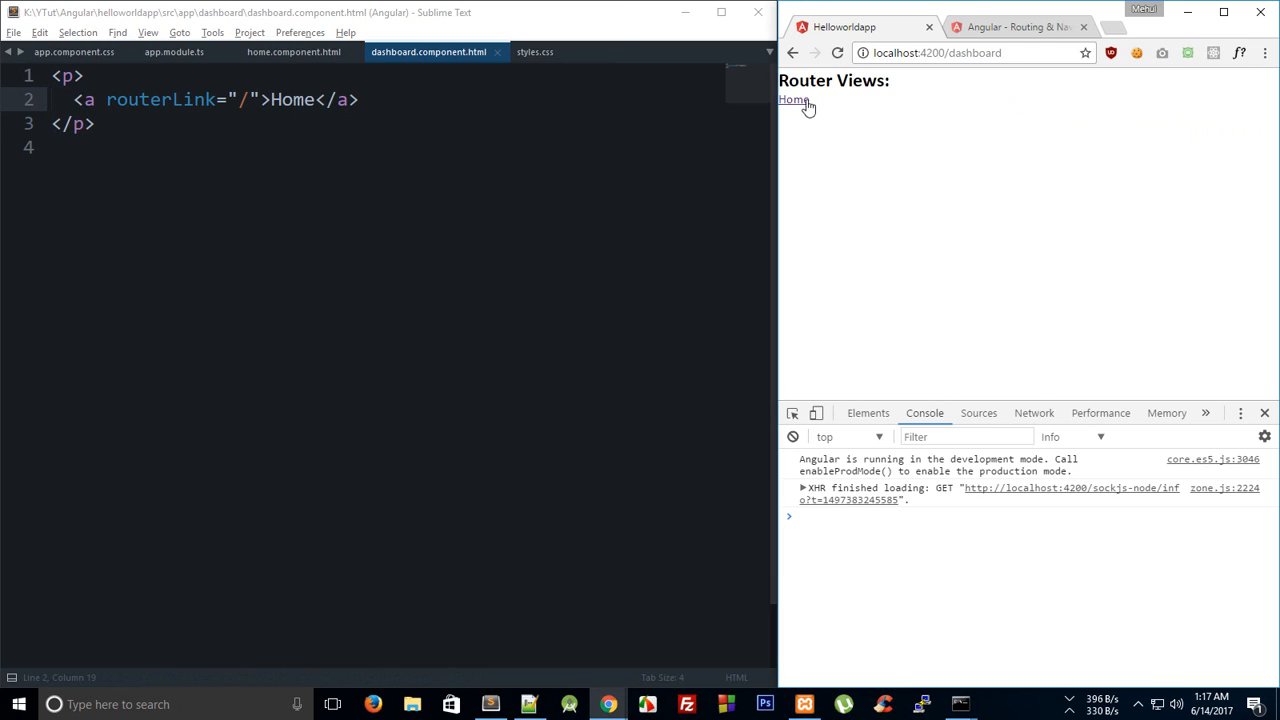
pyautogui.click(792, 100)
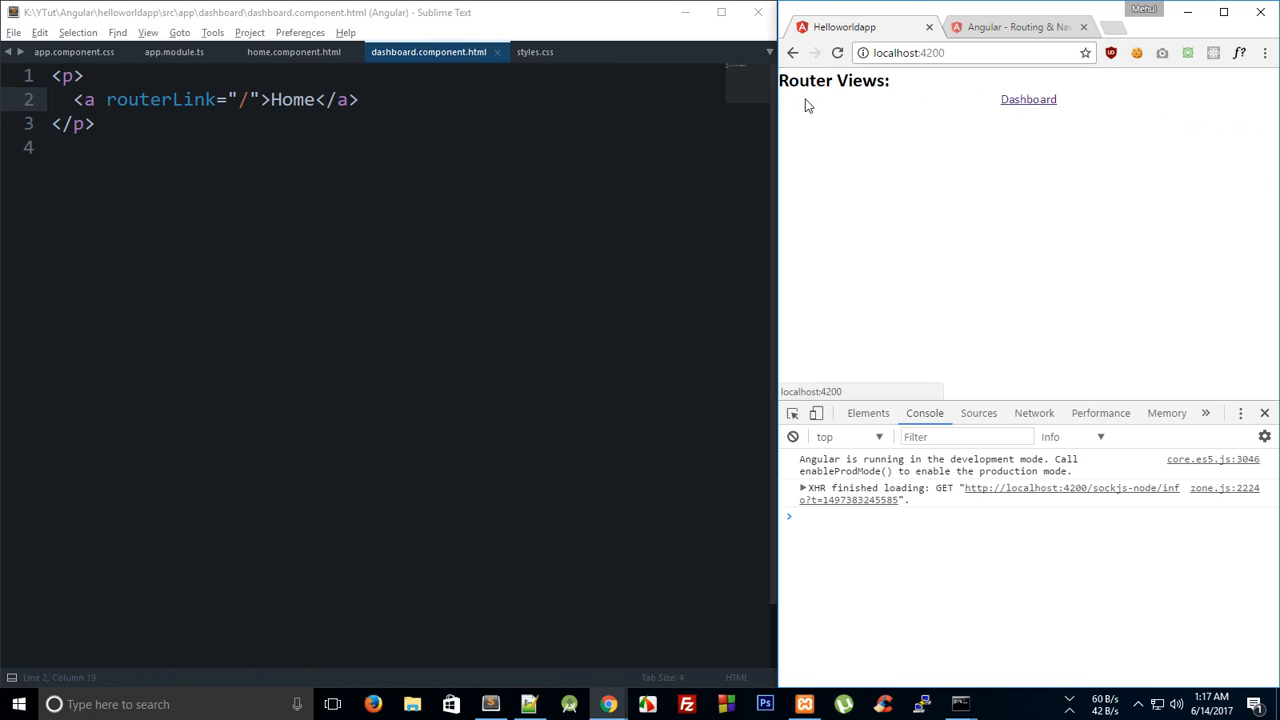
pyautogui.click(336, 200)
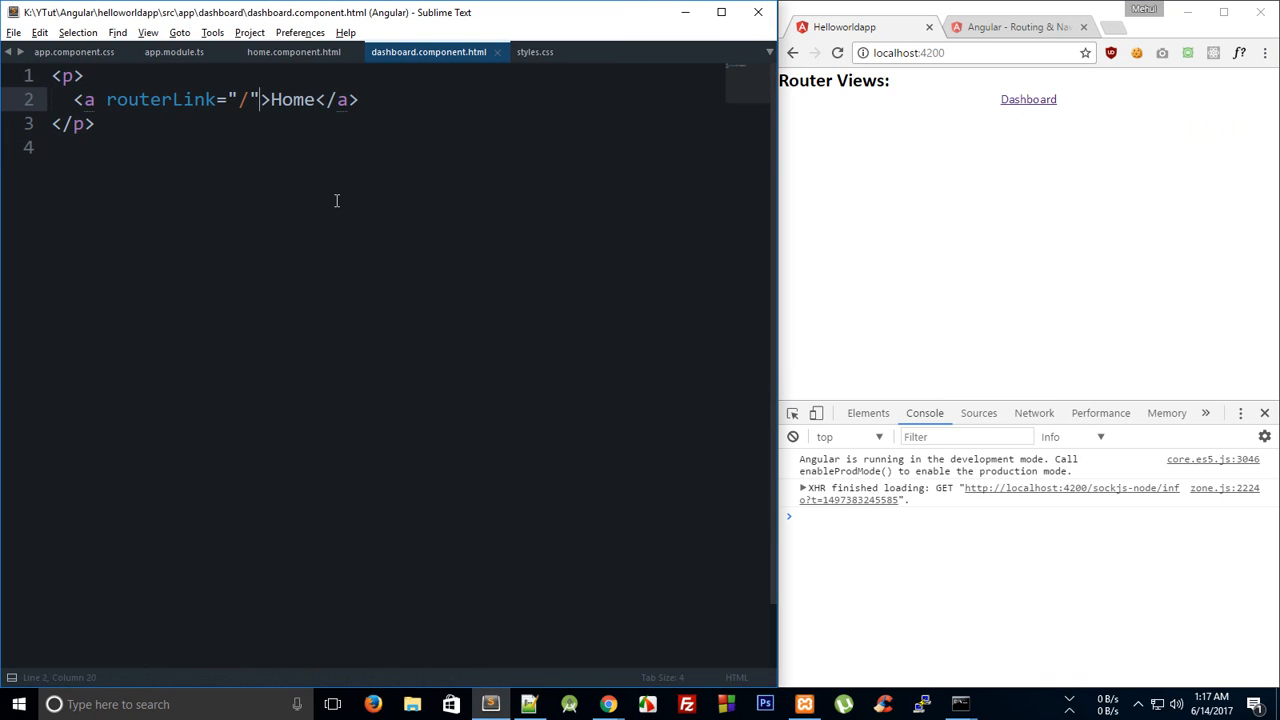
pyautogui.moveTo(376, 176)
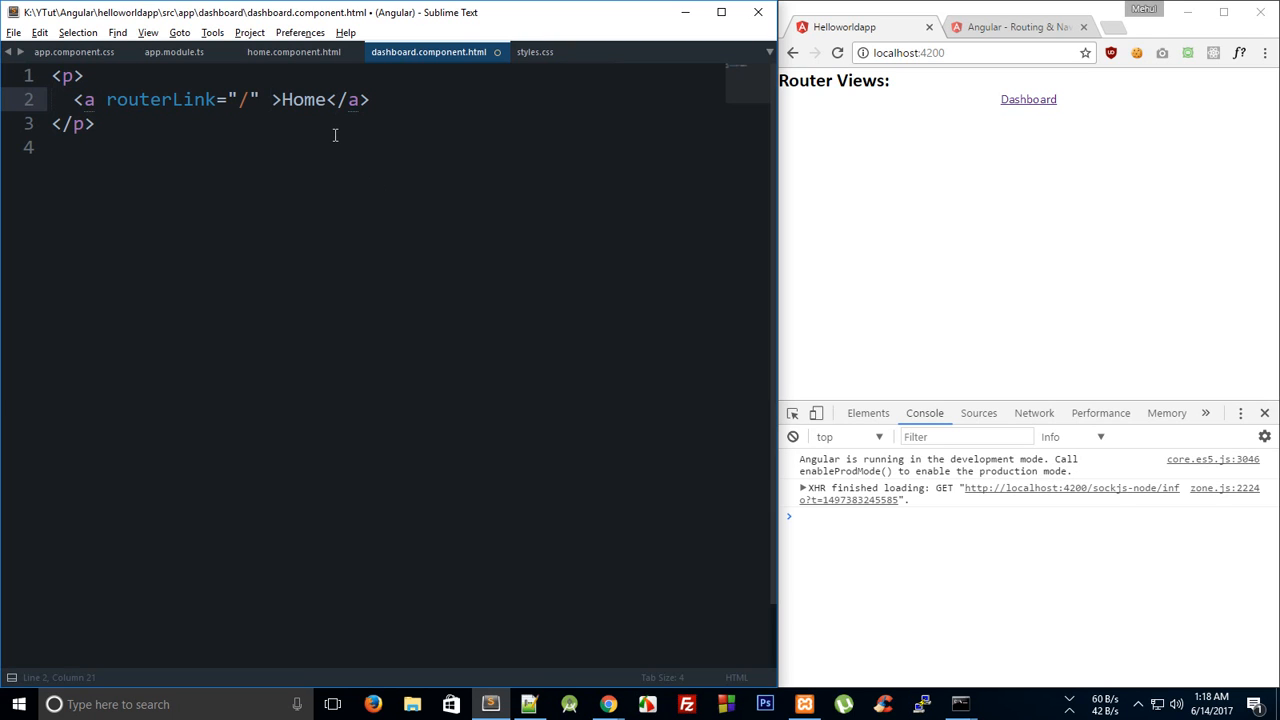
pyautogui.press('ctrl+s')
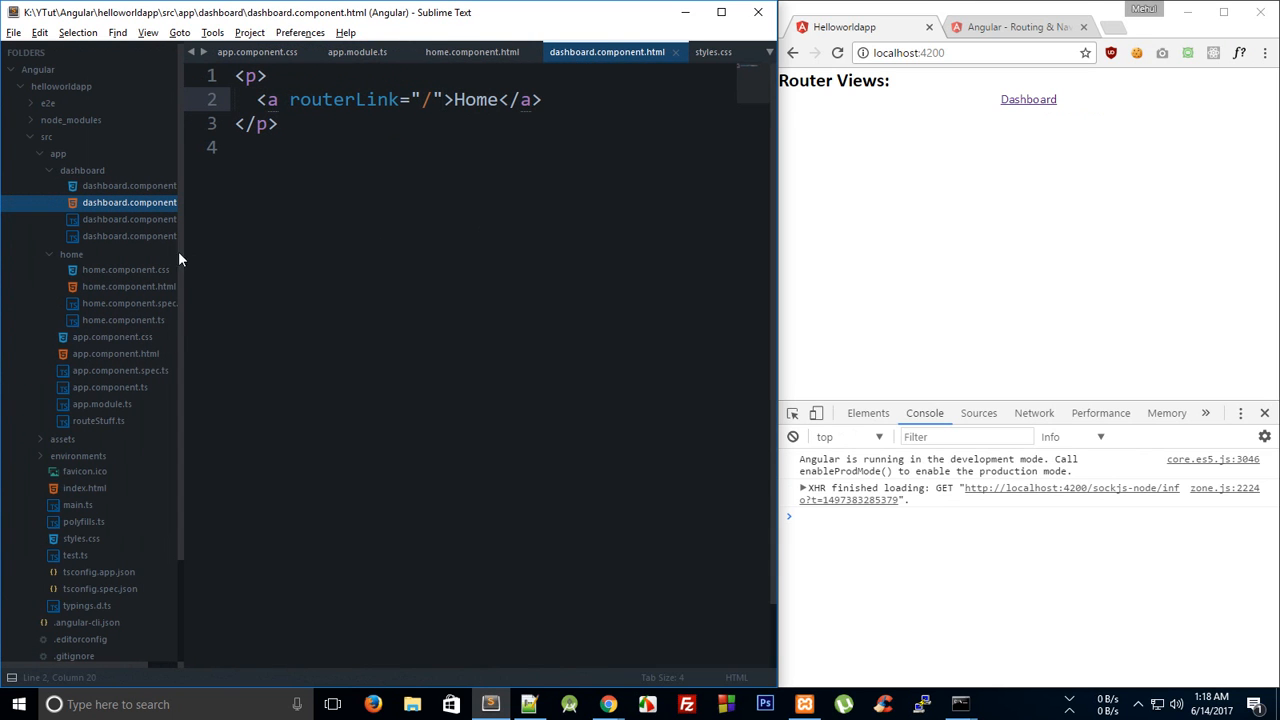
# Step: Add a third route in app.module.ts with path '/login' and component LoginComponent
pyautogui.click(108, 388)
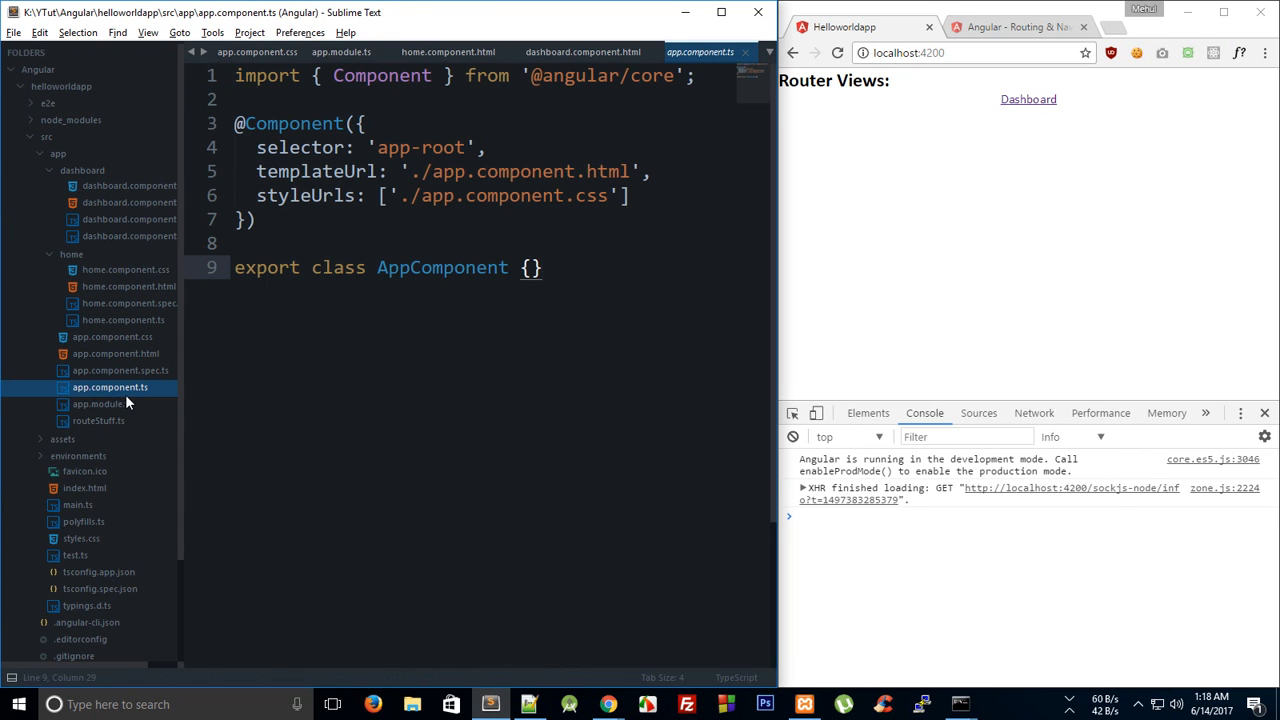
pyautogui.click(100, 404)
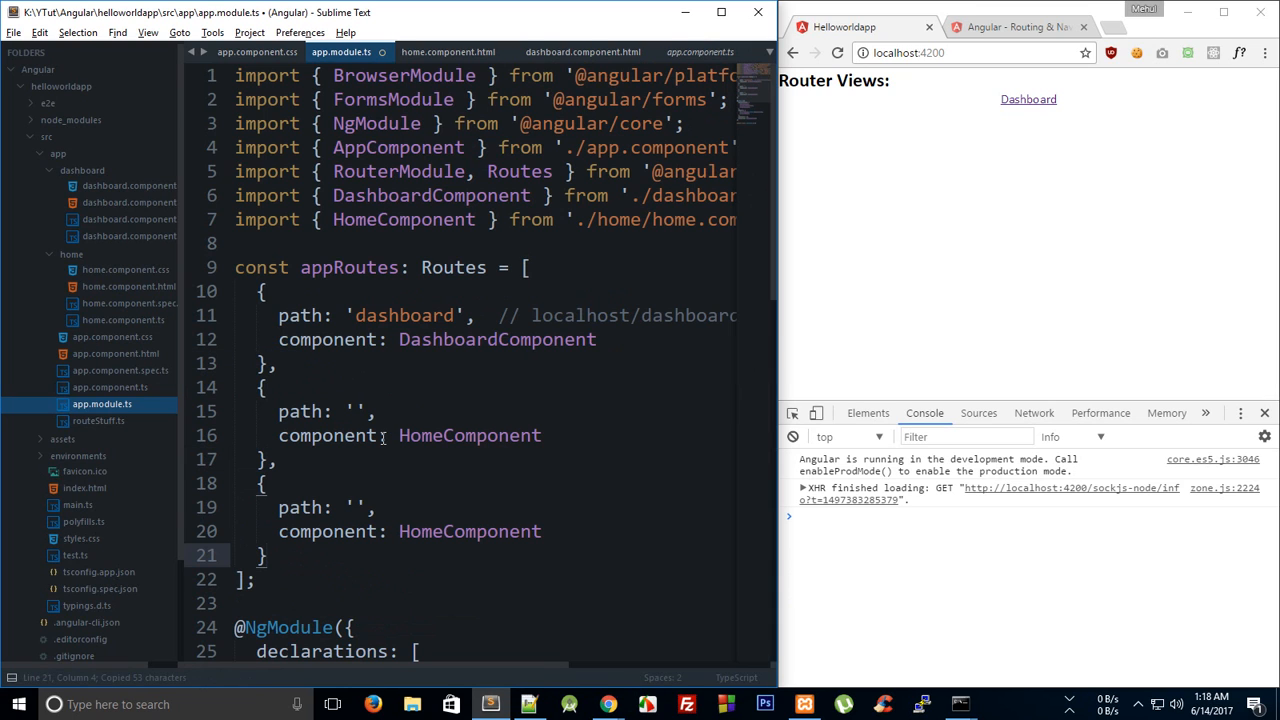
pyautogui.click(468, 516)
pyautogui.write('/login')
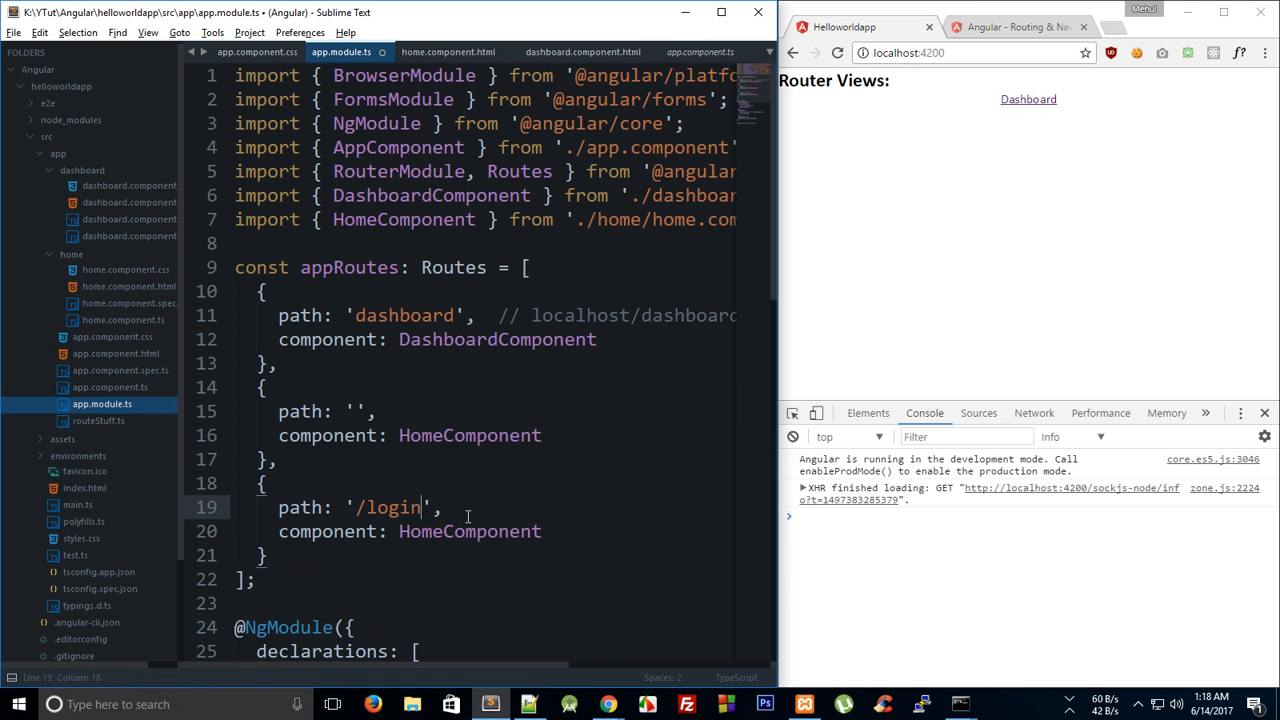
pyautogui.write('LoginC')
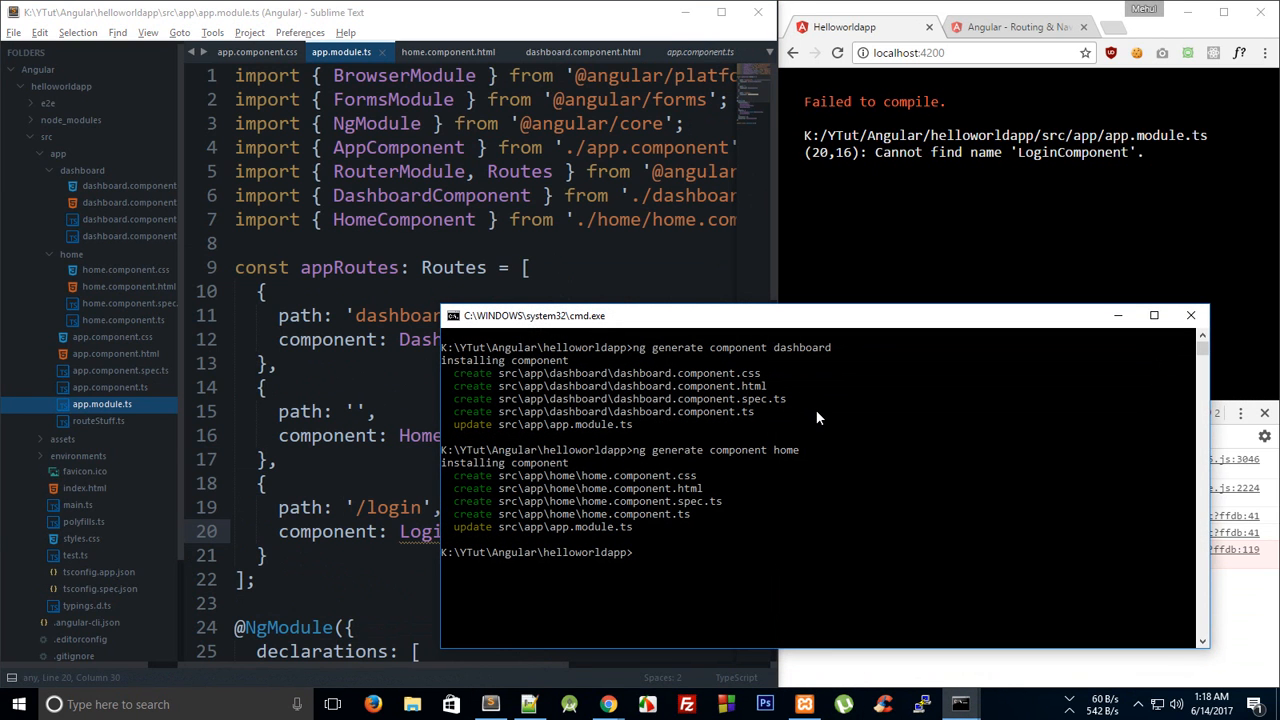
# Step: Run ng generate component login in the Command Prompt
pyautogui.write('ng generate')
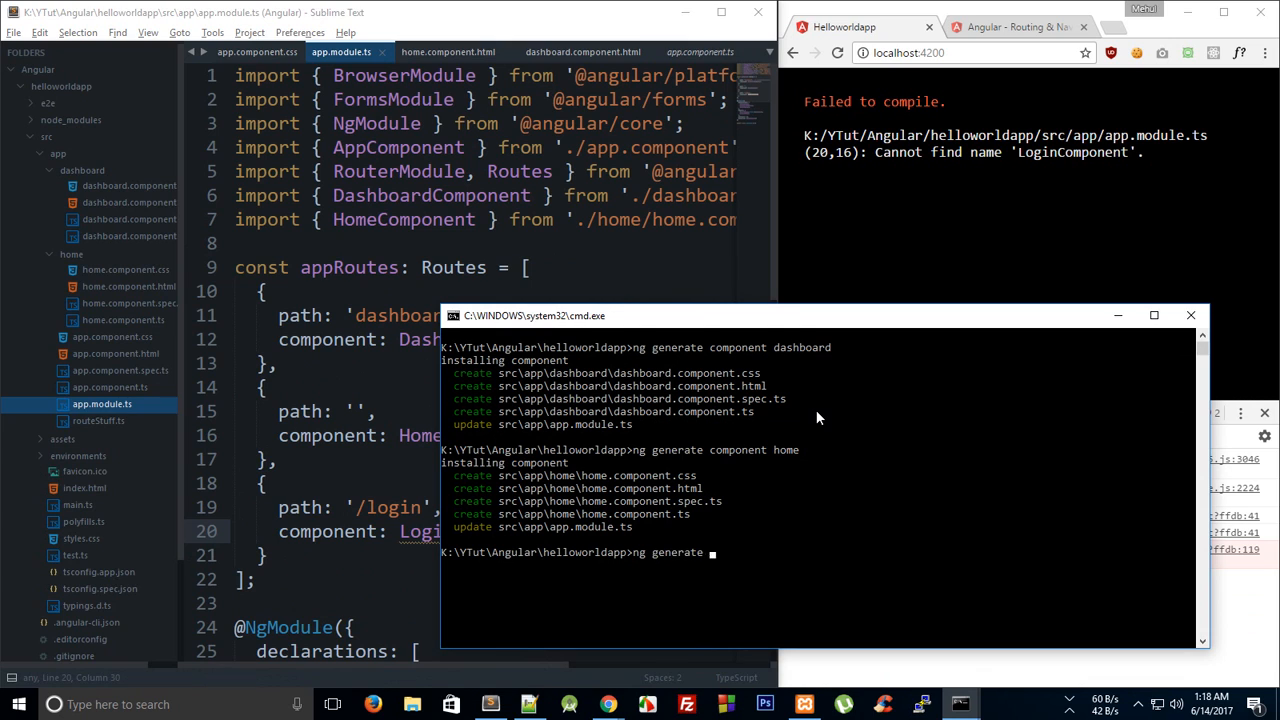
pyautogui.write('component')
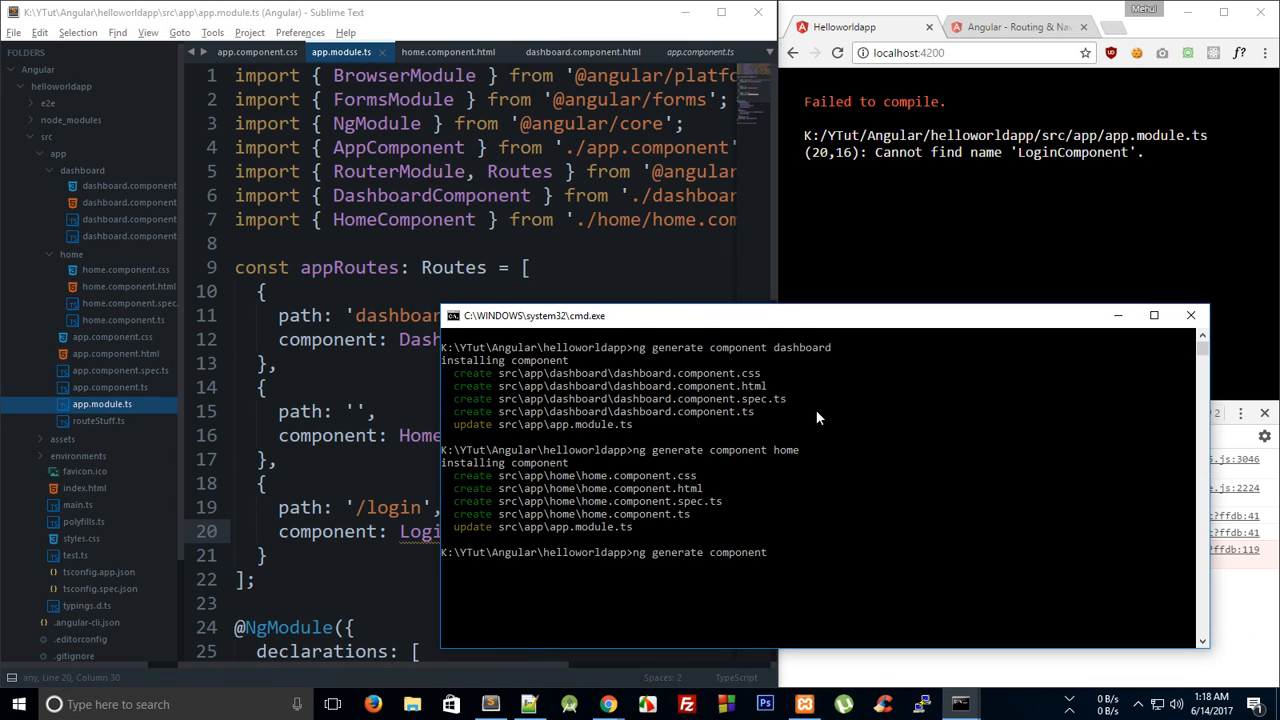
pyautogui.write('login')
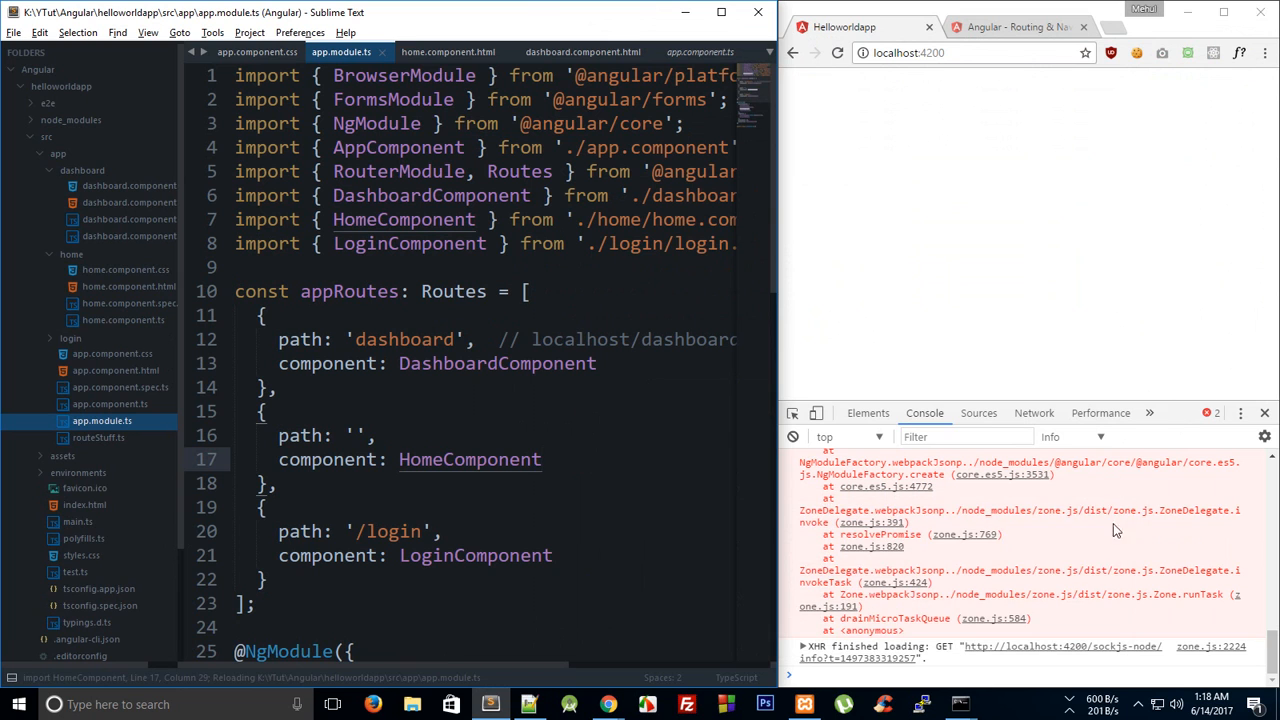
# Step: Change the login route path in app.module.ts from '/login' to 'login'
pyautogui.scroll(-3)
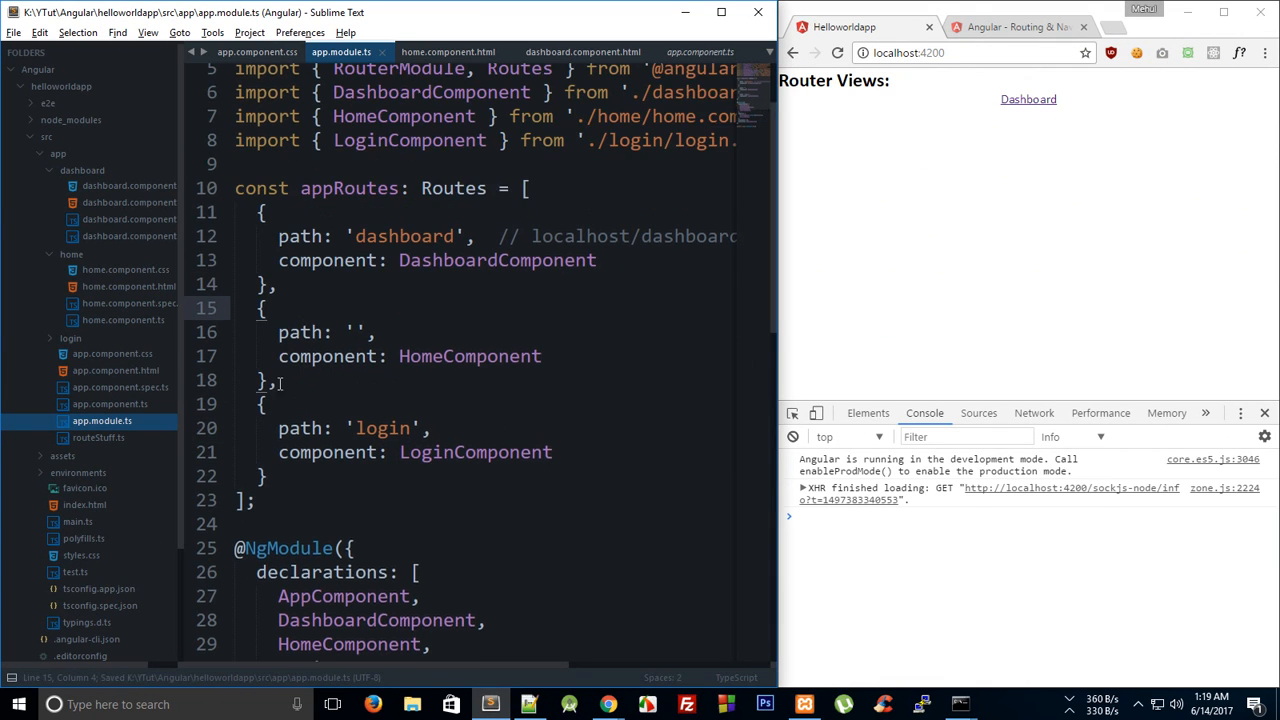
pyautogui.scroll(3)
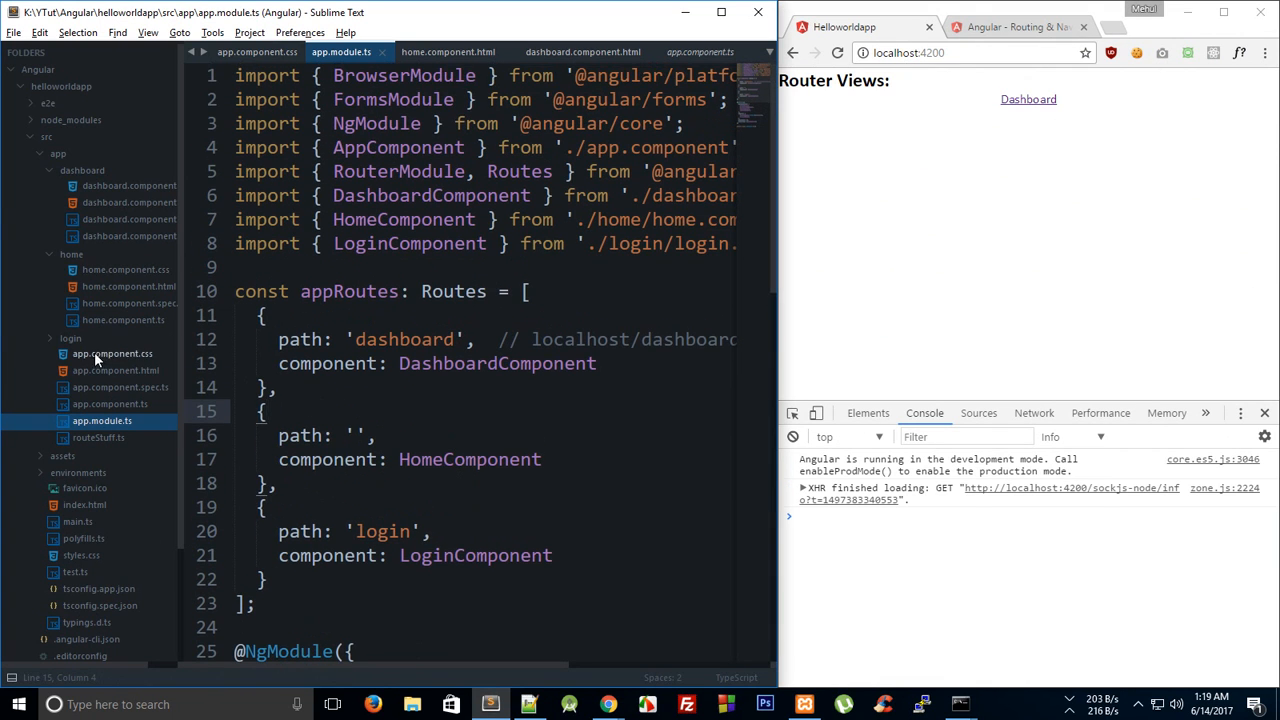
# Step: Make the home template three links to /home, /dashboard, /login with routerLinkActive="active"
pyautogui.click(124, 352)
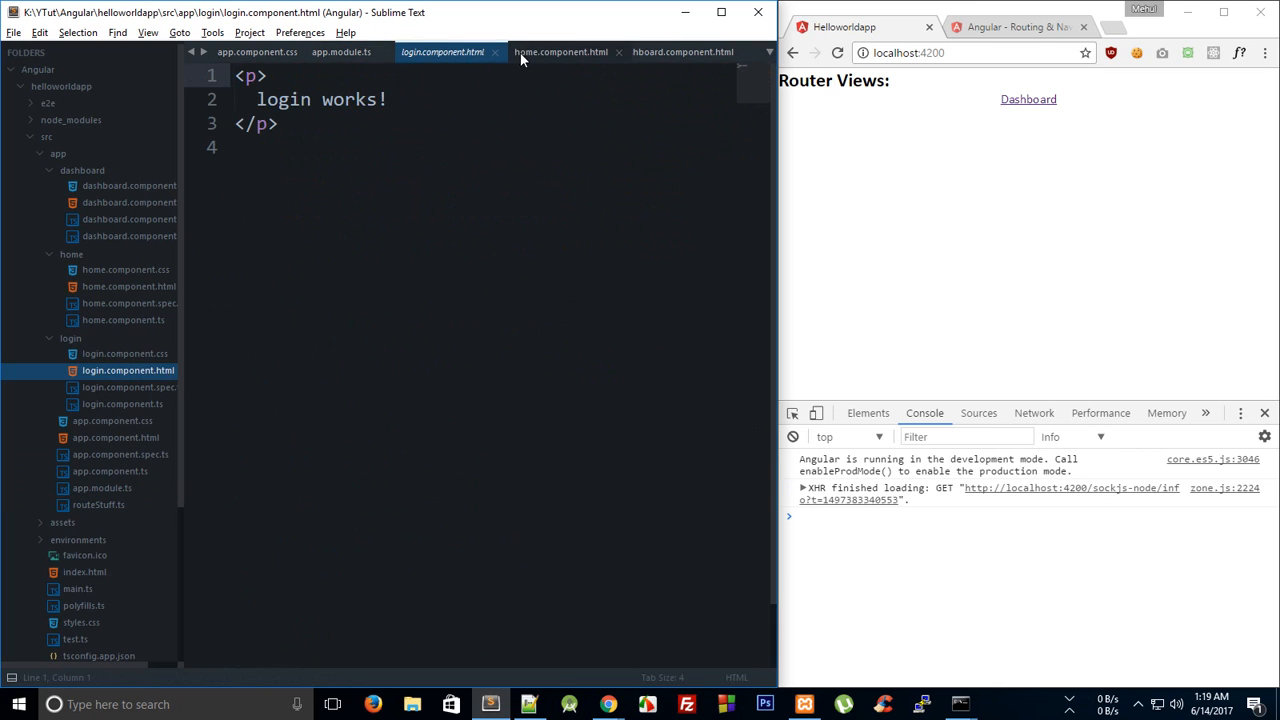
pyautogui.click(570, 52)
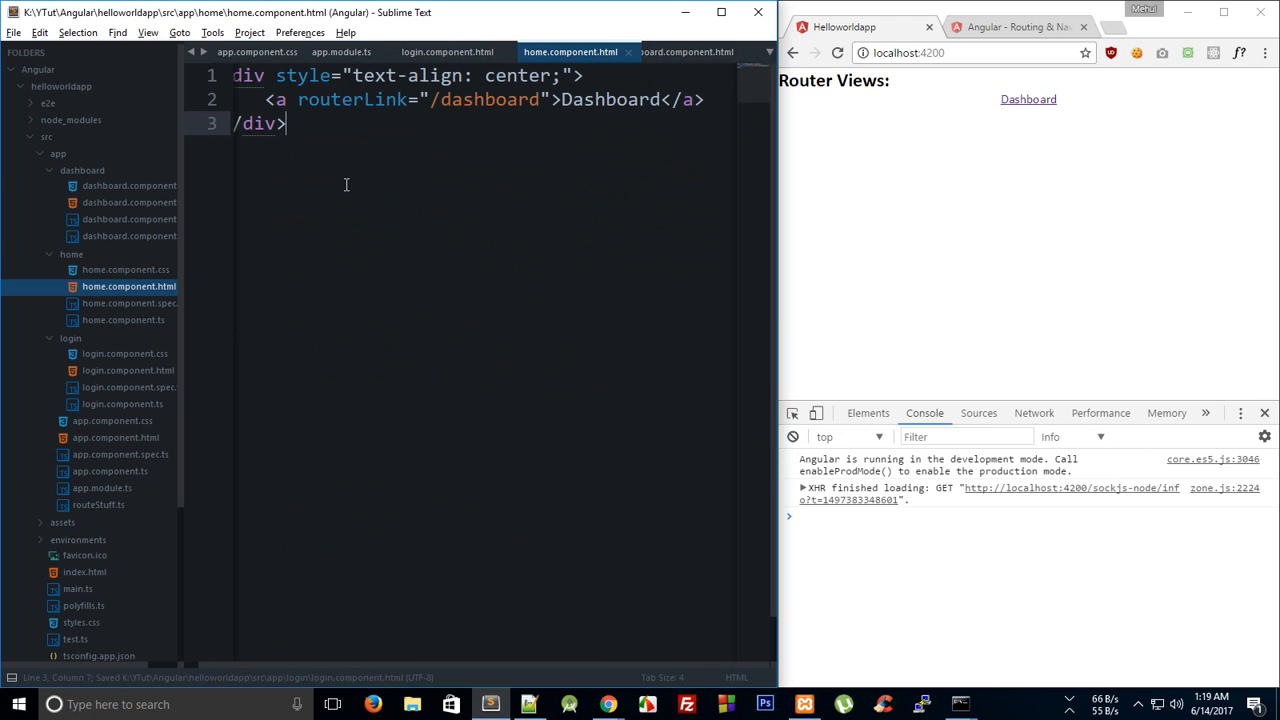
pyautogui.click(704, 100)
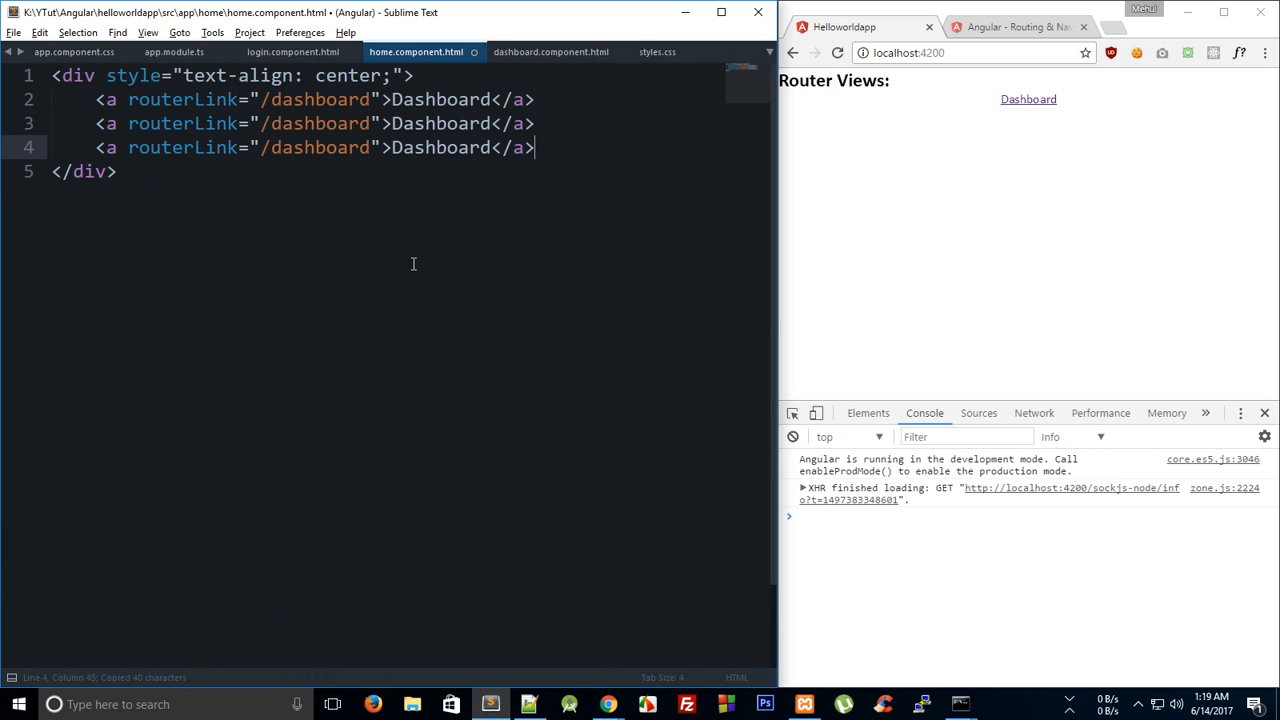
pyautogui.write('home')
pyautogui.write('login')
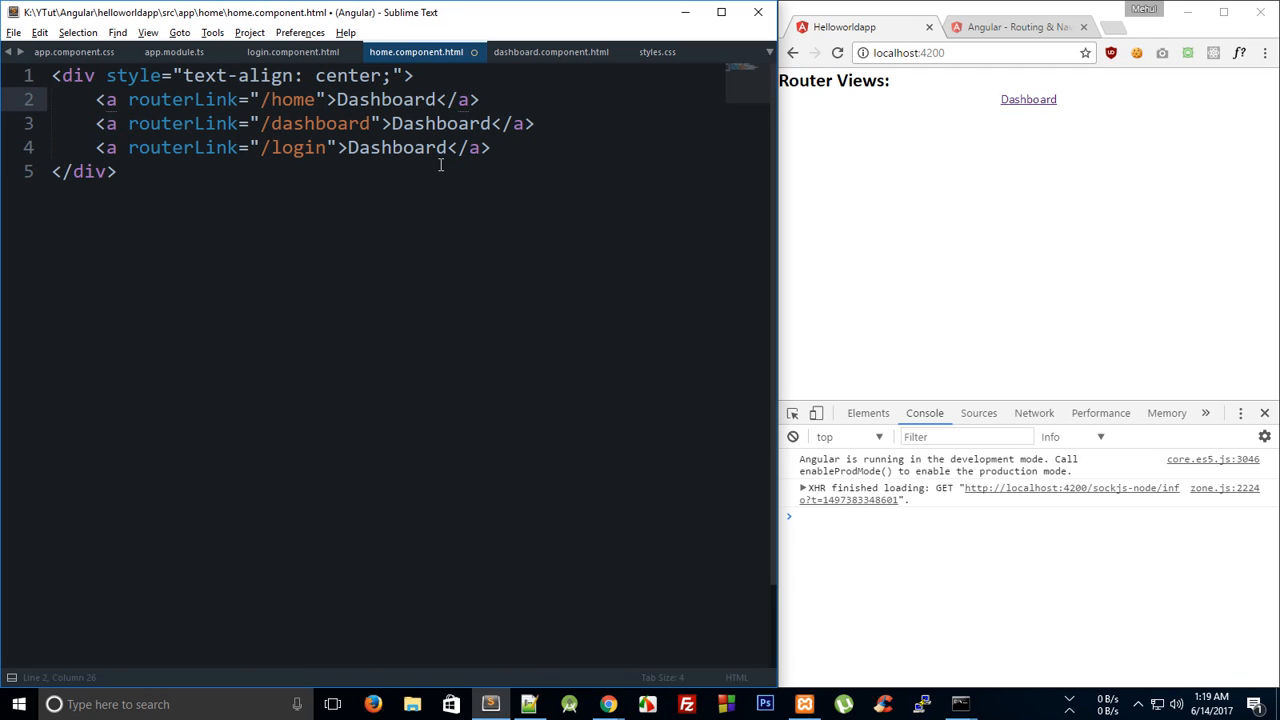
pyautogui.write('routerLinkActive="')
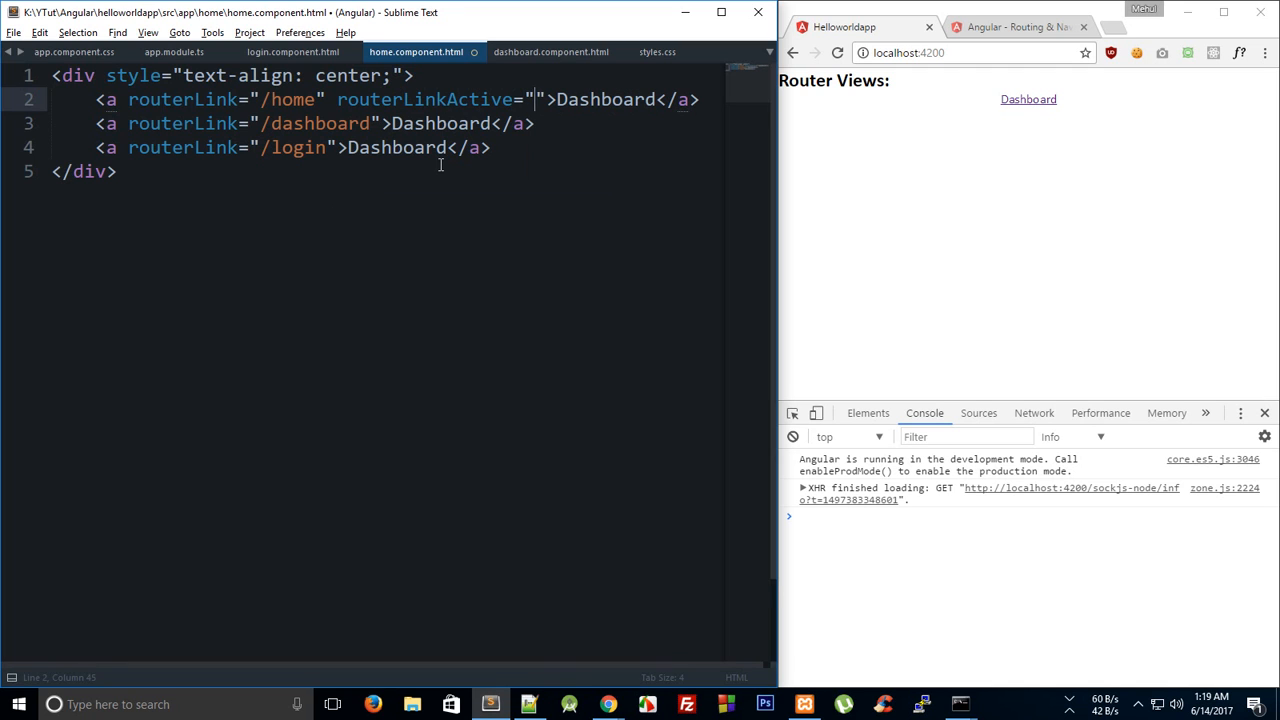
pyautogui.write('a')
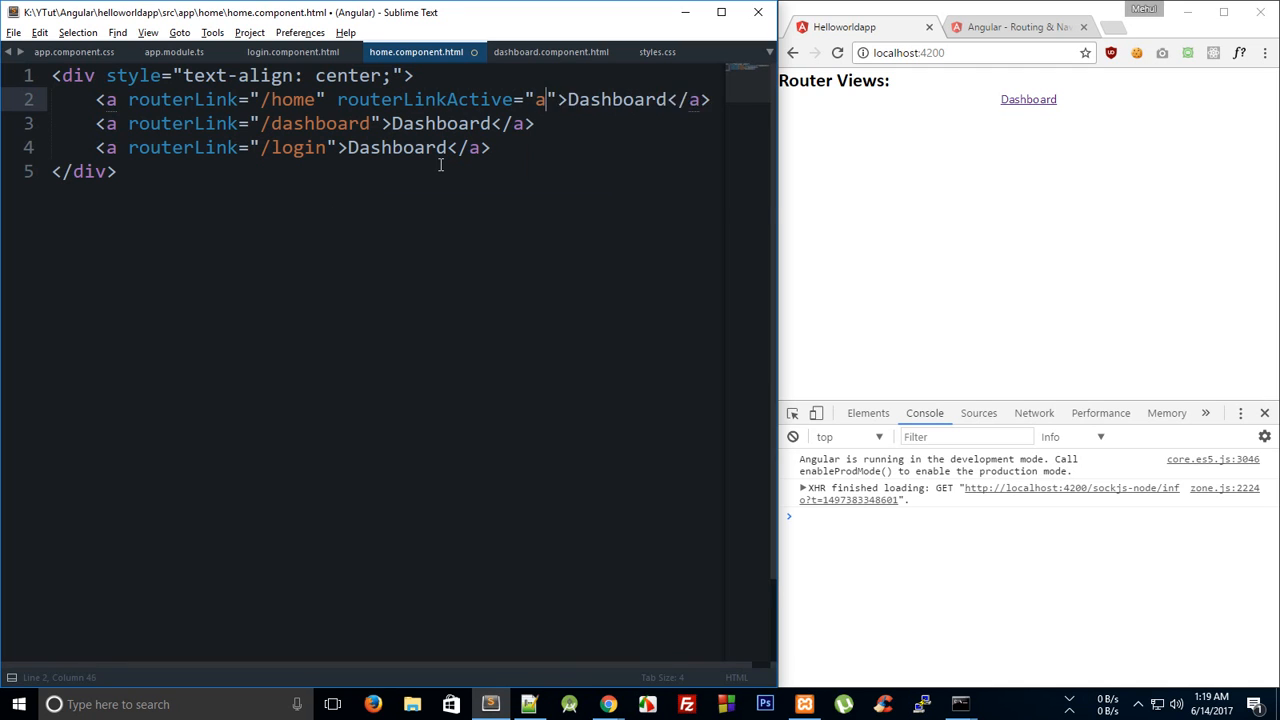
pyautogui.write('ctive')
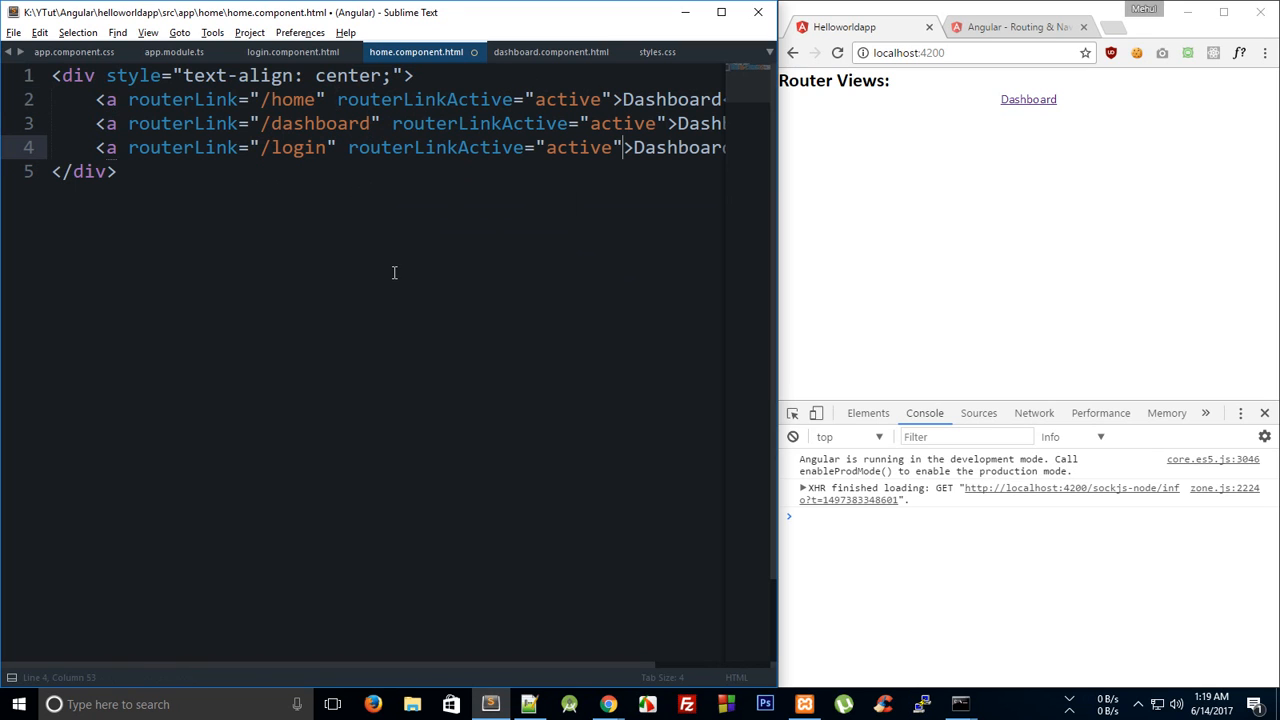
# Step: Save the home template and copy its nav markup over to the dashboard template
pyautogui.press('ctrl+s')
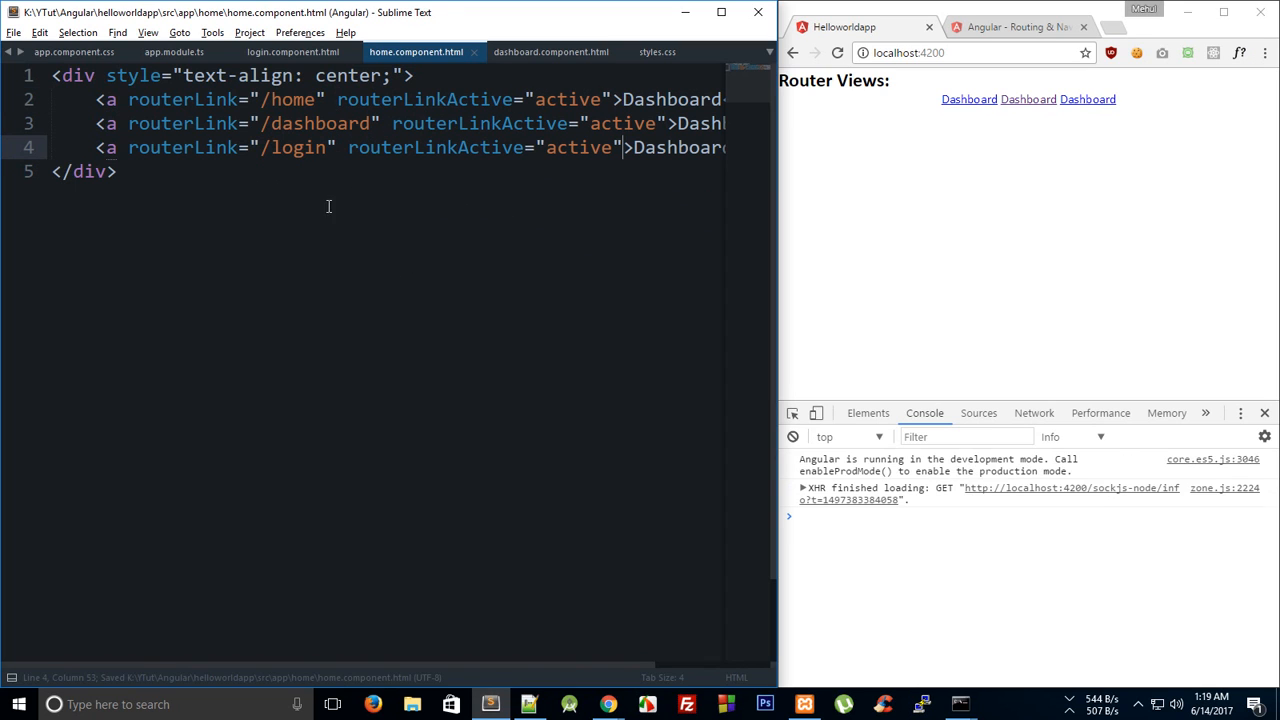
pyautogui.press('ctrl+a')
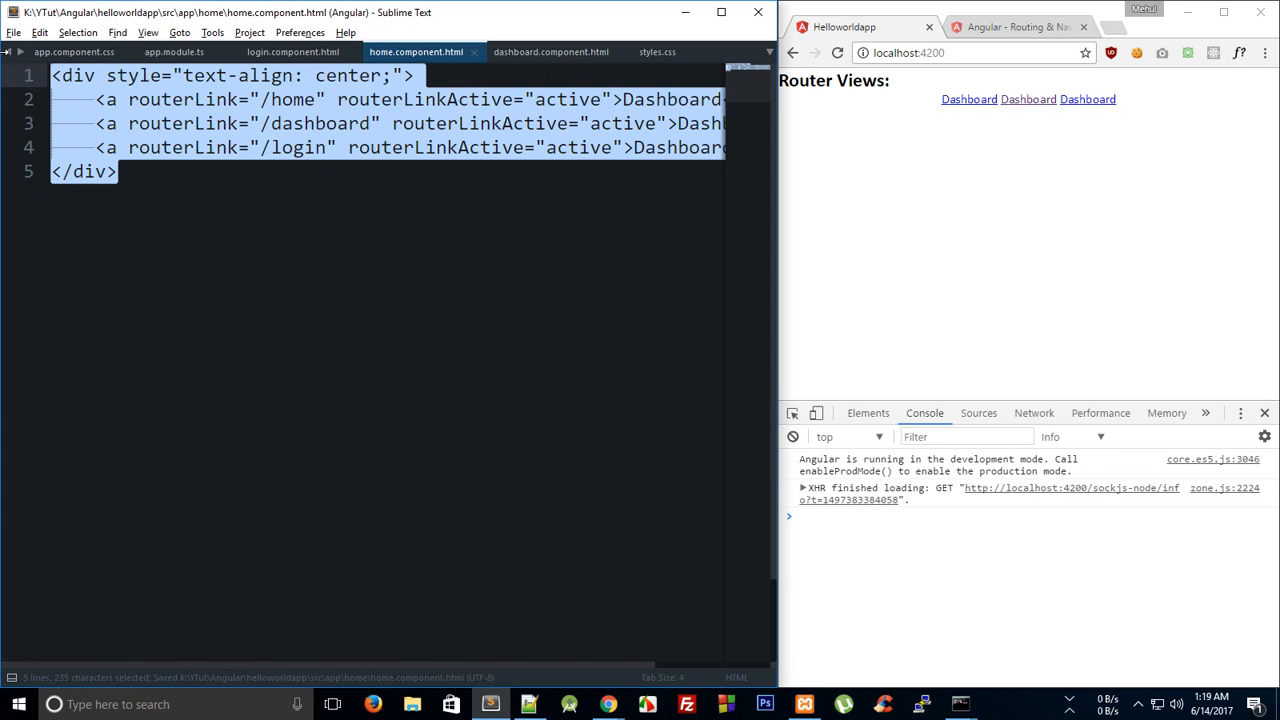
pyautogui.click(550, 52)
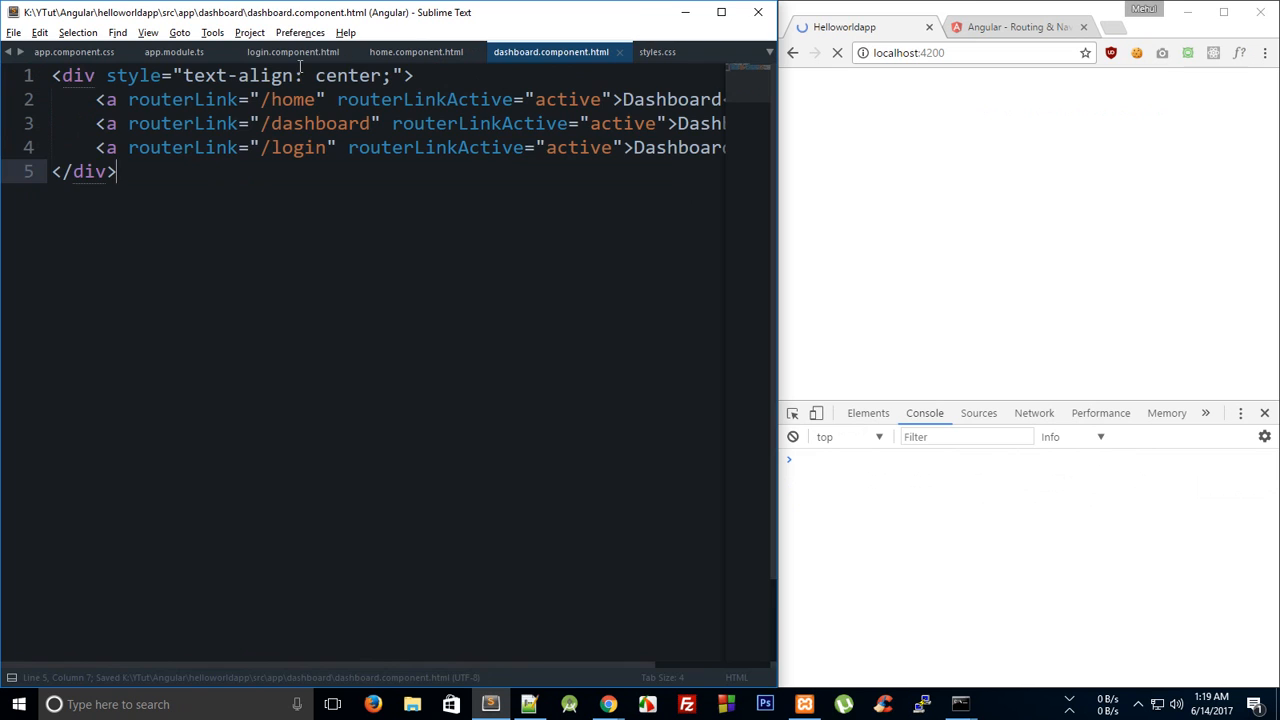
# Step: Paste the three nav links into login.component.html, then open styles.css
pyautogui.click(292, 52)
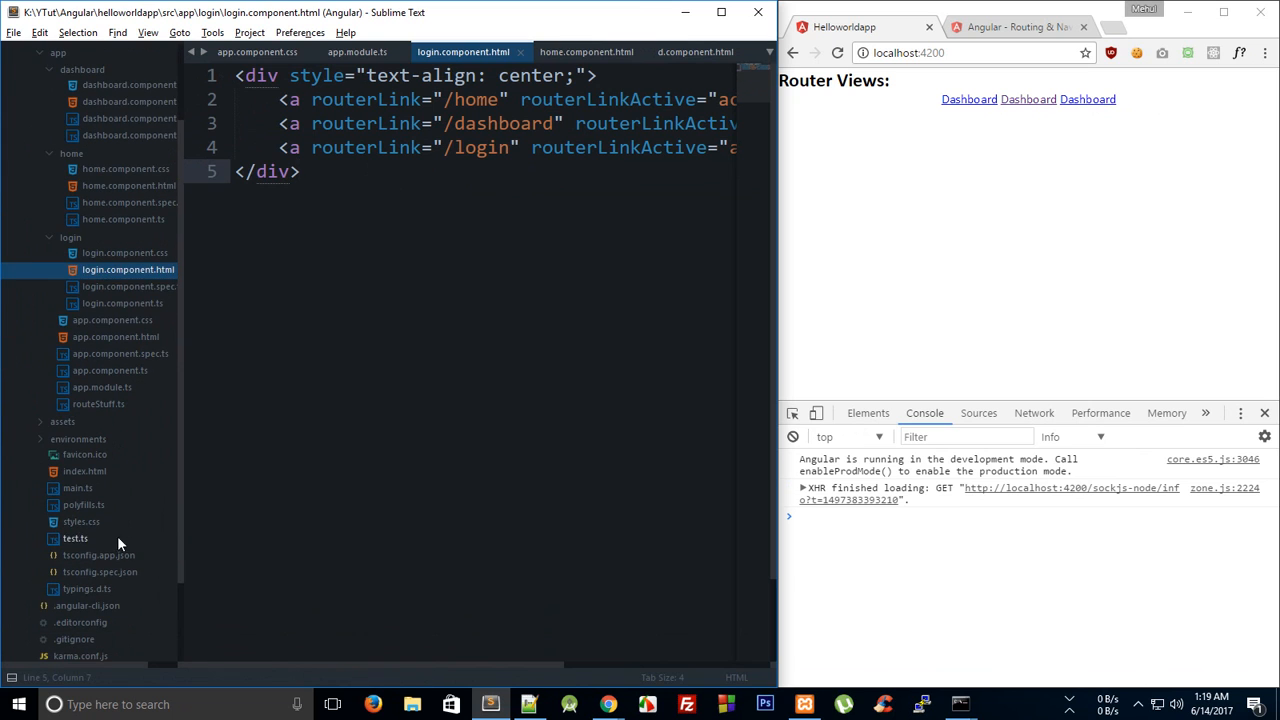
pyautogui.click(80, 520)
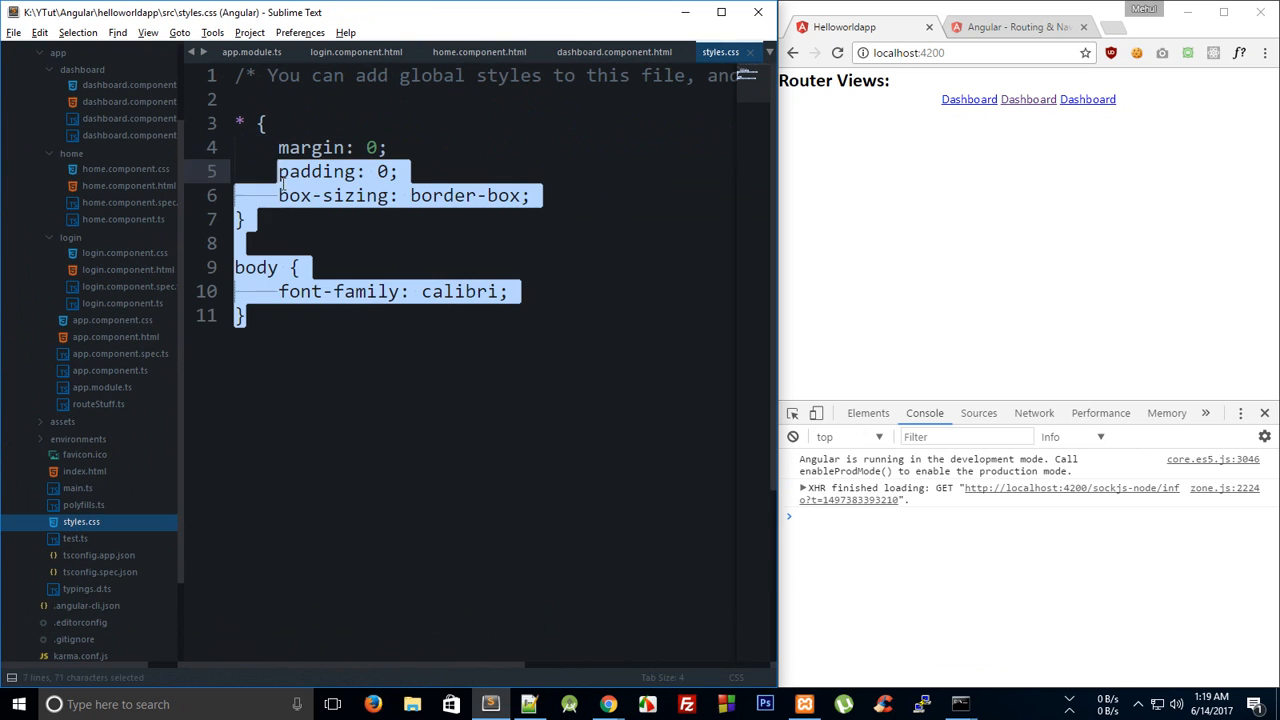
# Step: Add an a rule in styles.css: color black, text-decoration none, font-size 20px, display block
pyautogui.press('ctrl+a')
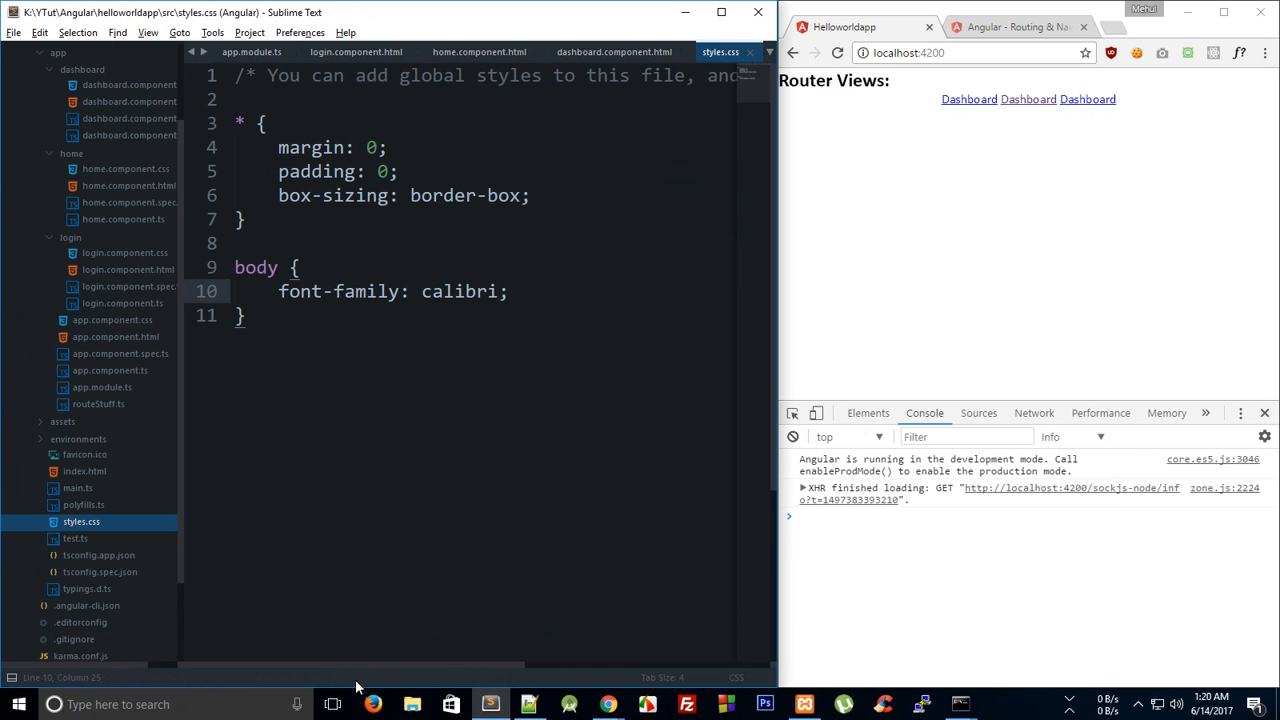
pyautogui.moveTo(148, 264)
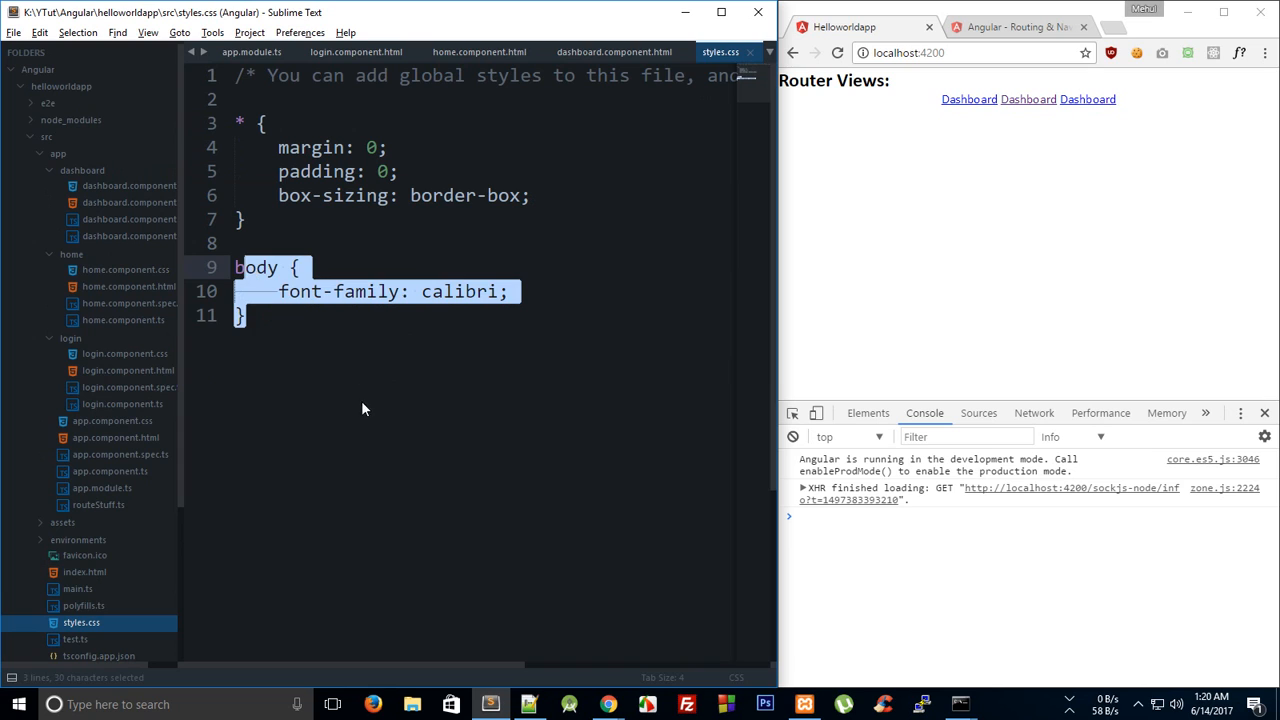
pyautogui.click(396, 338)
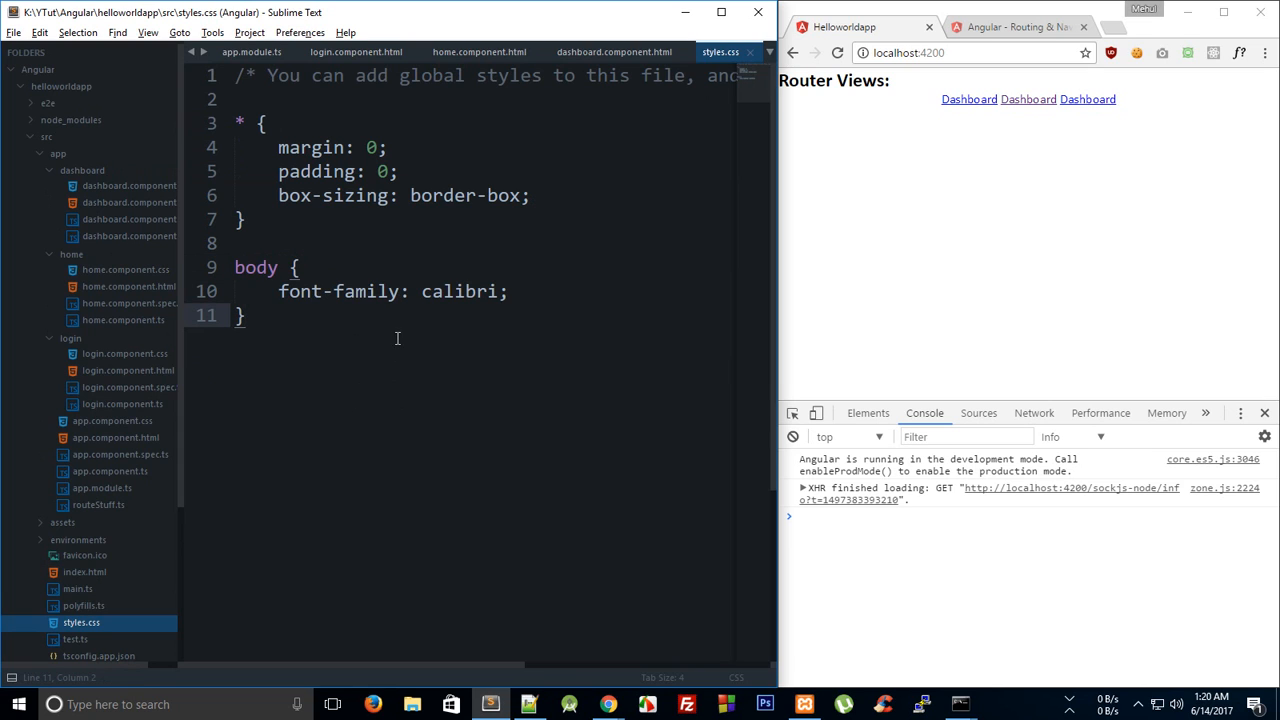
pyautogui.moveTo(416, 376)
pyautogui.write('a {')
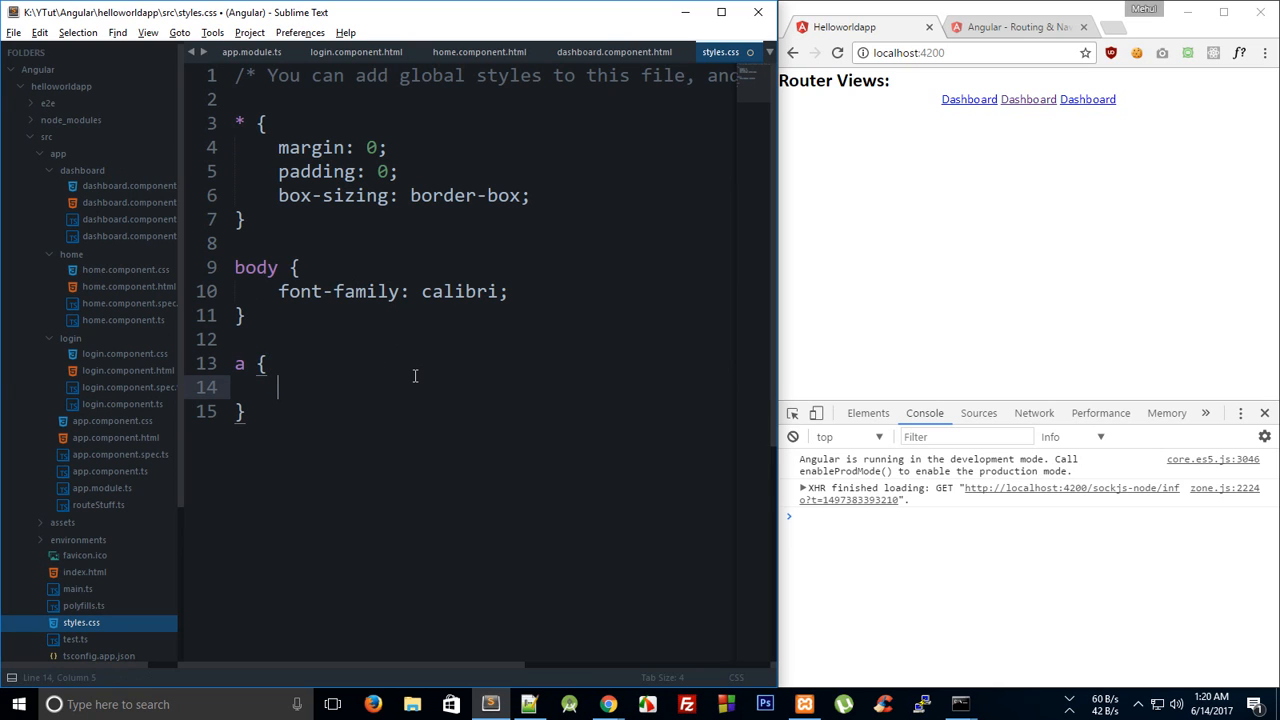
pyautogui.write('color: blac;')
pyautogui.write('ta')
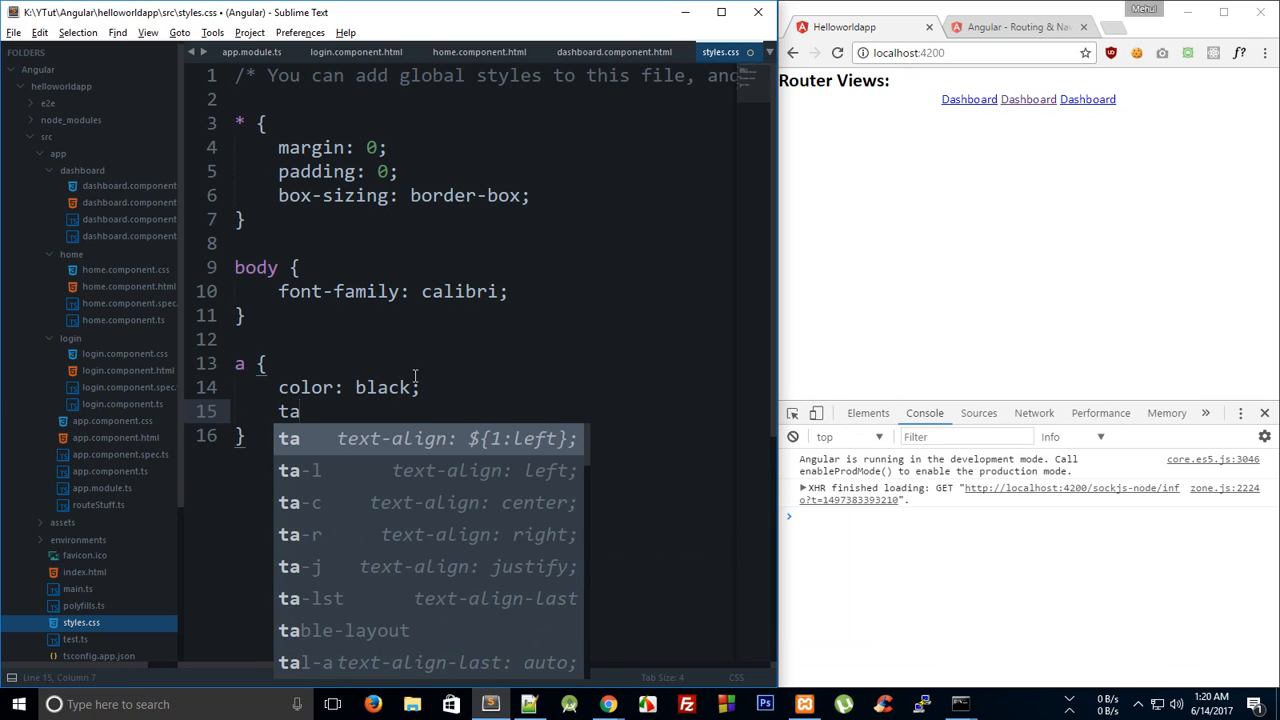
pyautogui.write('ext-decoration: n')
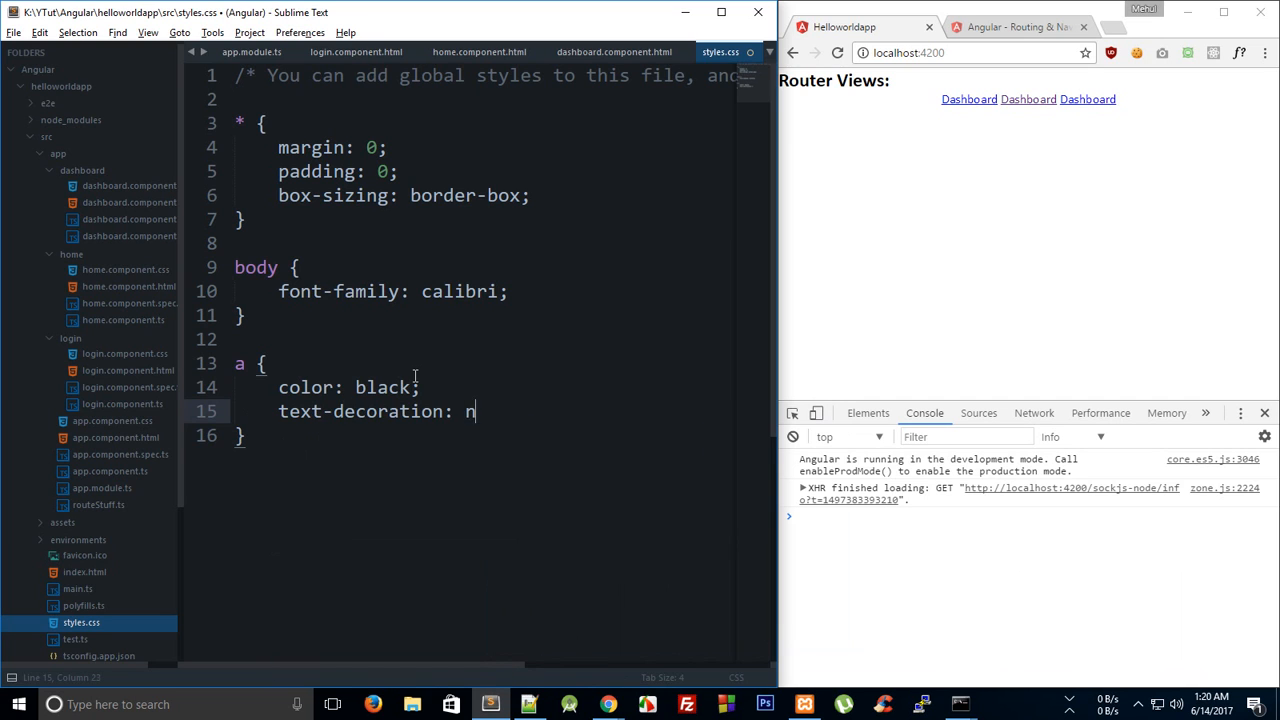
pyautogui.write('one;')
pyautogui.write('font-size: 20px;')
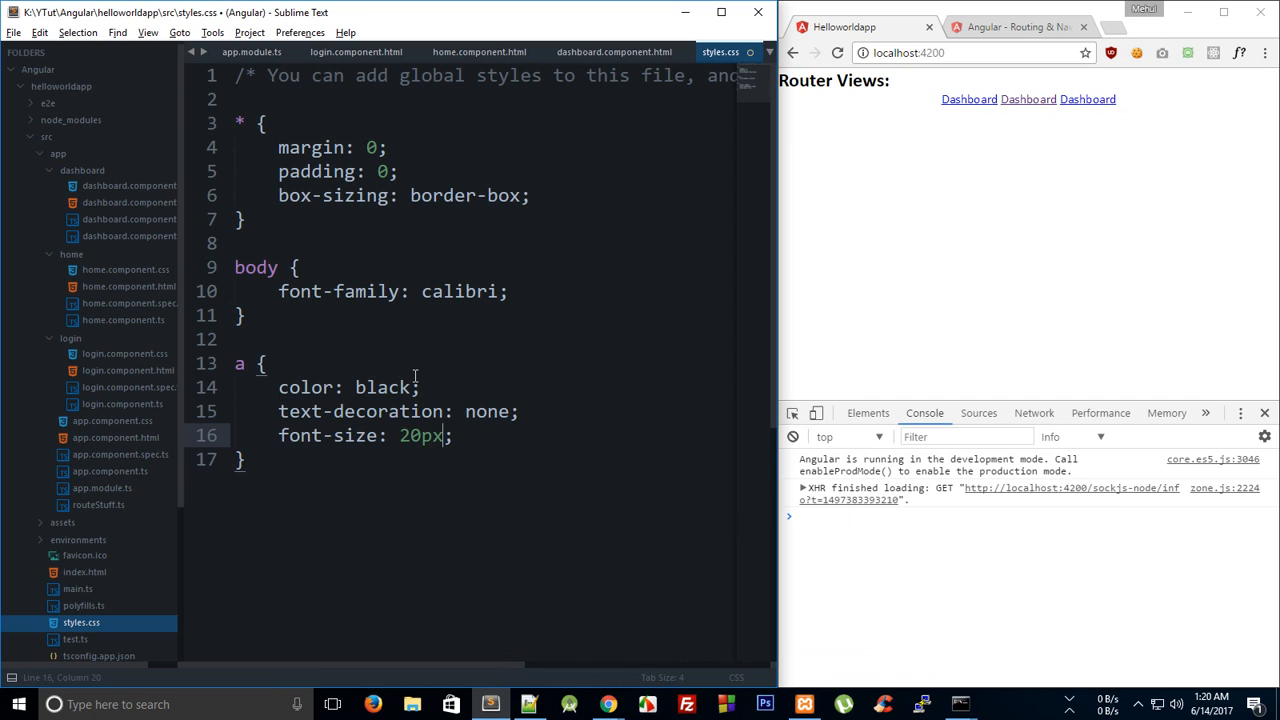
pyautogui.write('display: block;')
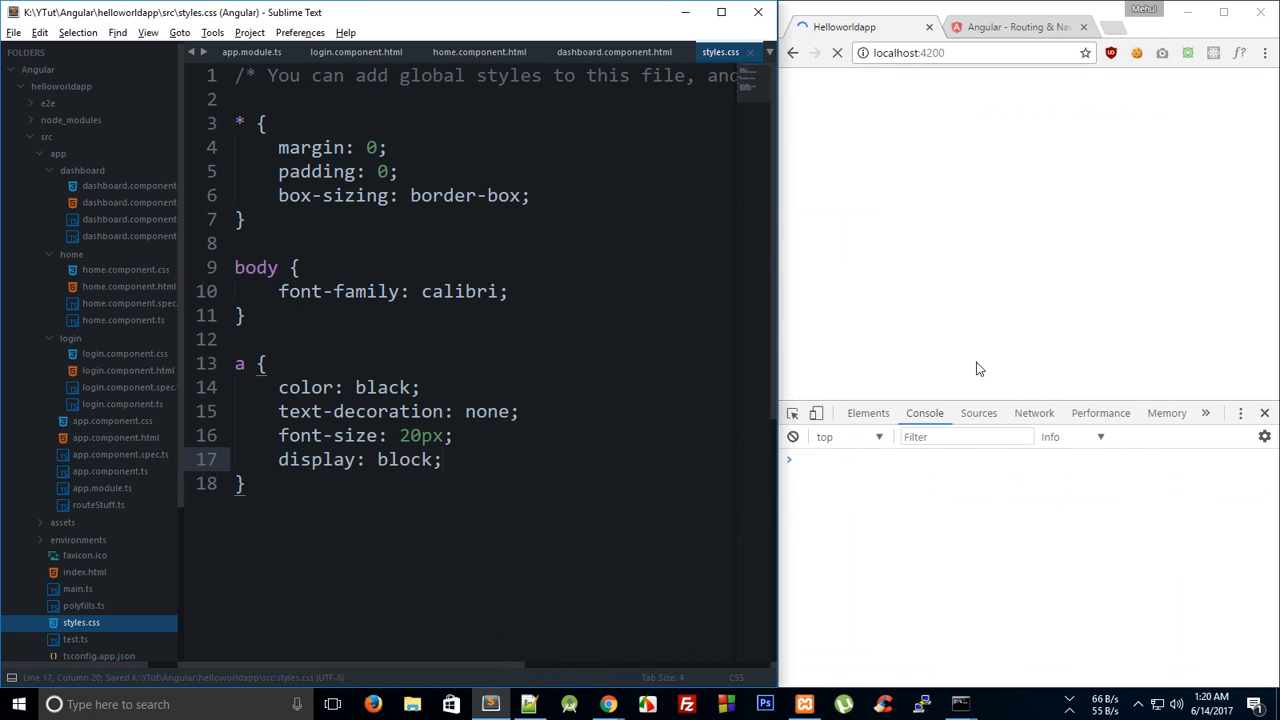
pyautogui.click(838, 52)
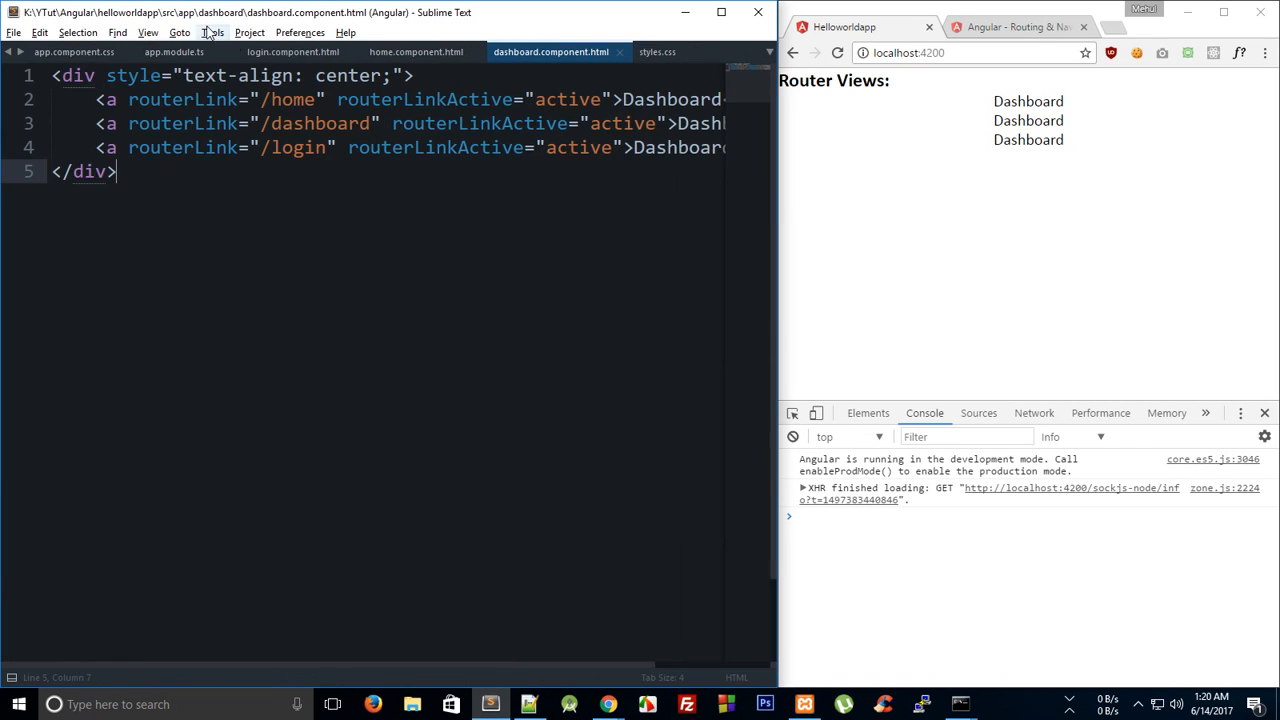
# Step: Set login.component.html nav to Home (/), Dashboard, Login, save, and carry it to the other templates
pyautogui.click(292, 52)
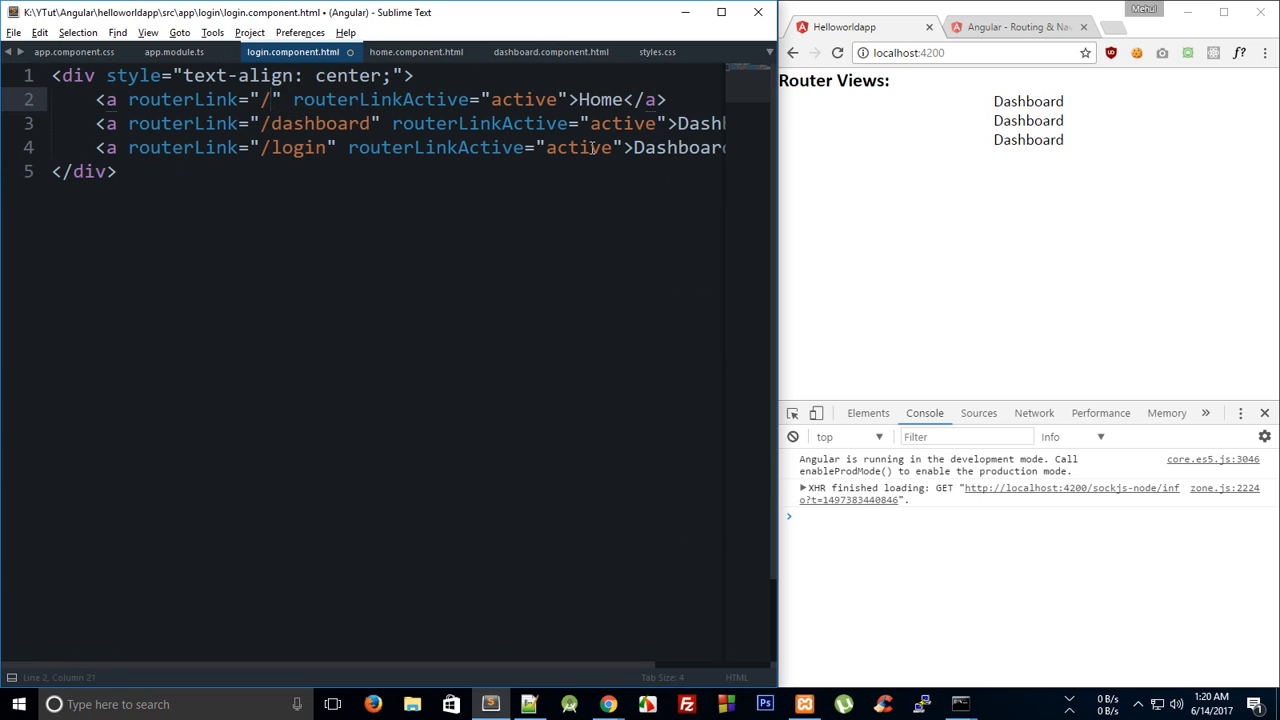
pyautogui.write('Login</')
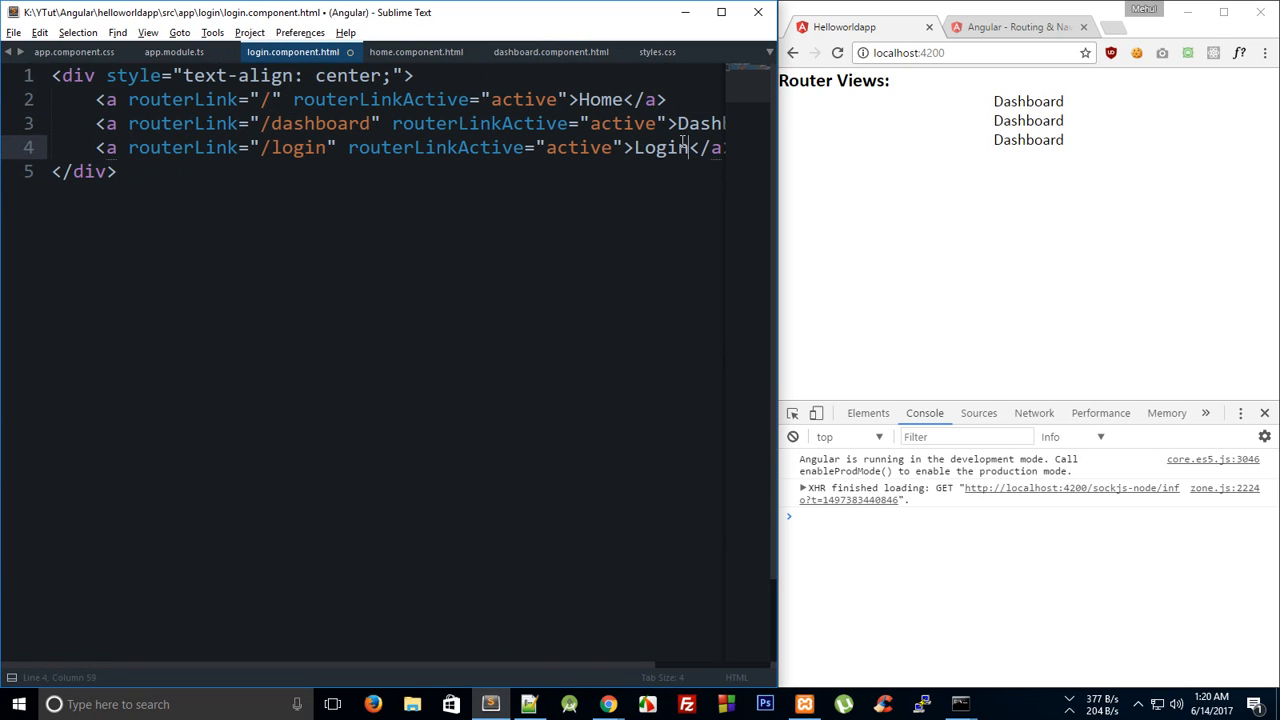
pyautogui.press('ctrl+s')
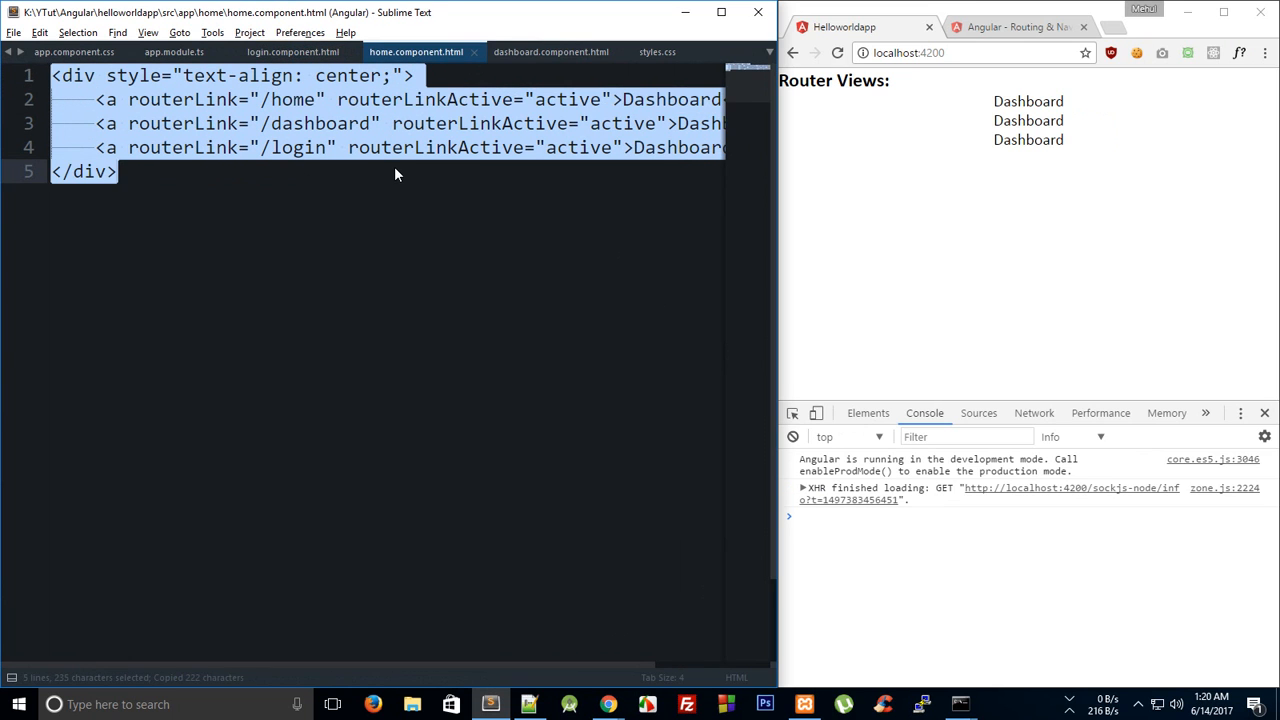
pyautogui.click(550, 52)
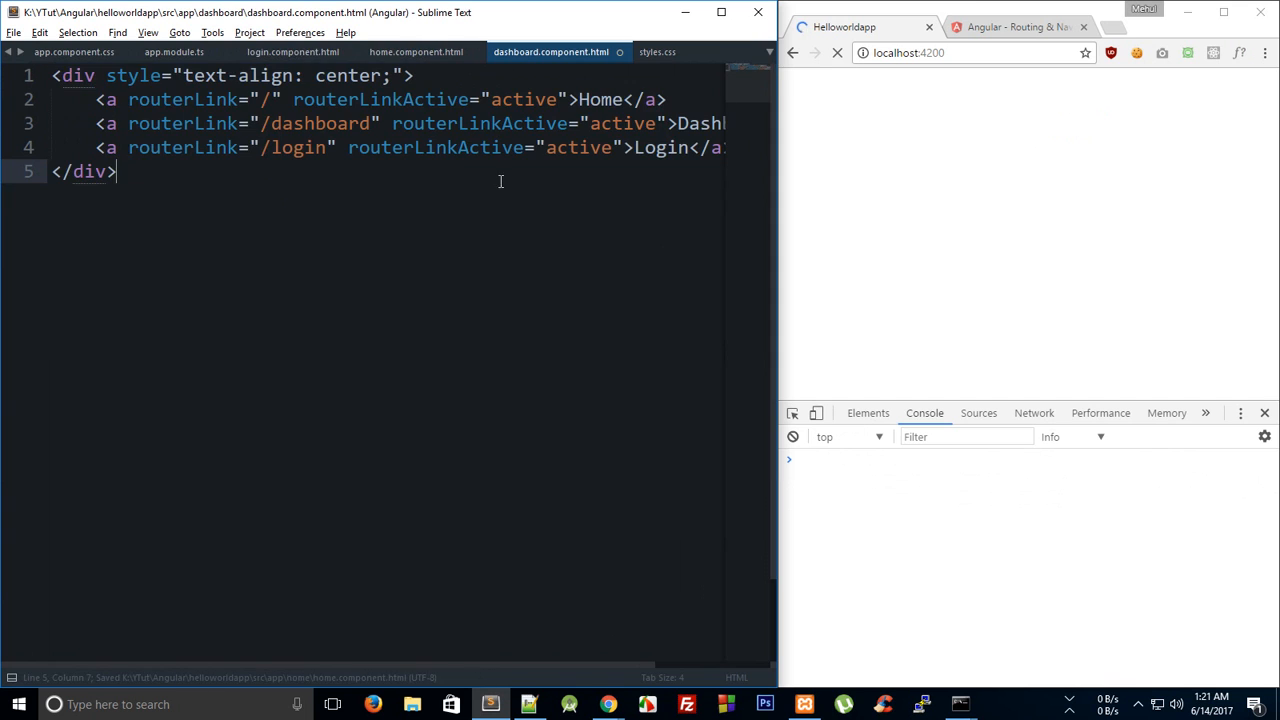
pyautogui.click(172, 52)
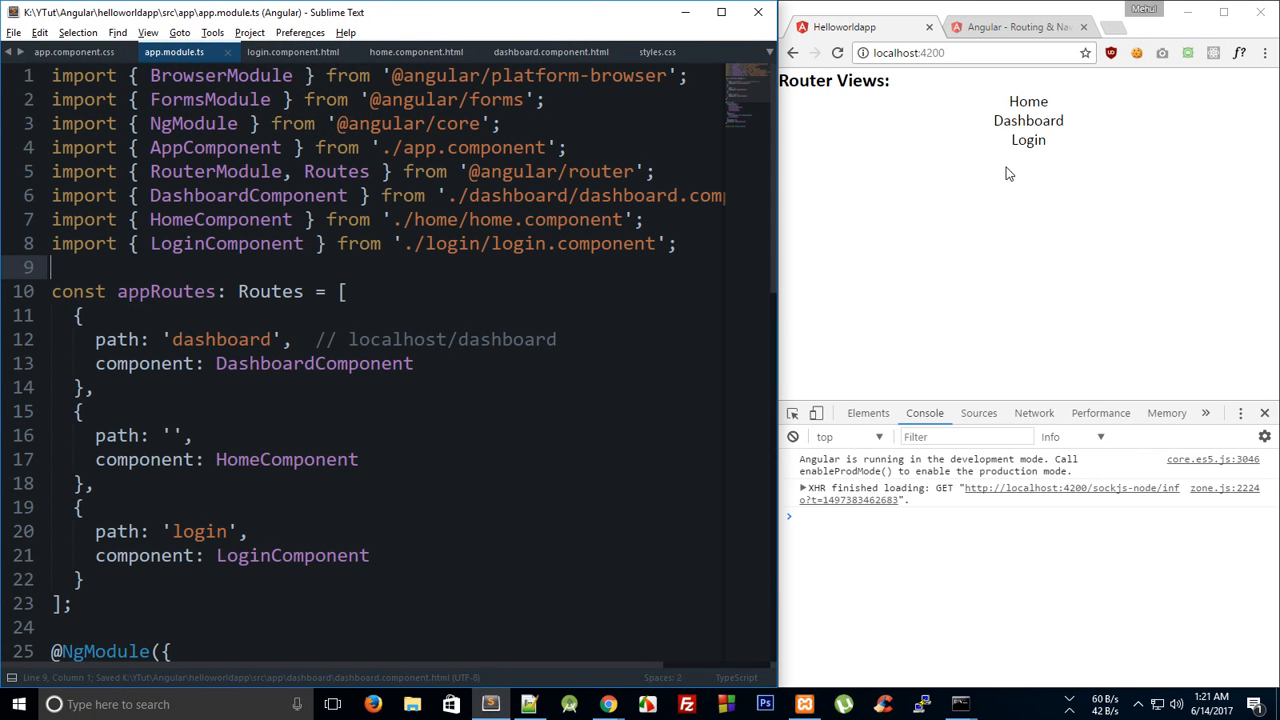
# Step: Inspect the Login link's anchor markup in DevTools, then return to styles.css
pyautogui.click(868, 412)
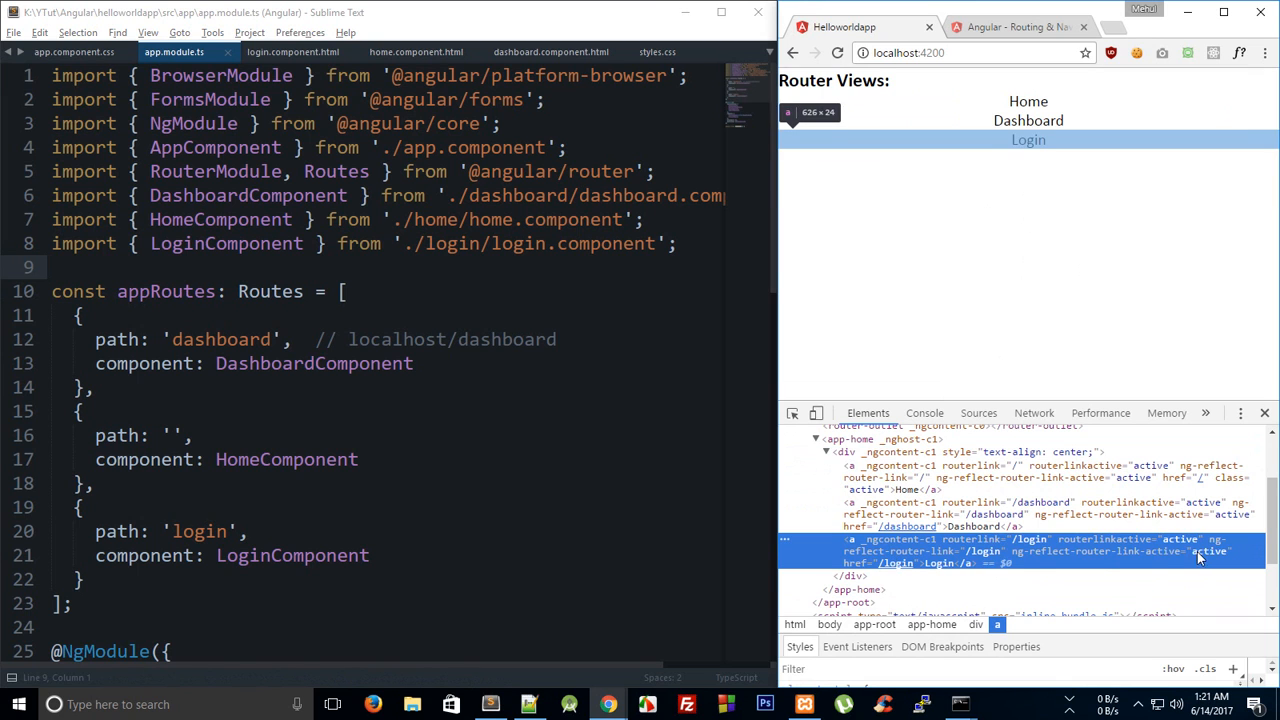
pyautogui.click(292, 52)
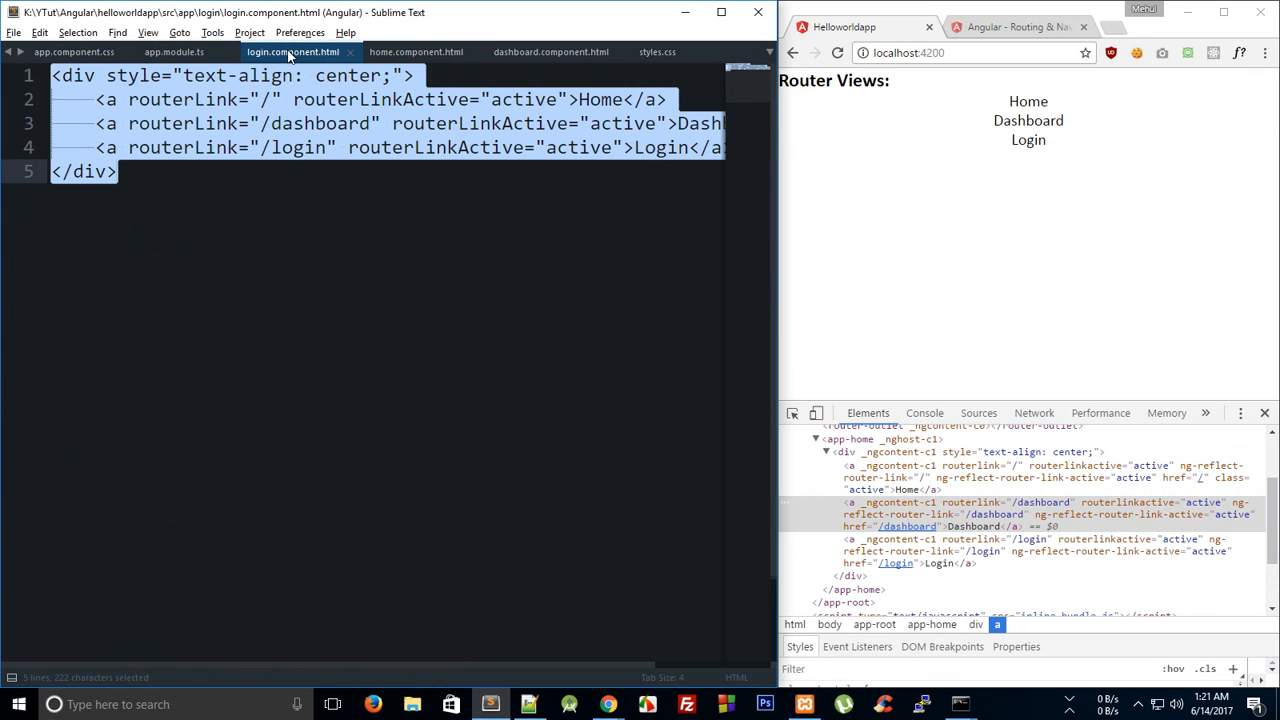
pyautogui.click(656, 52)
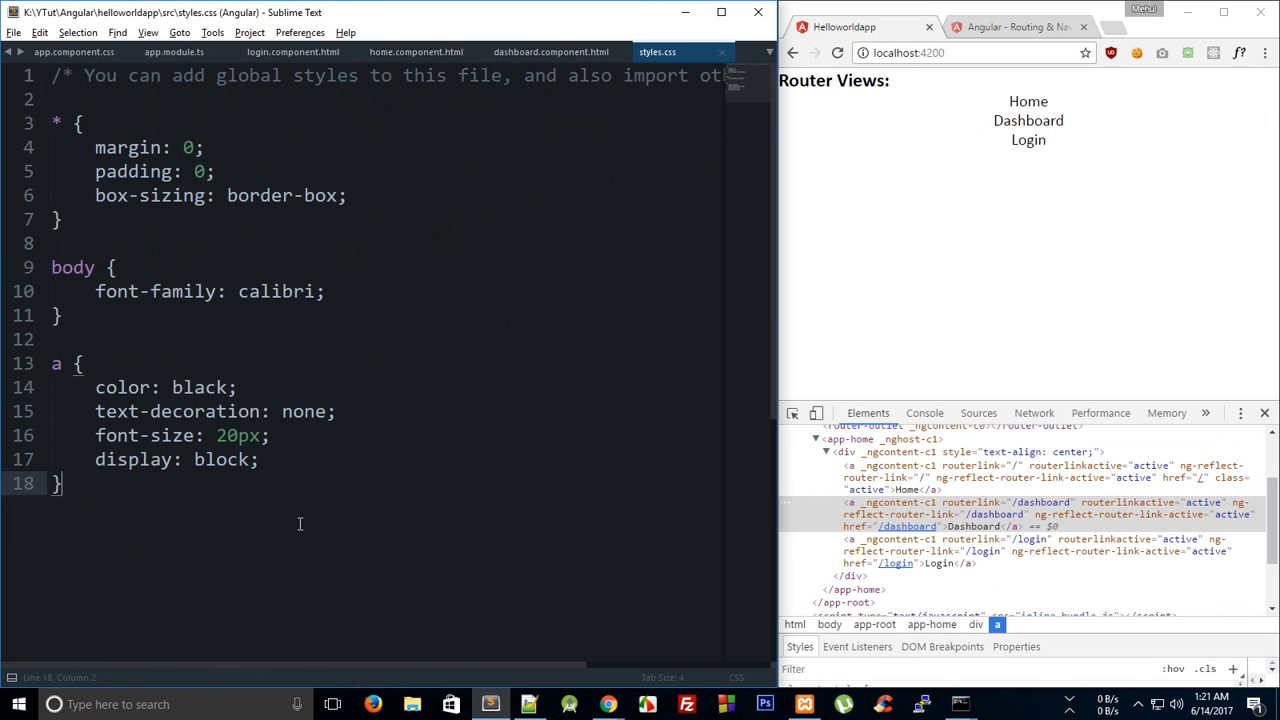
# Step: Add a.active { color: red; } in styles.css and check the Dashboard page shows red links
pyautogui.write('a.active')
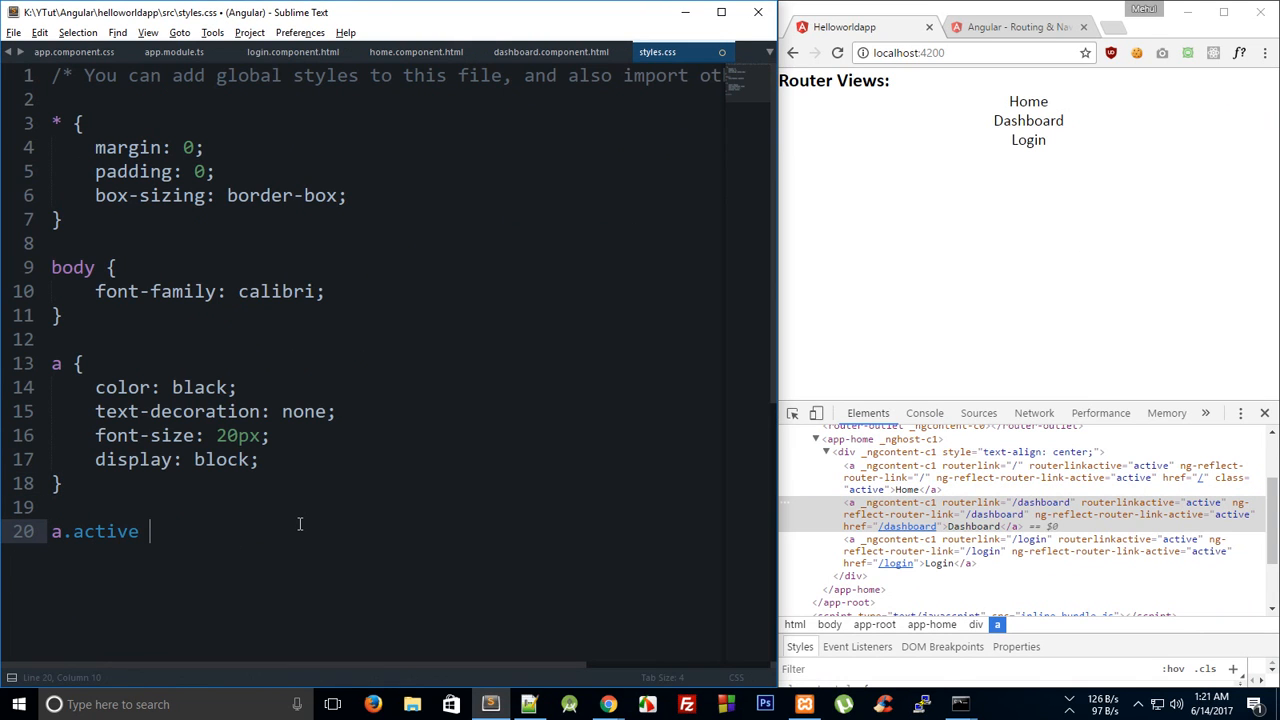
pyautogui.write('{')
pyautogui.write('color: red;')
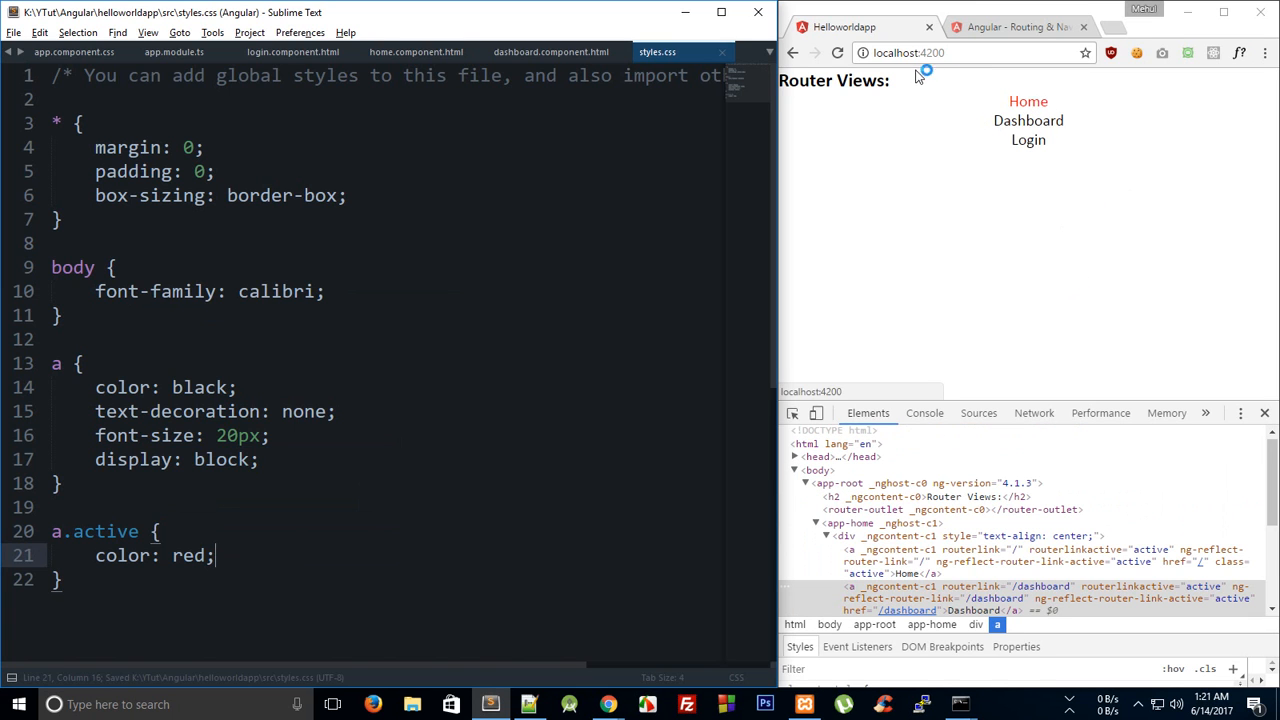
pyautogui.click(1028, 120)
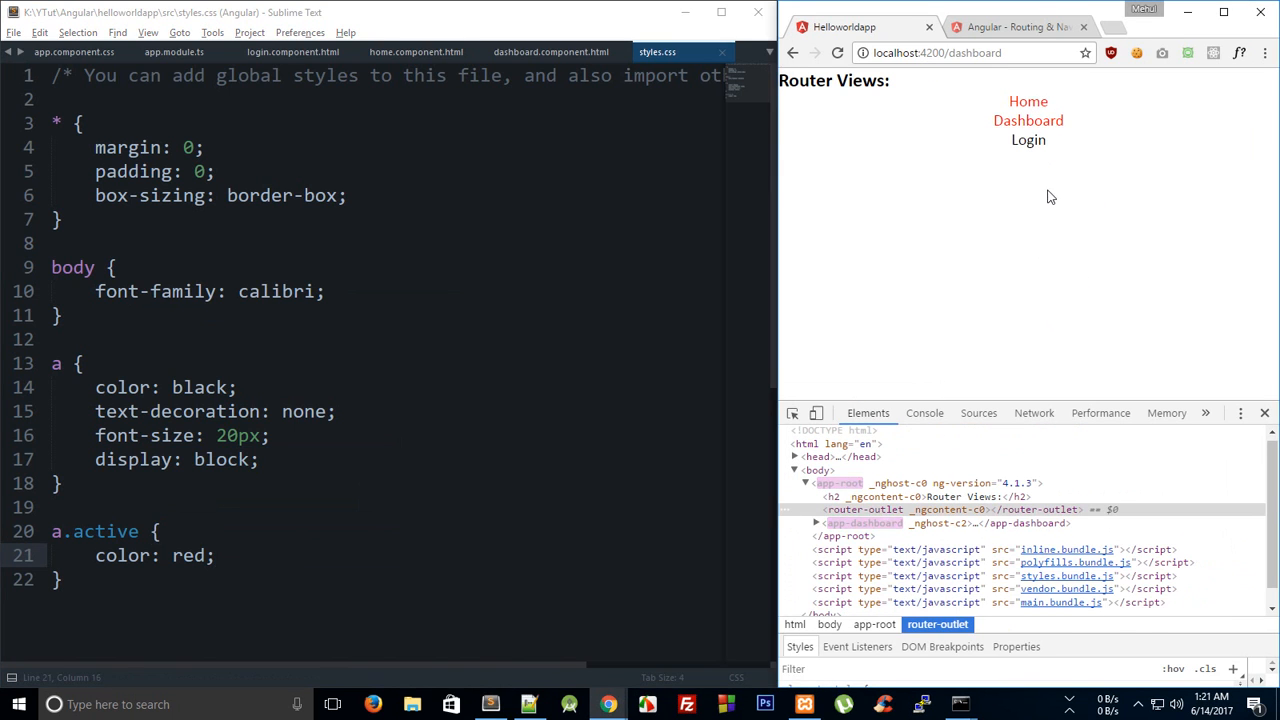
pyautogui.tripleClick(976, 52)
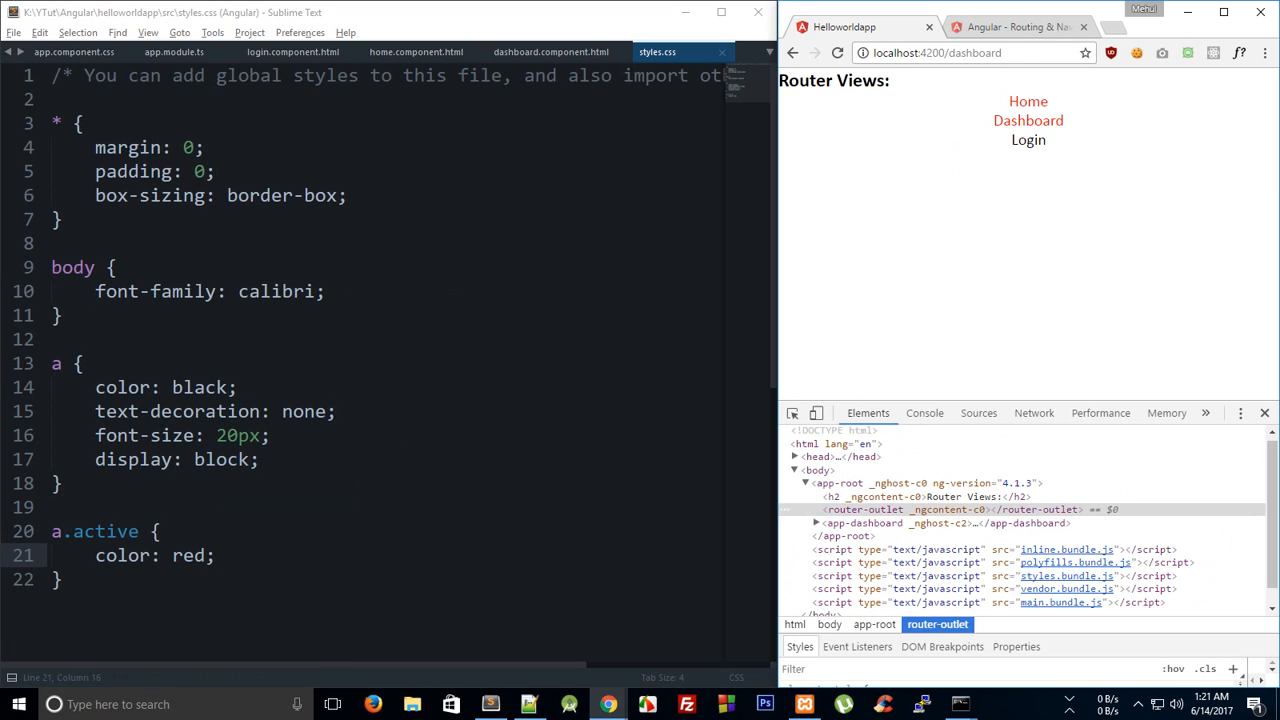
pyautogui.moveTo(1028, 100)
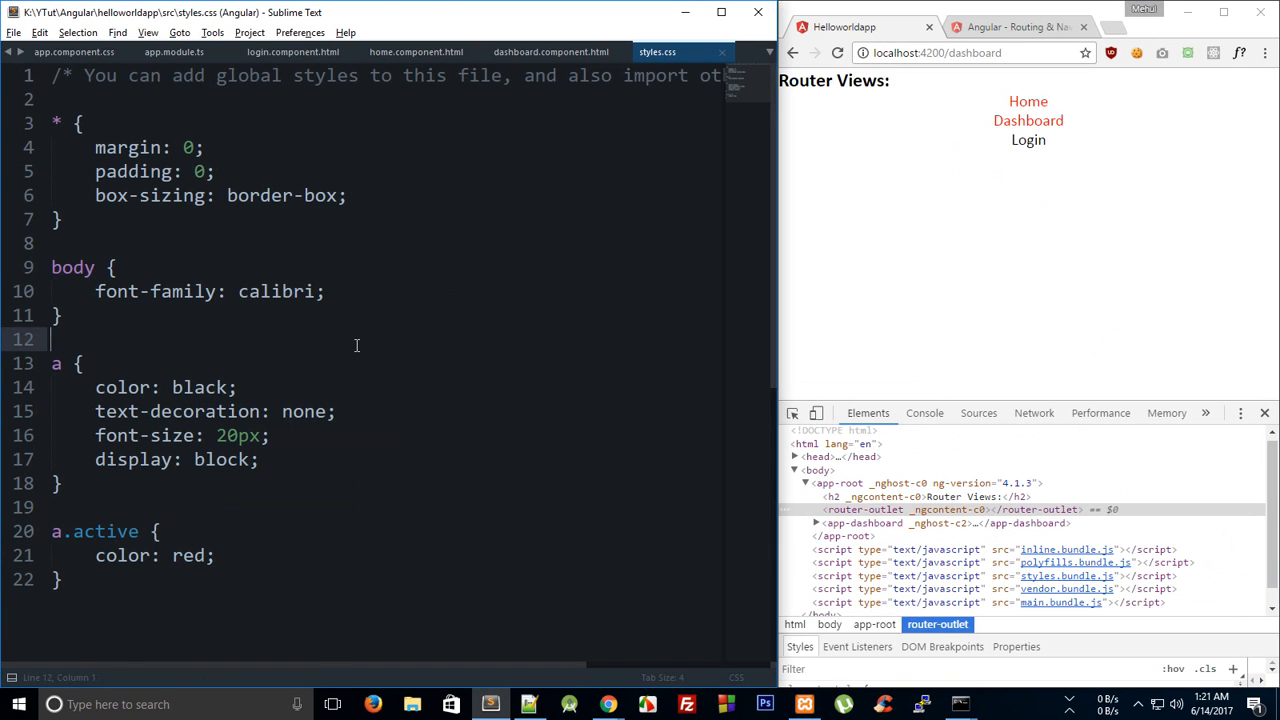
pyautogui.click(416, 52)
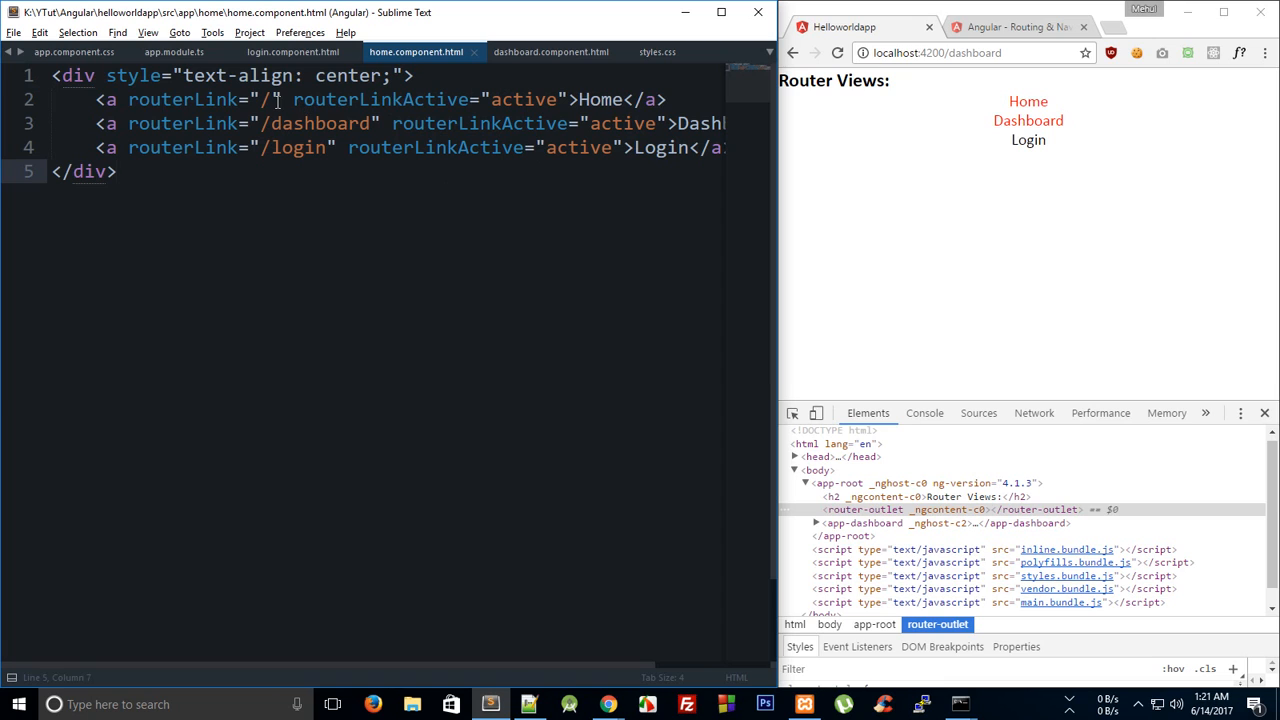
pyautogui.click(272, 100)
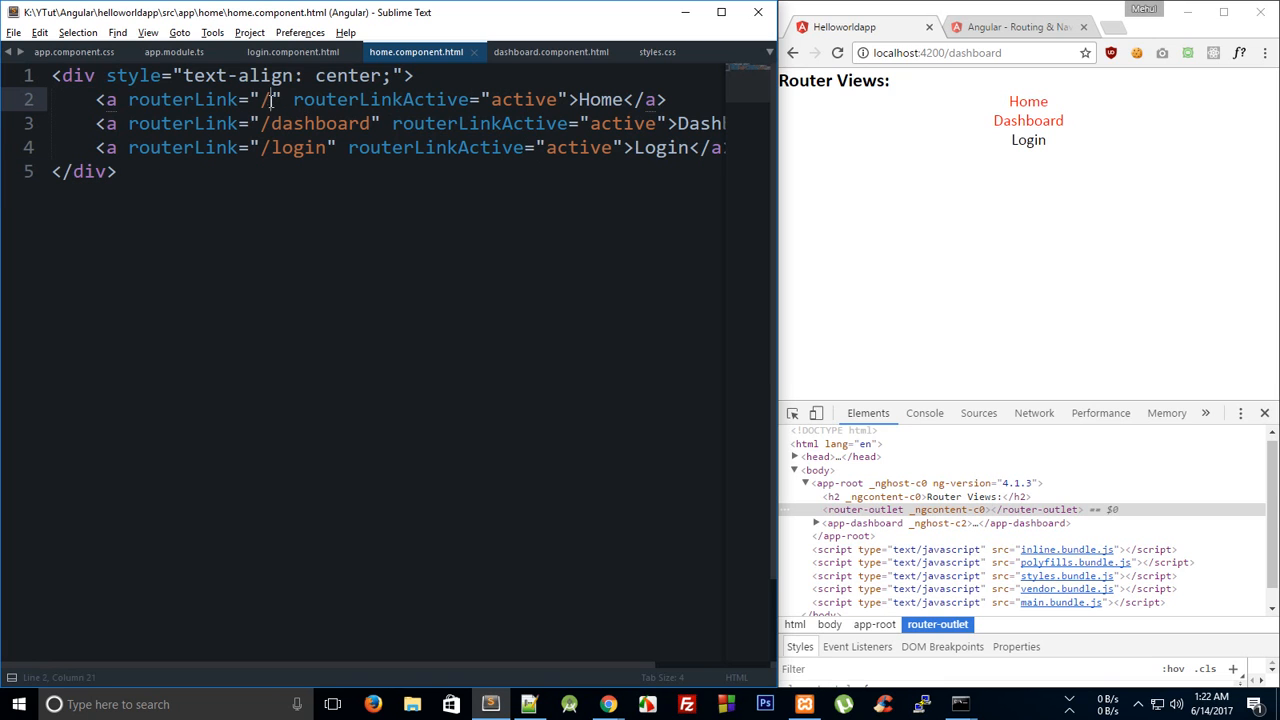
pyautogui.doubleClick(268, 100)
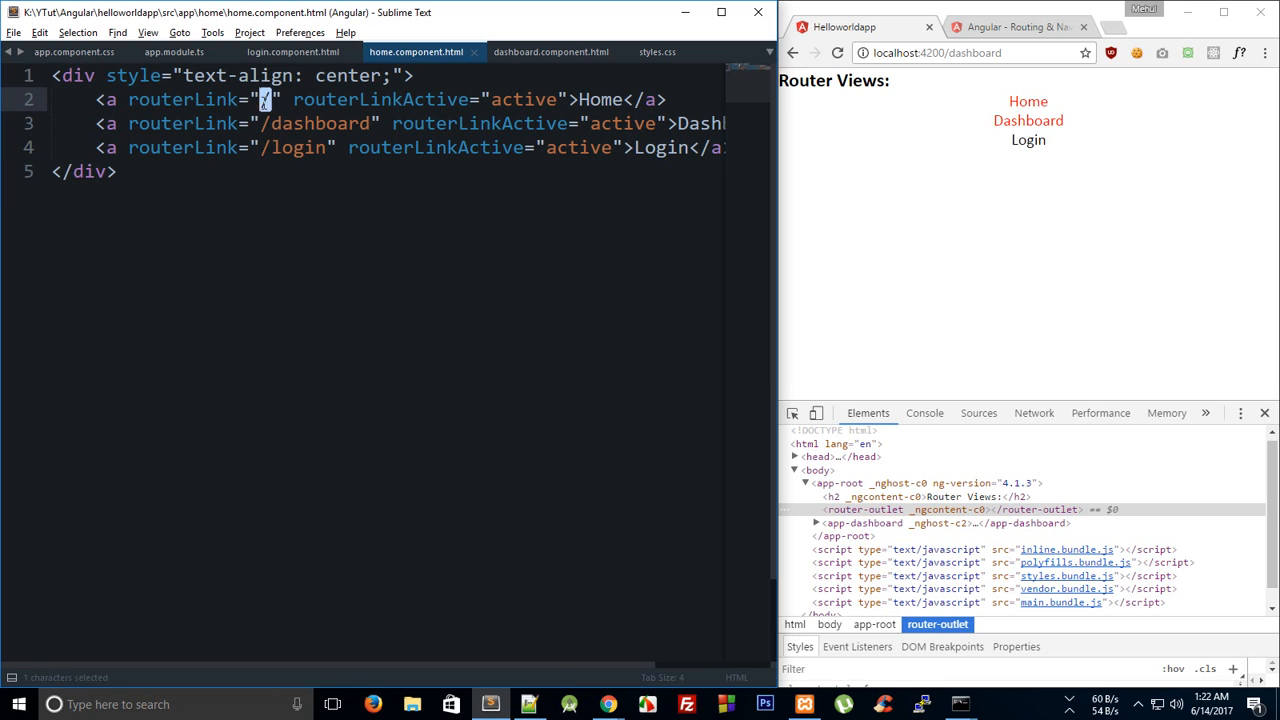
pyautogui.click(936, 52)
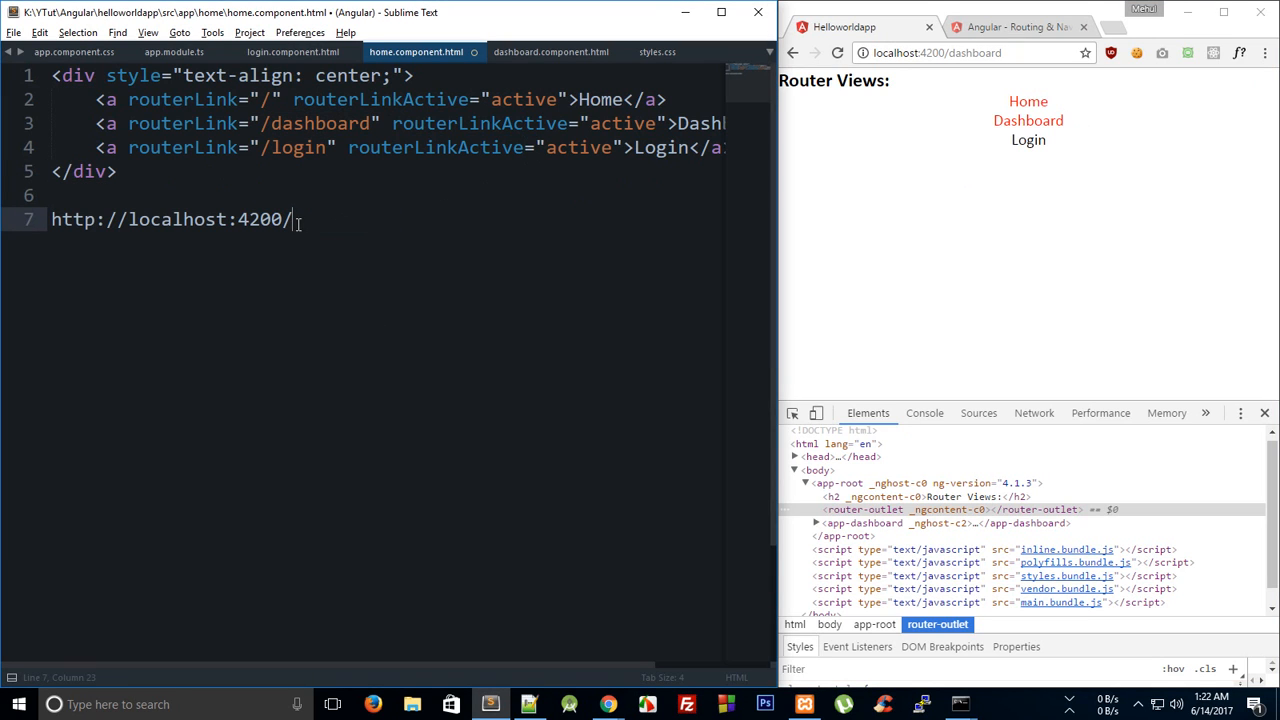
pyautogui.write('http://localhost:4200/dashboard')
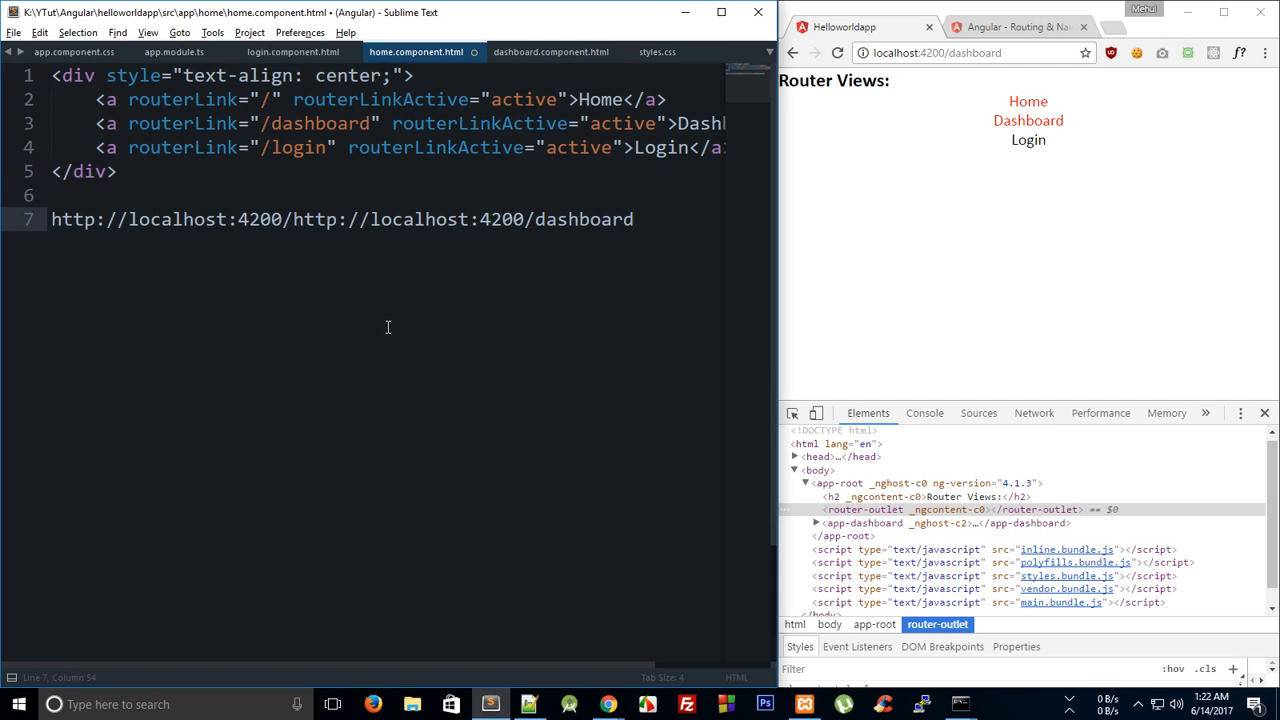
pyautogui.press('ctrl+z')
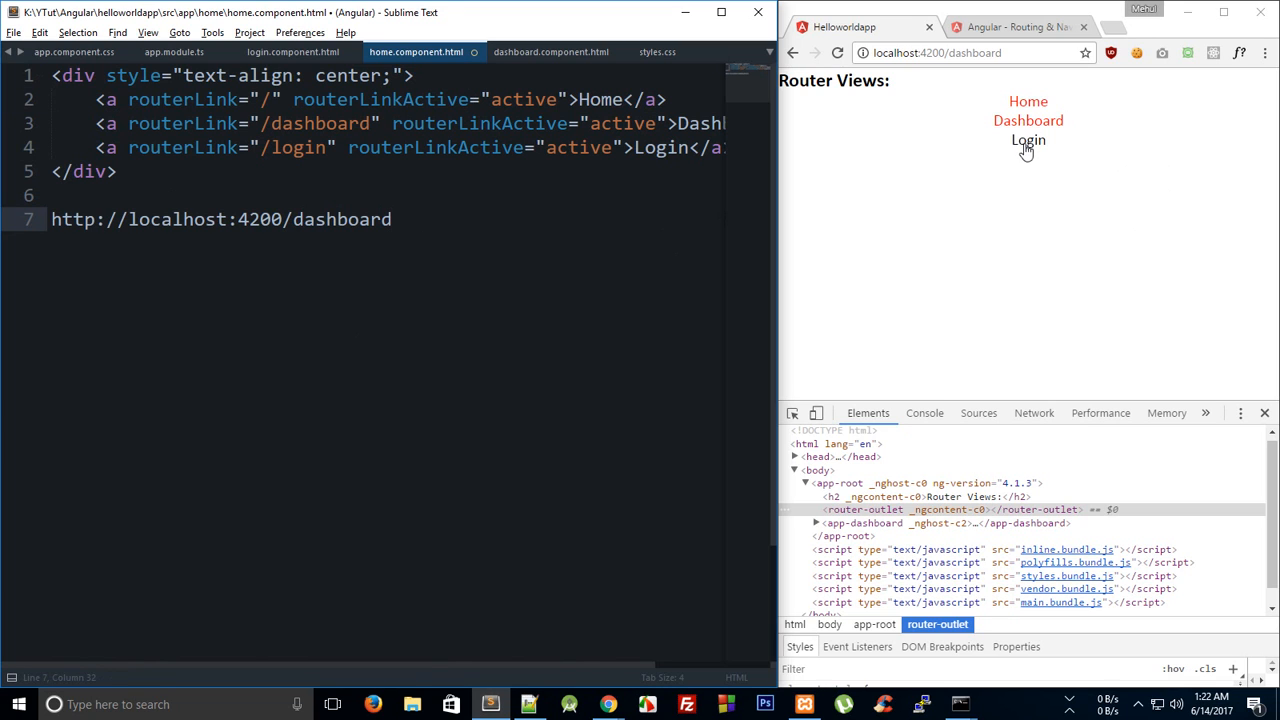
pyautogui.click(1028, 140)
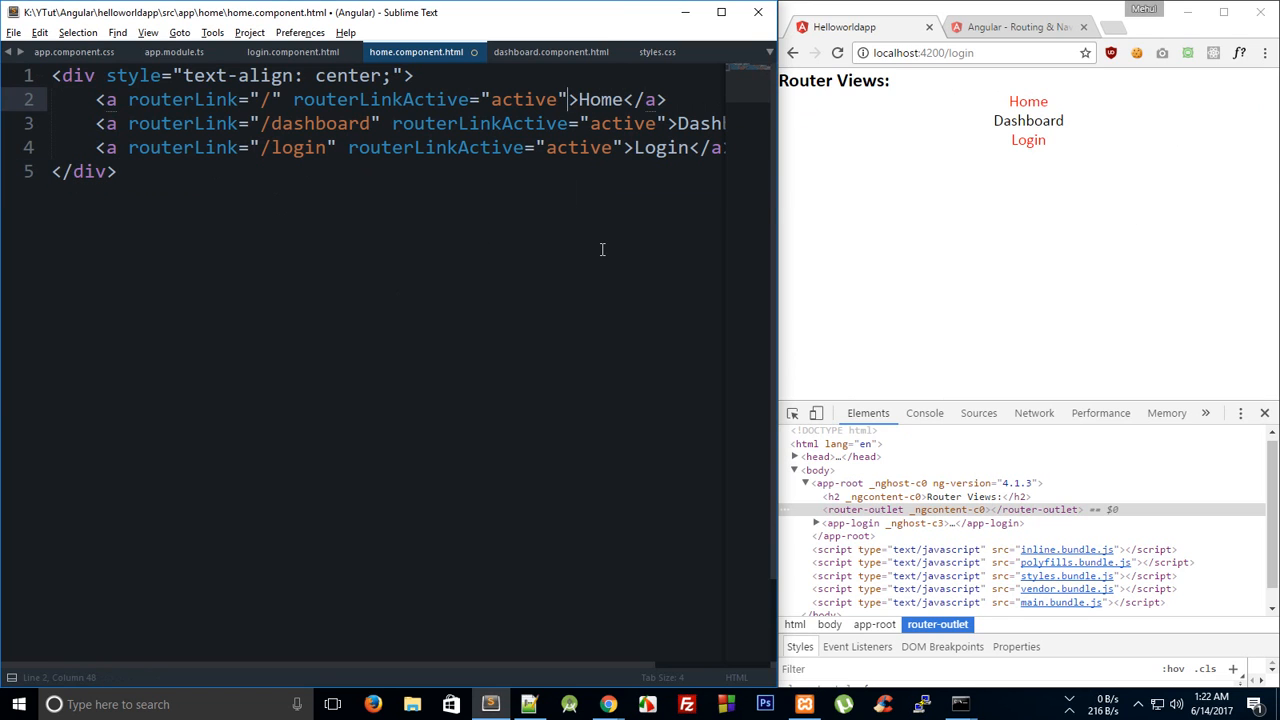
pyautogui.moveTo(640, 204)
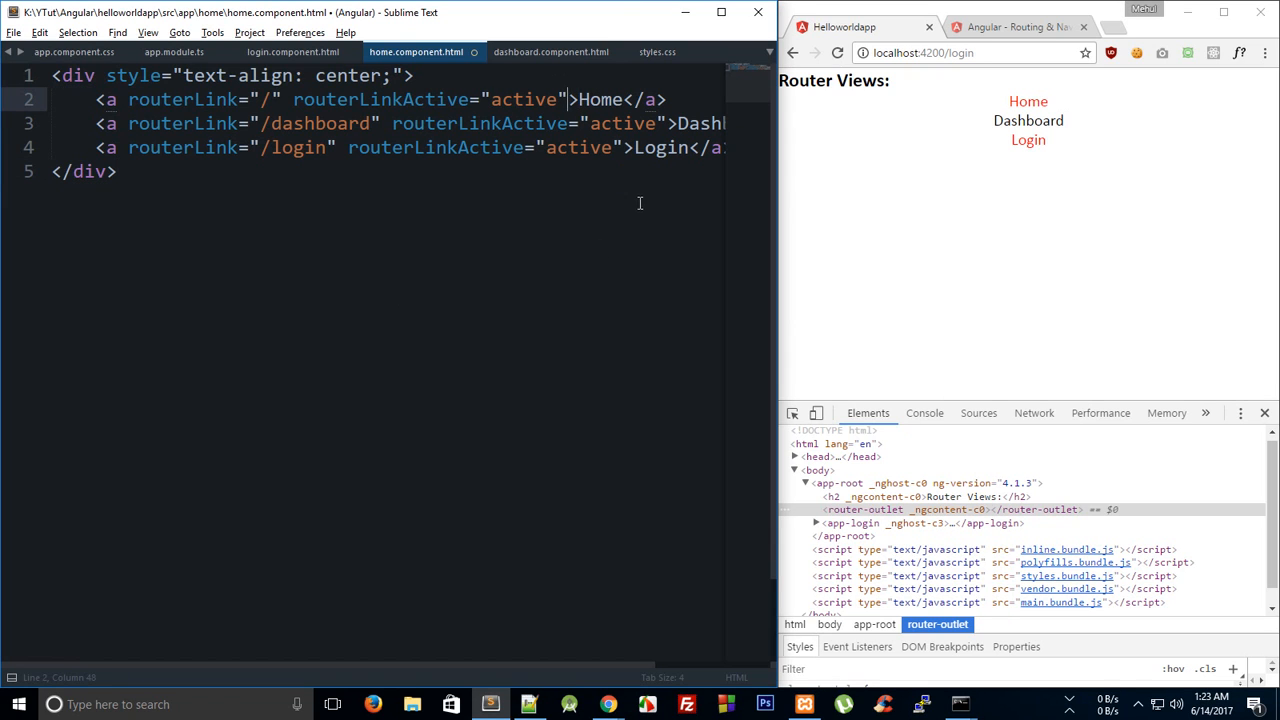
# Step: Give the Home anchor [routerLinkActiveOptions]="{exact: true}" in home.component.html
pyautogui.write('riy')
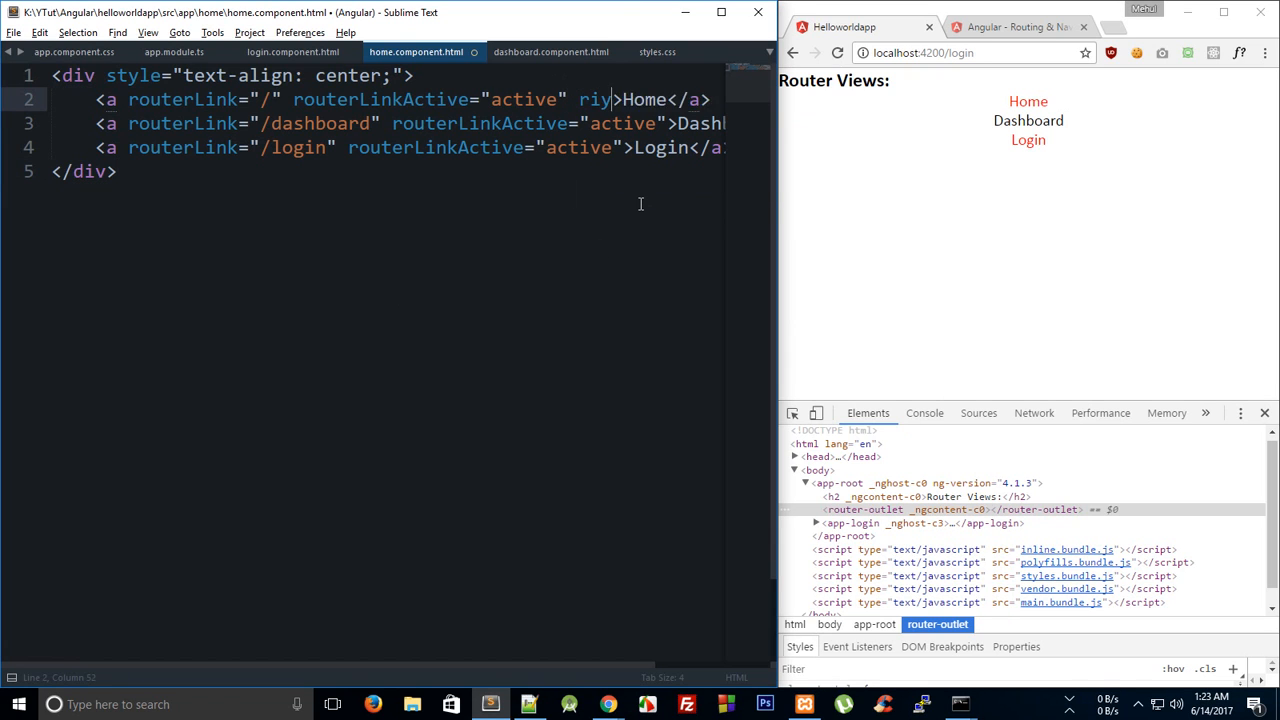
pyautogui.write('outerLinkActiveOptions=')
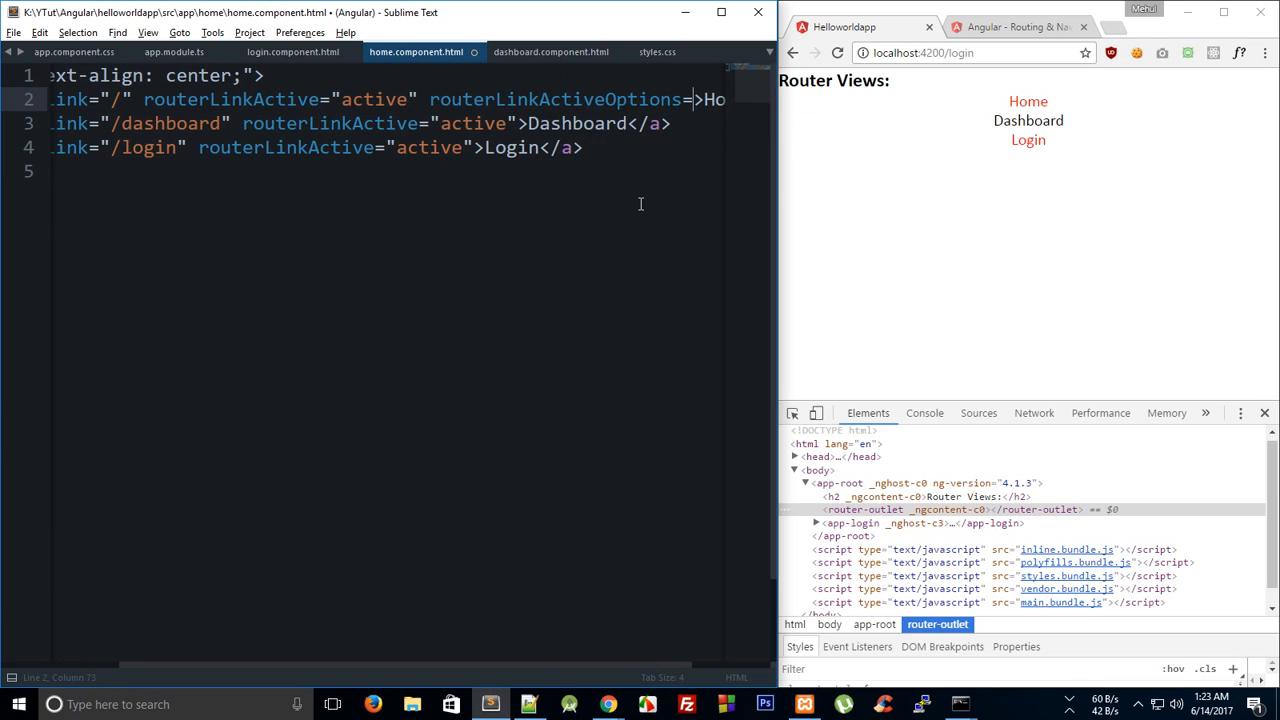
pyautogui.write('{exact: true}"')
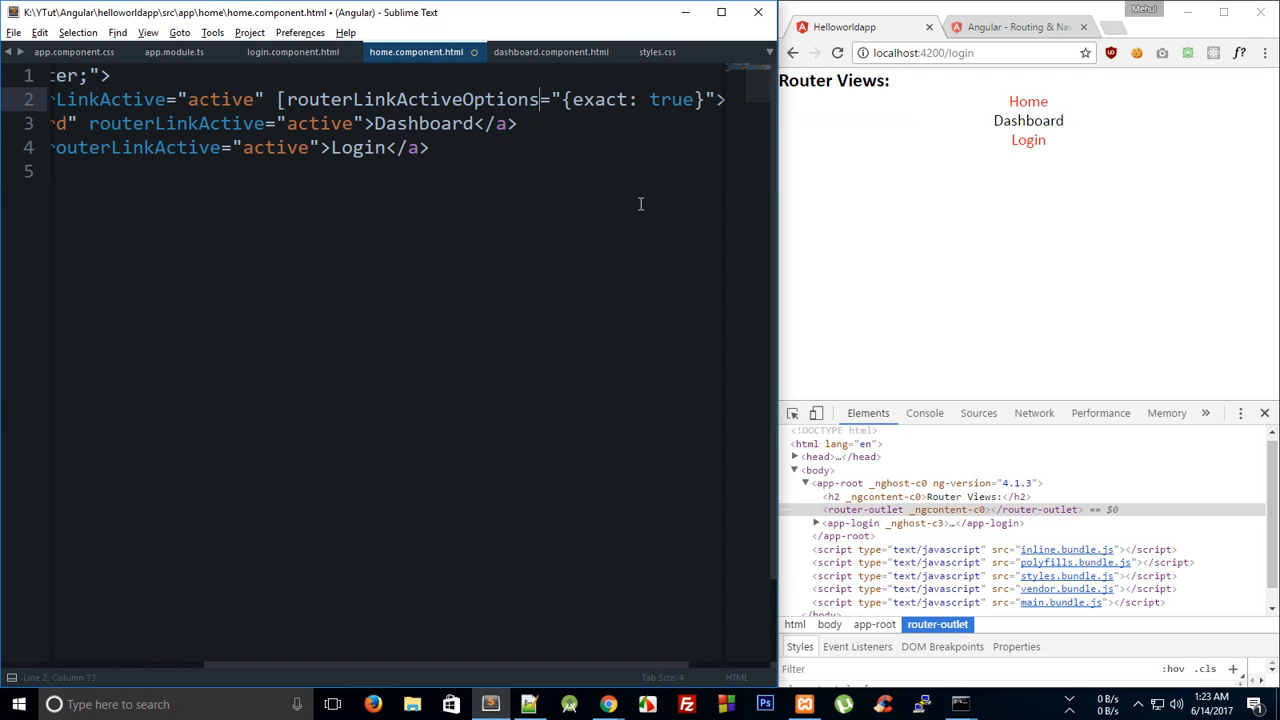
pyautogui.doubleClick(610, 100)
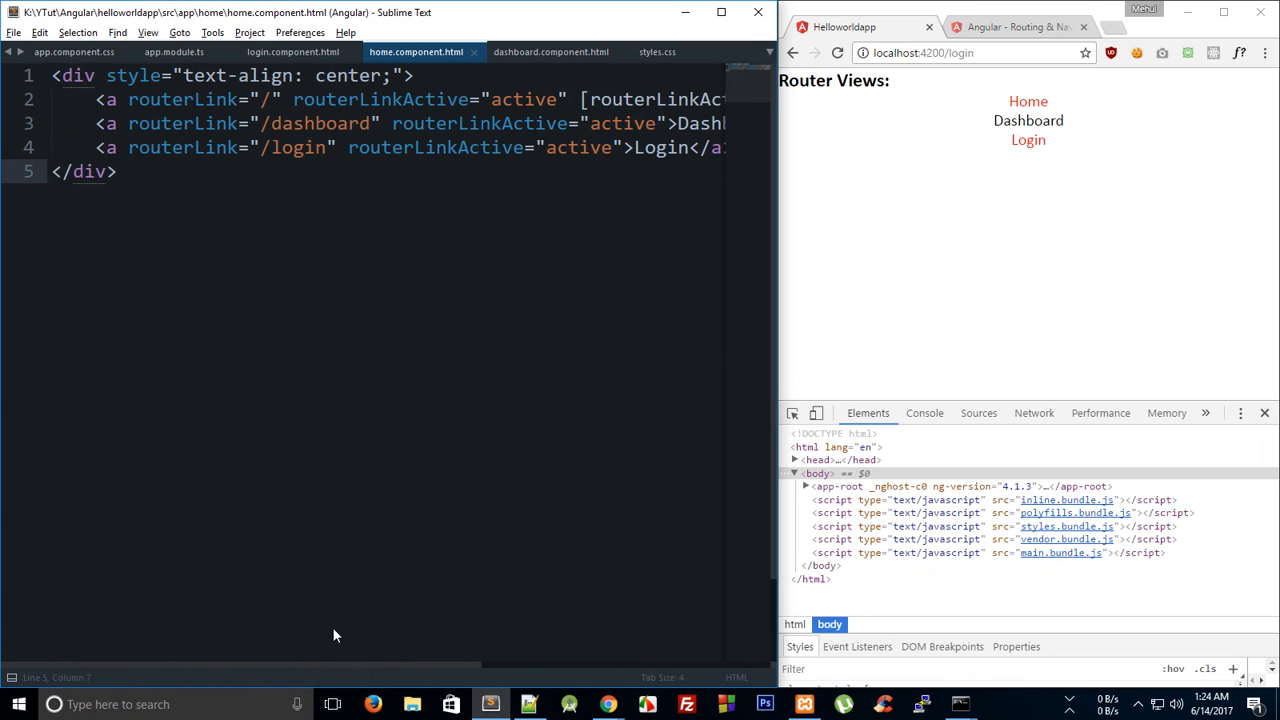
# Step: Switch to dashboard.component.html and verify only the current link turns red between Home and Dashboard
pyautogui.click(292, 52)
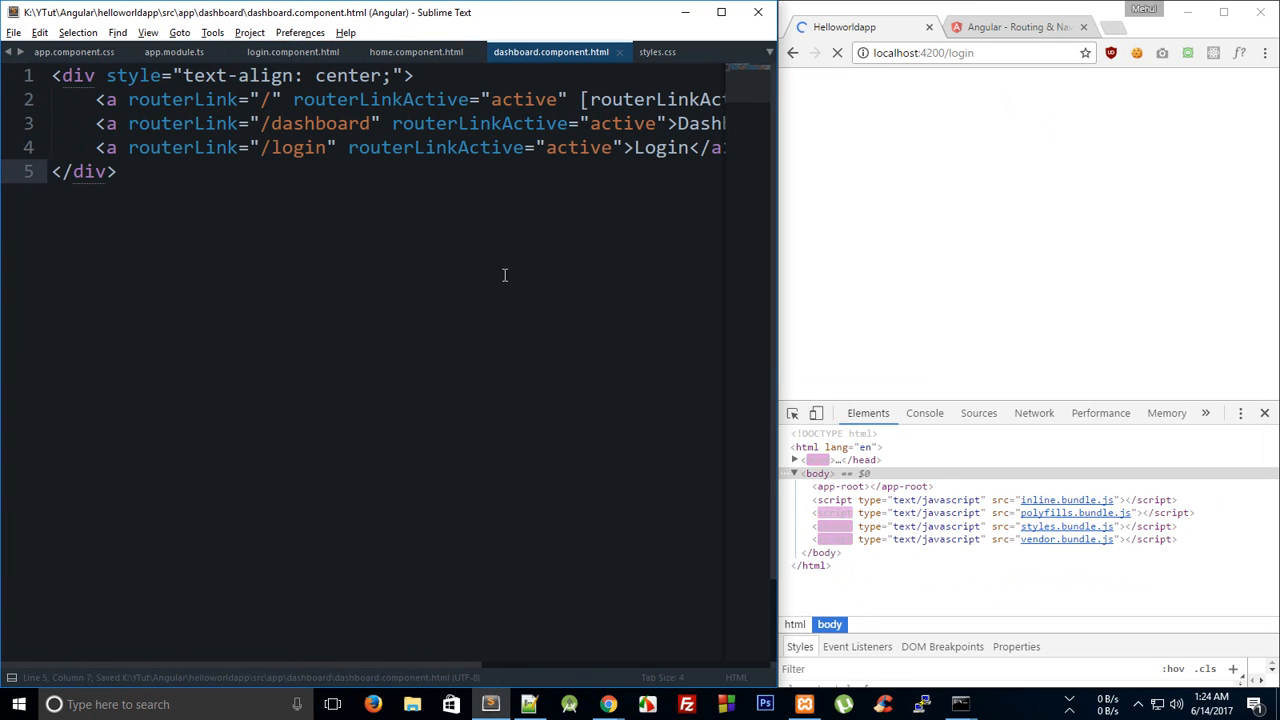
pyautogui.click(836, 52)
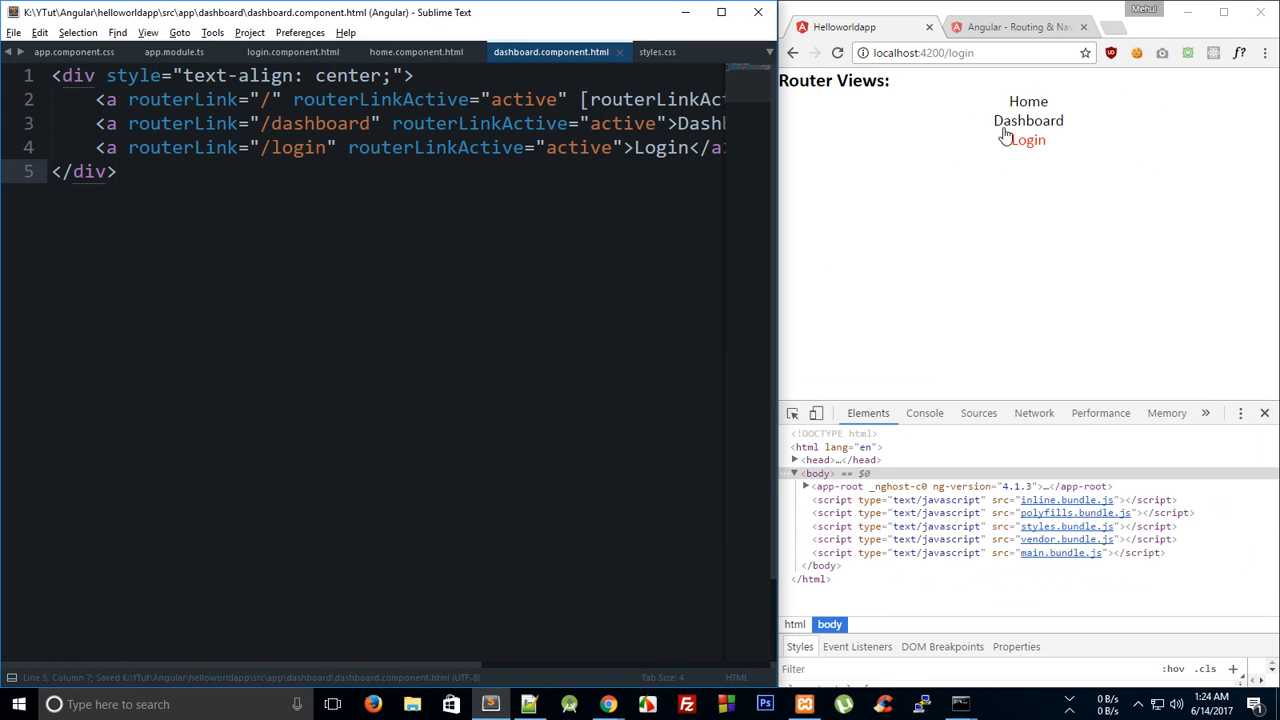
pyautogui.click(1028, 120)
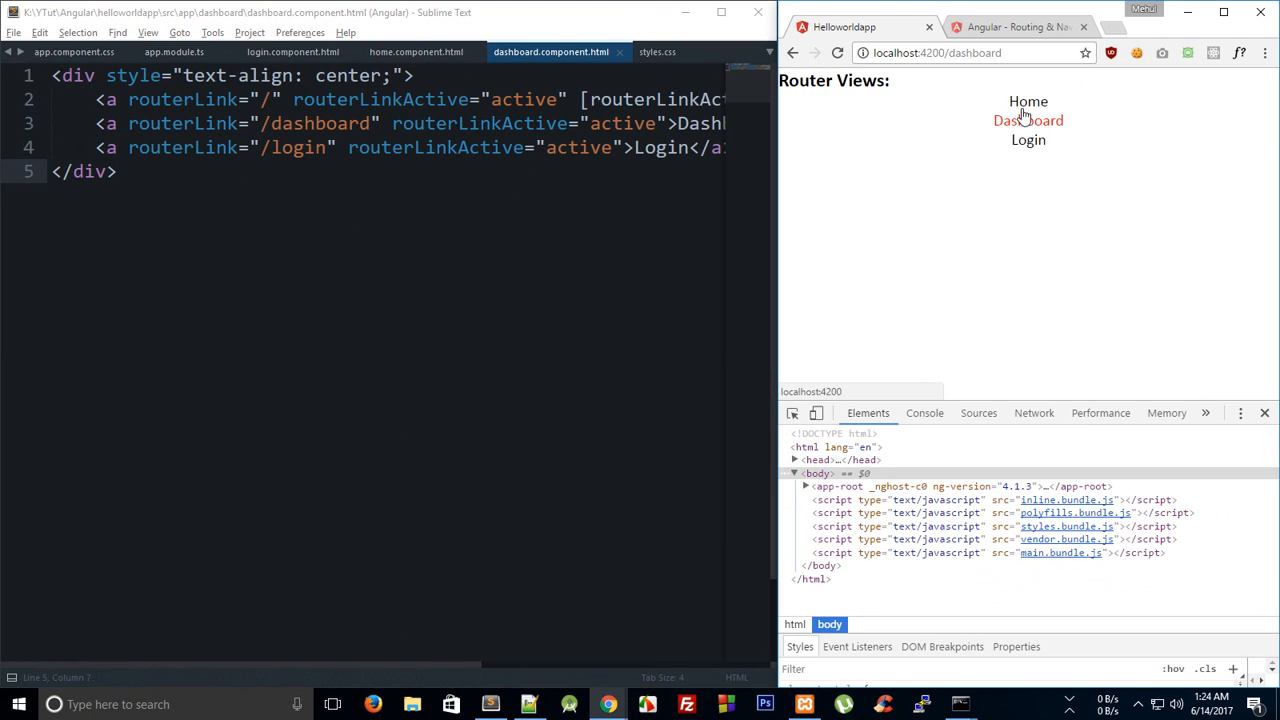
pyautogui.click(1028, 100)
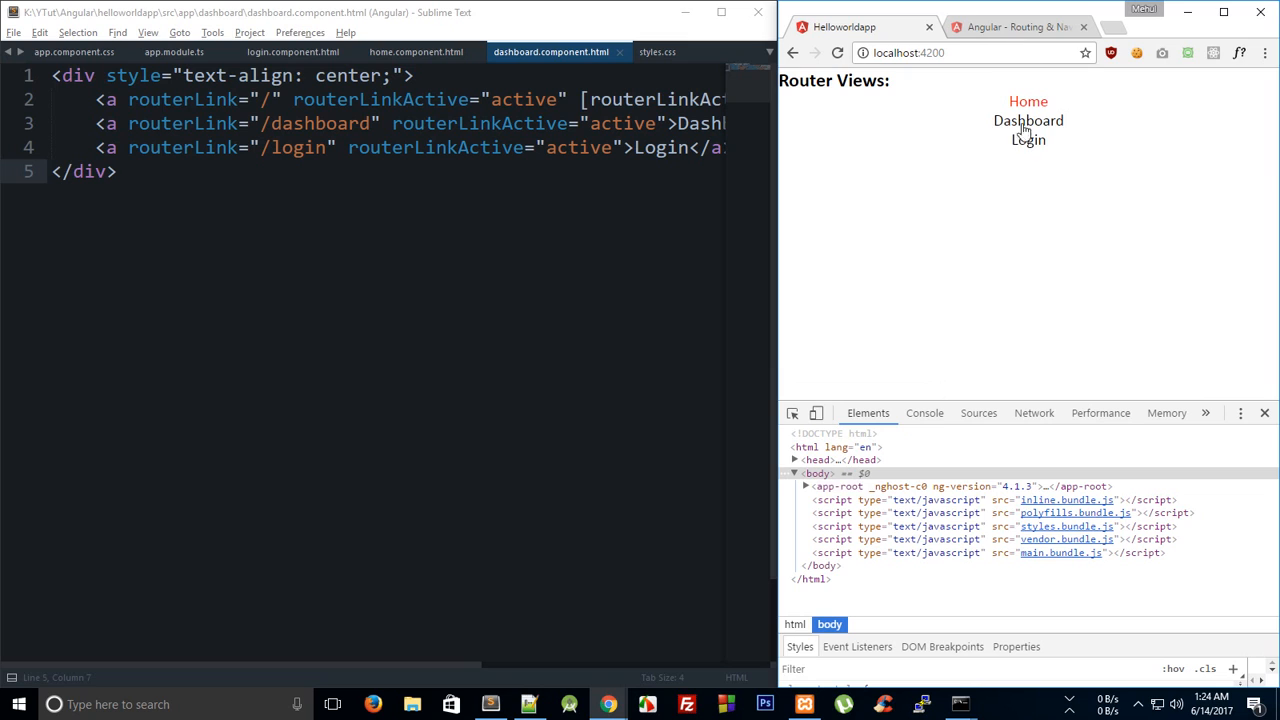
pyautogui.click(1028, 120)
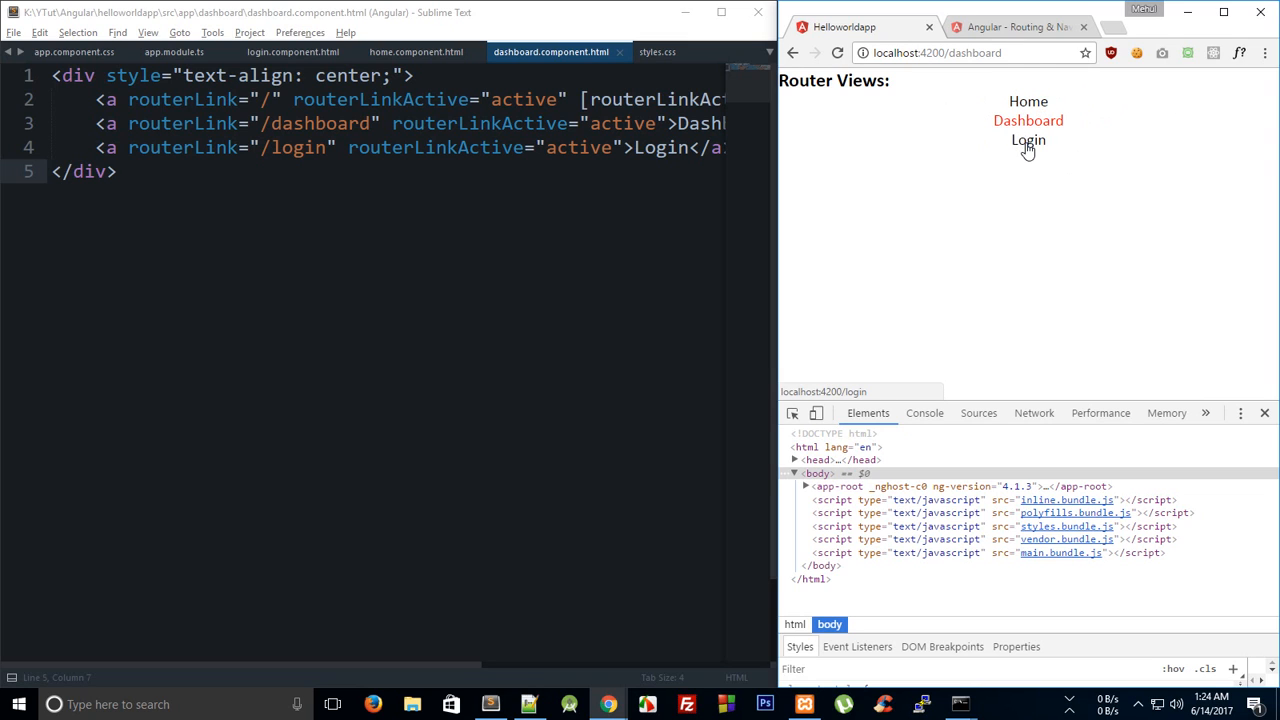
pyautogui.click(1028, 100)
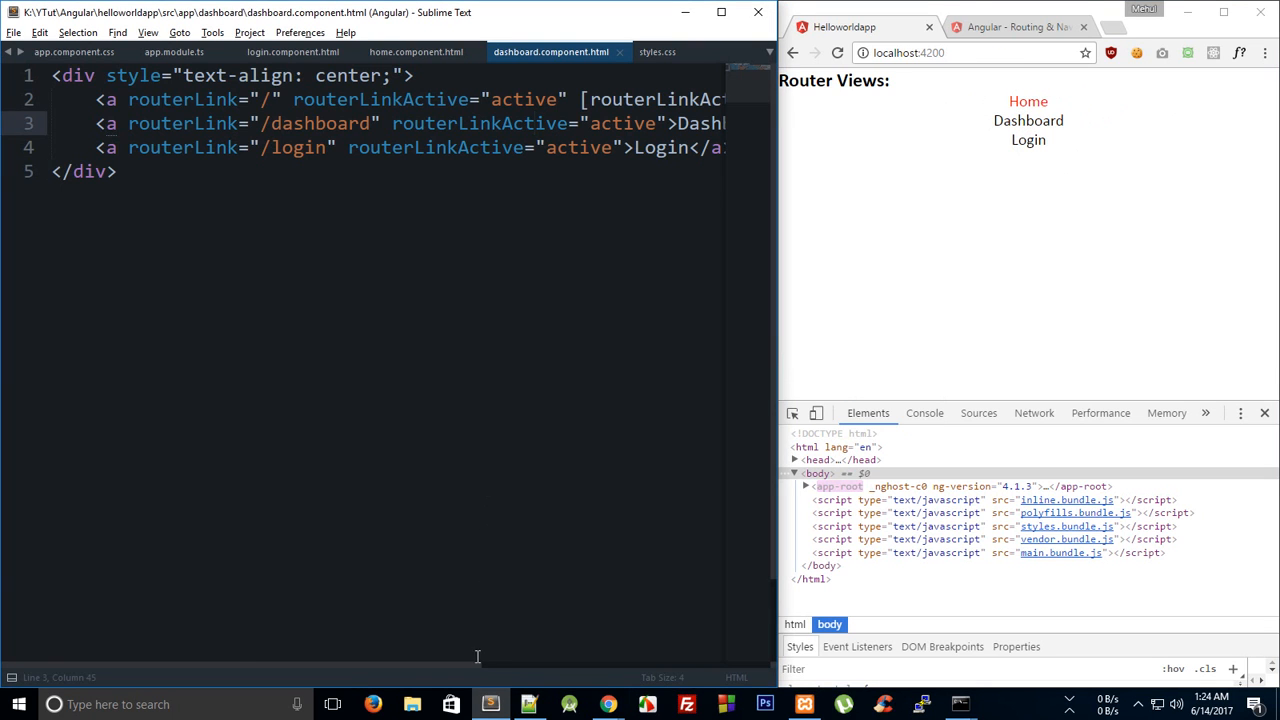
pyautogui.hscroll(3)
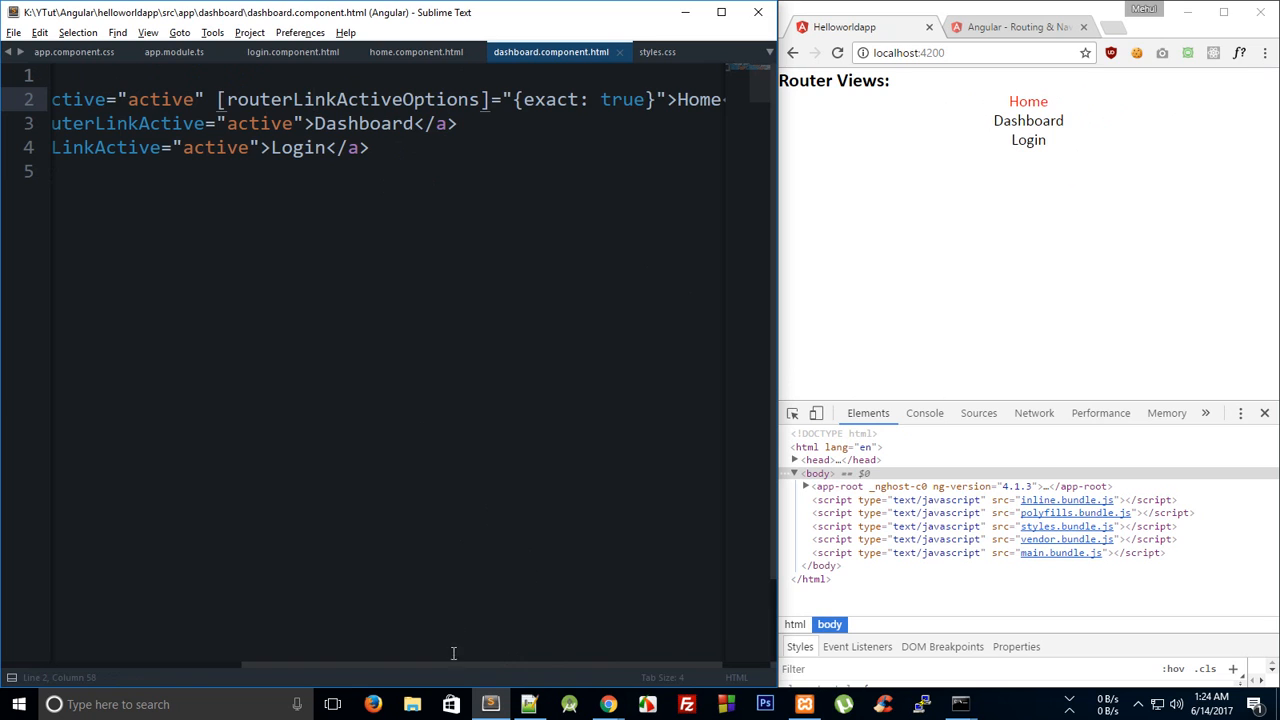
pyautogui.hscroll(-3)
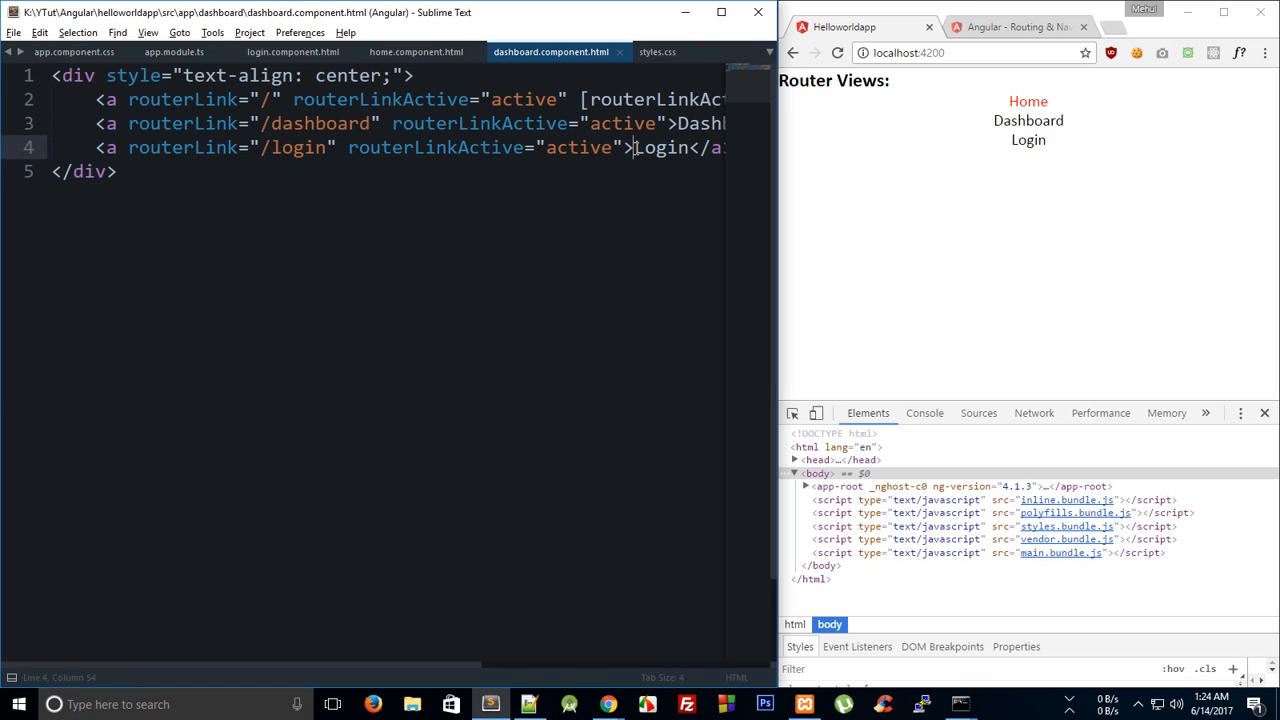
pyautogui.moveTo(550, 222)
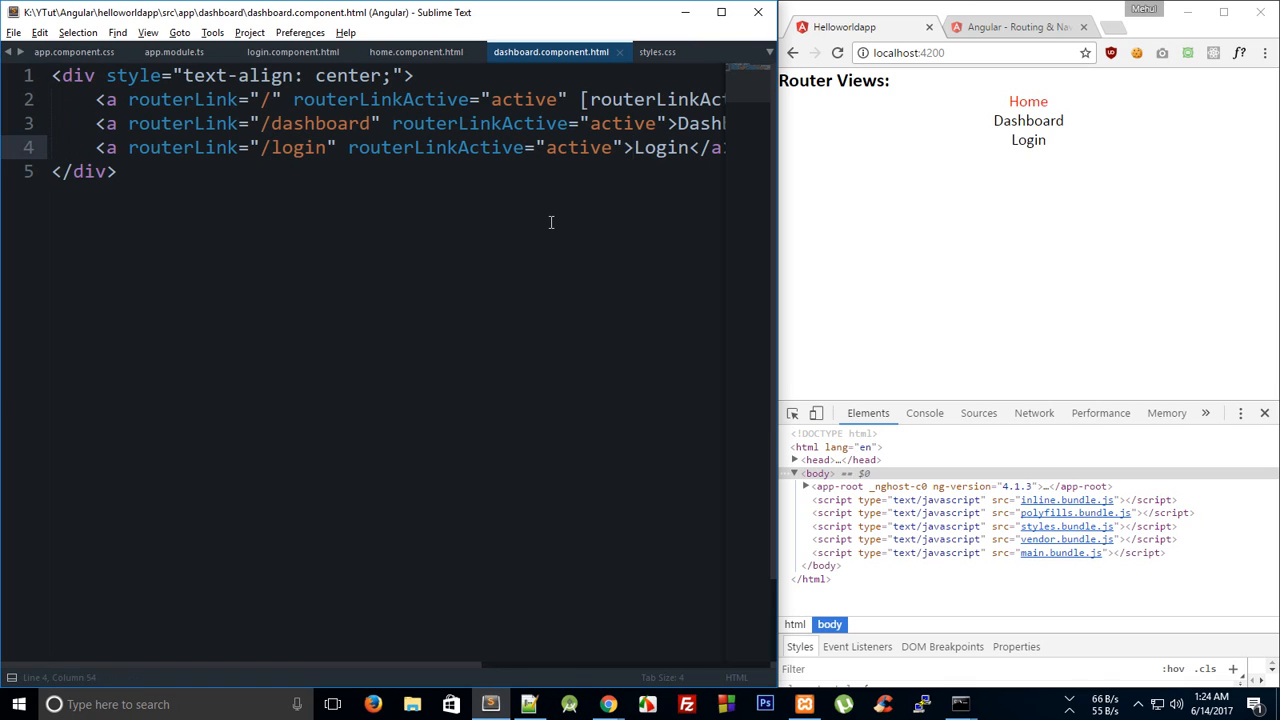
pyautogui.write('http://localhost:4200/')
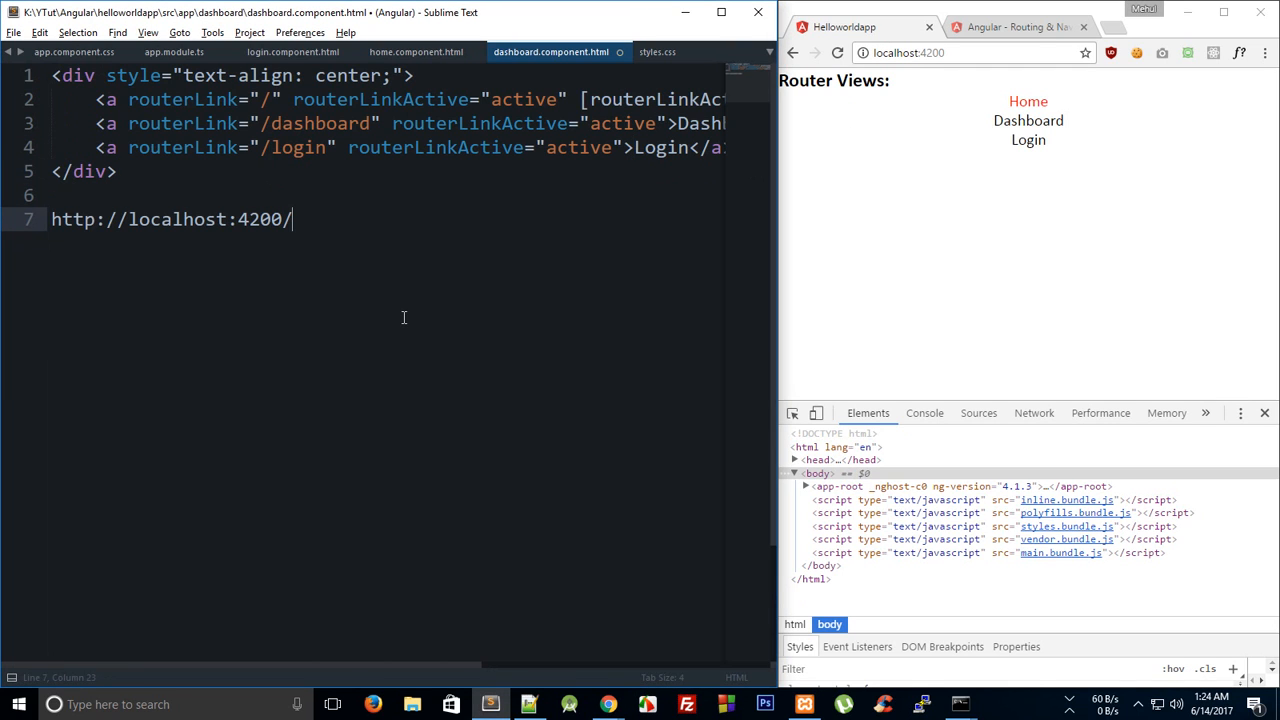
pyautogui.write('abc/d')
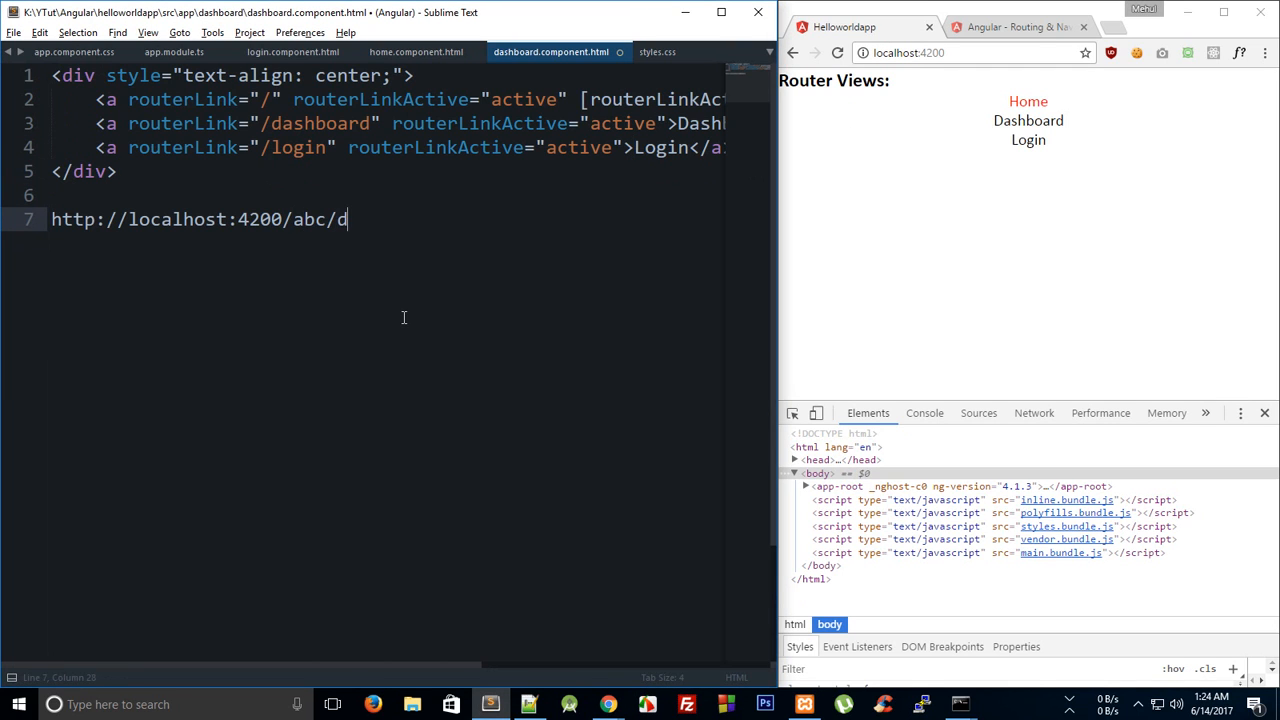
pyautogui.write('ef/')
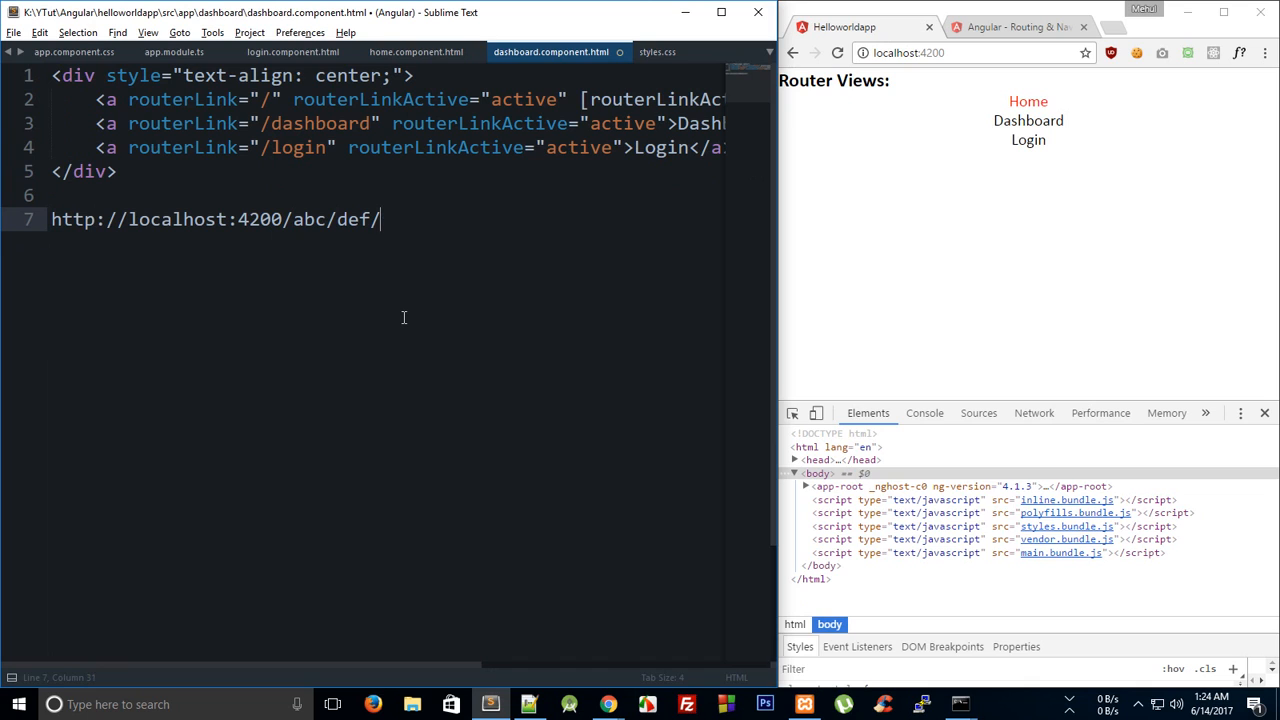
pyautogui.write('ghi')
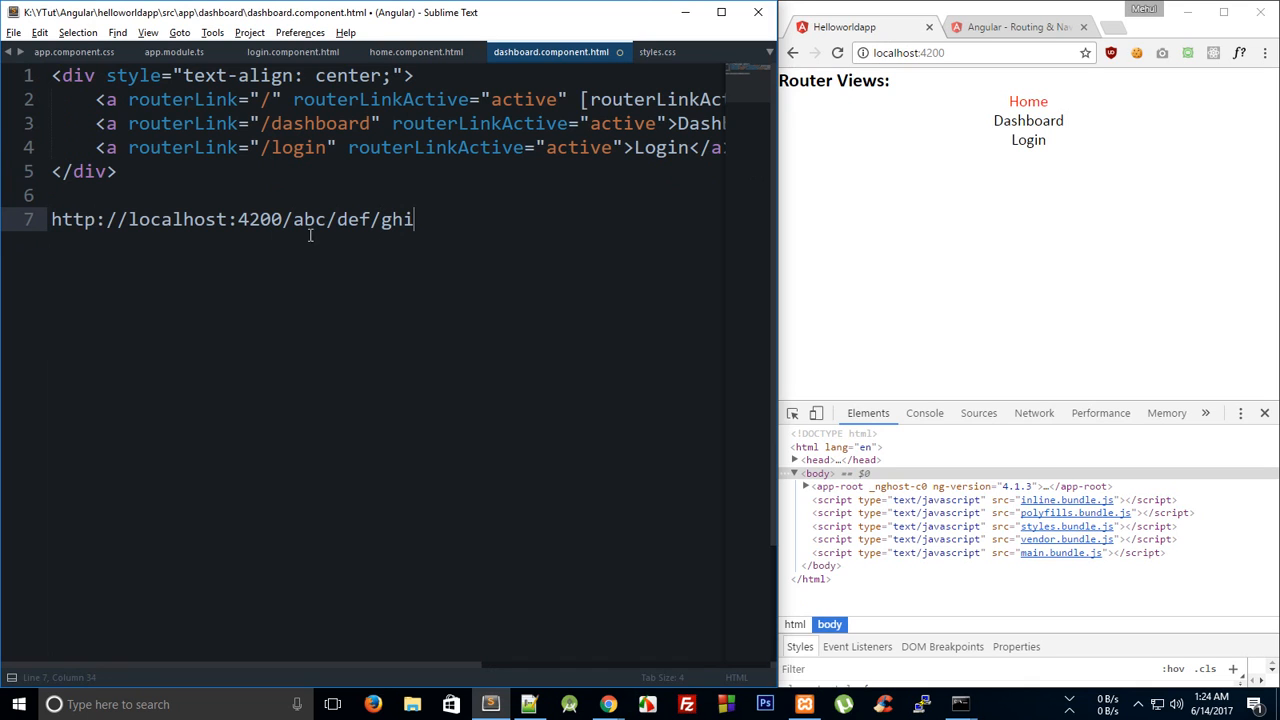
pyautogui.click(670, 124)
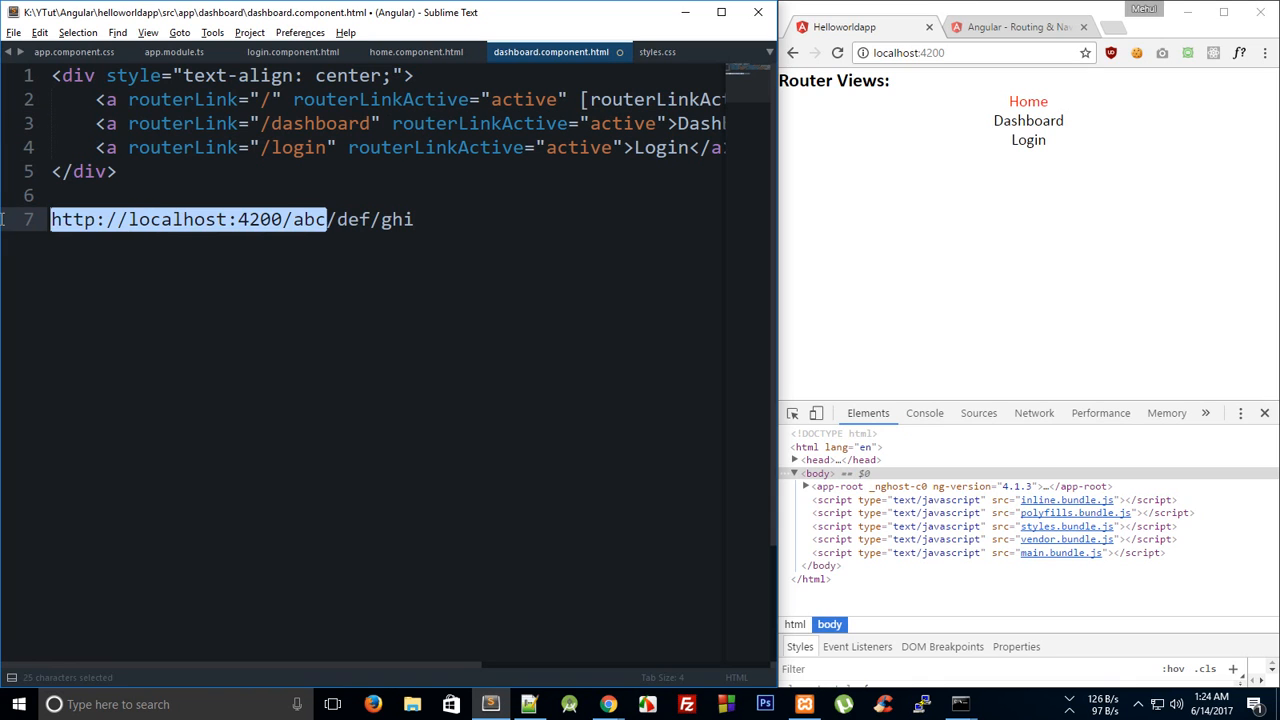
pyautogui.doubleClick(356, 218)
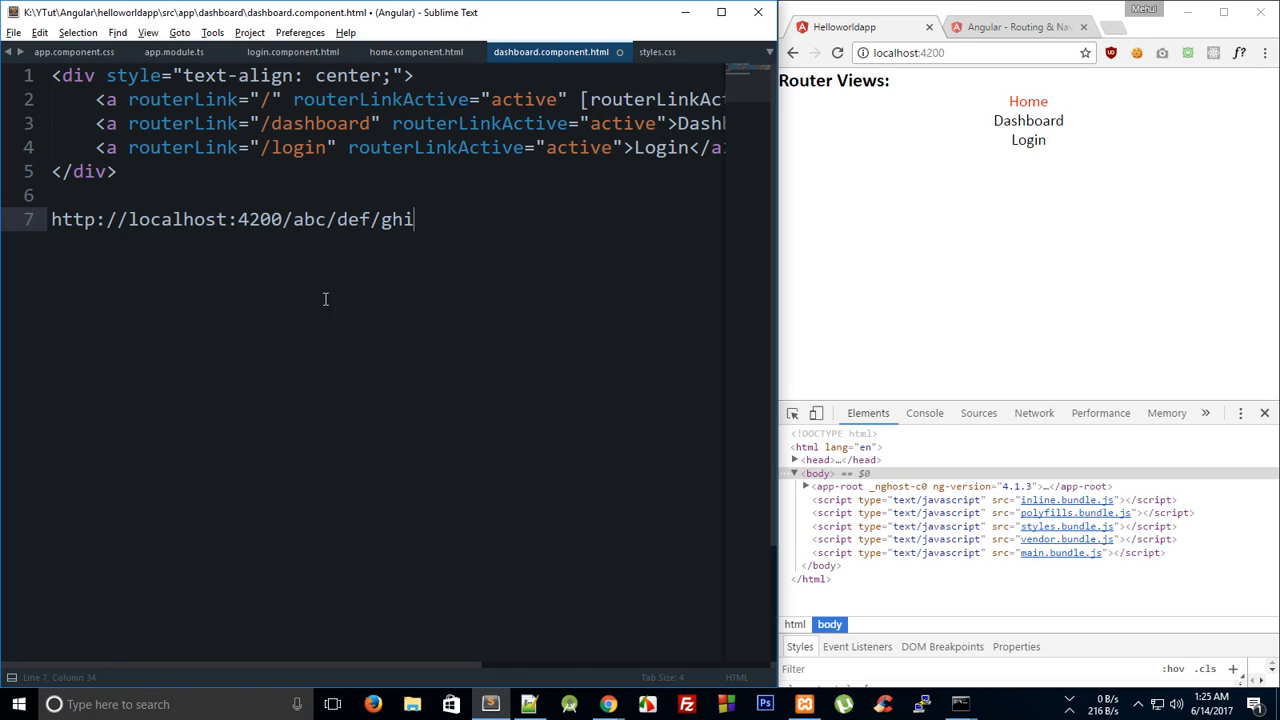
pyautogui.moveTo(358, 238)
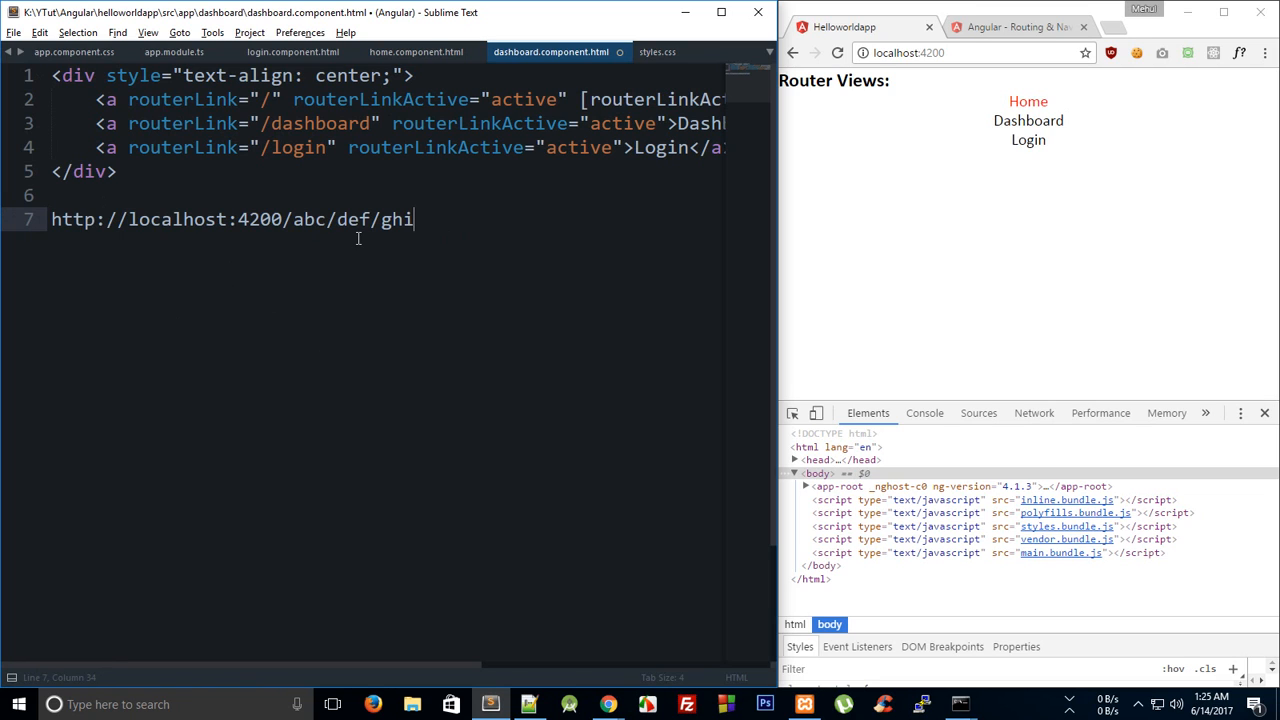
pyautogui.press('Backspace')
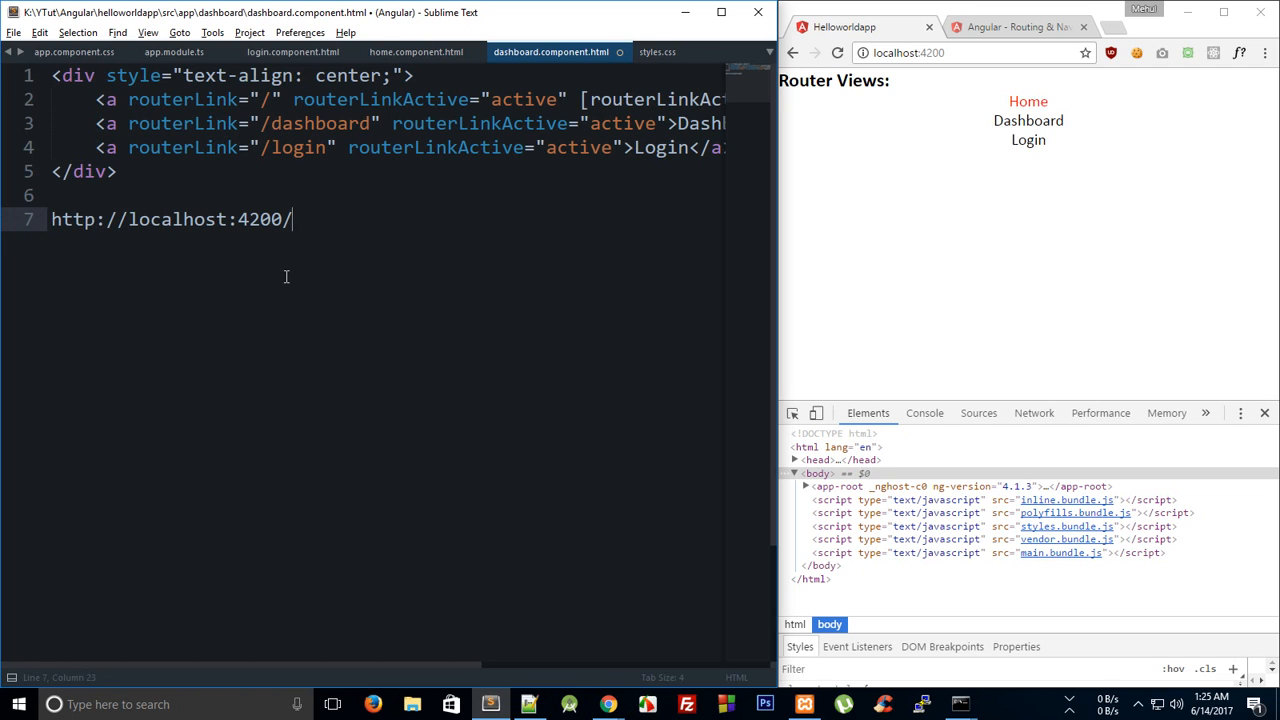
# Step: Delete the scratch address line and blank lines, then save the dashboard template
pyautogui.press('ctrl+shift+k')
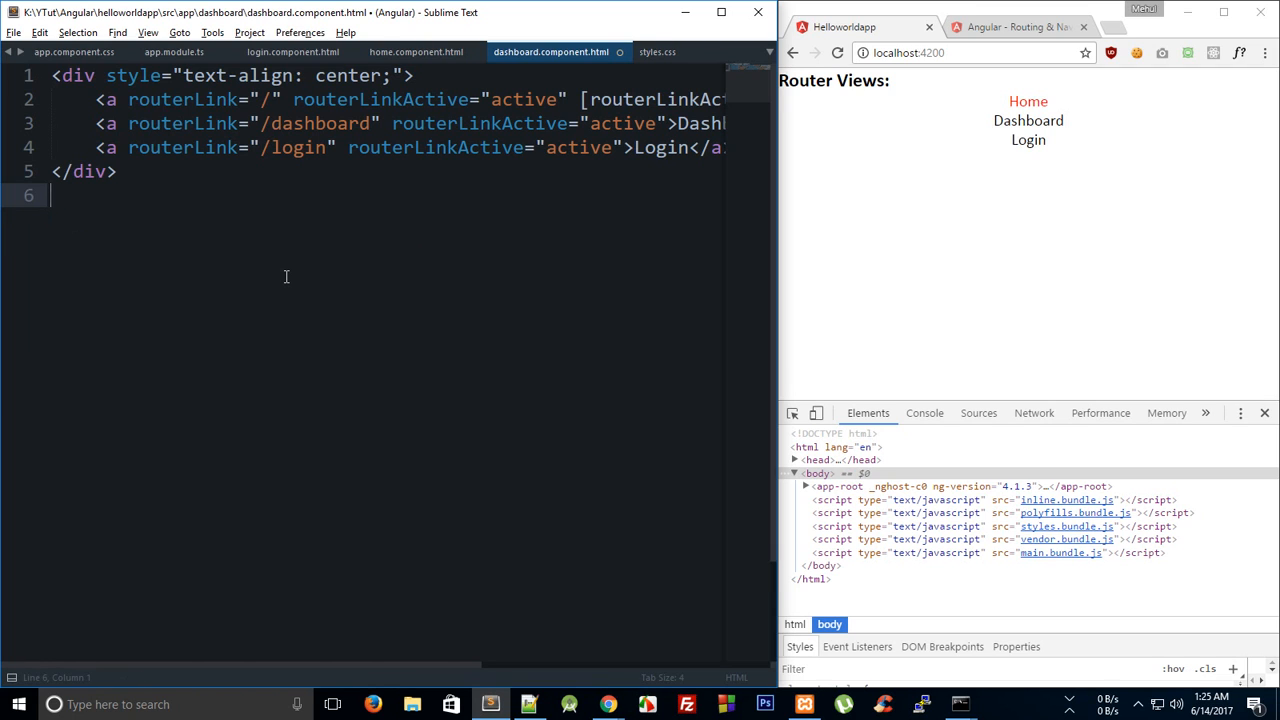
pyautogui.press('backspace')
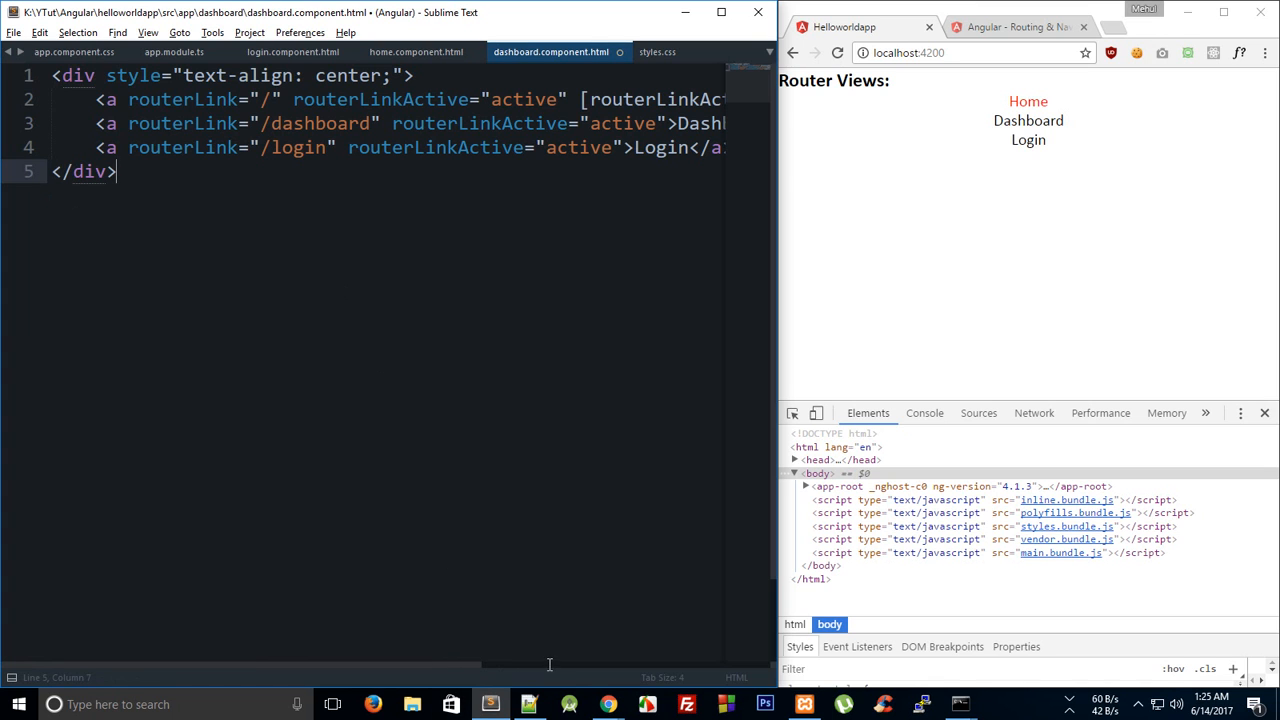
pyautogui.hscroll(3)
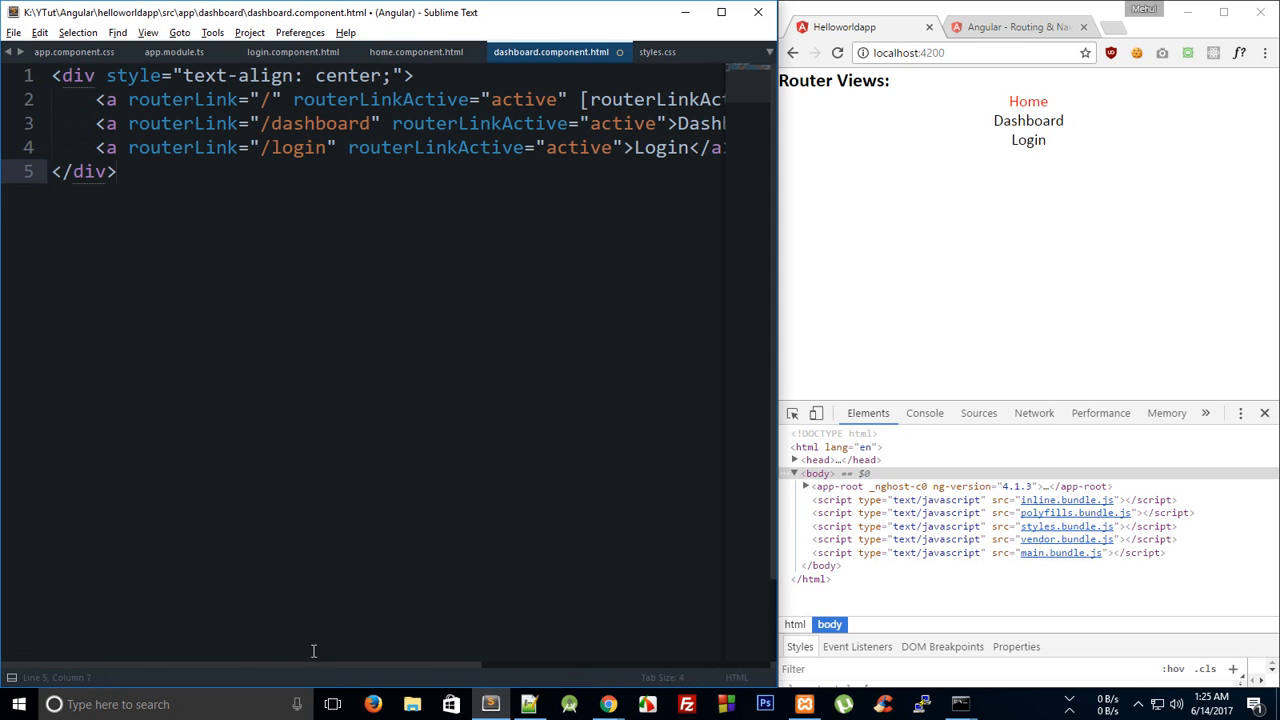
pyautogui.press('ctrl+s')
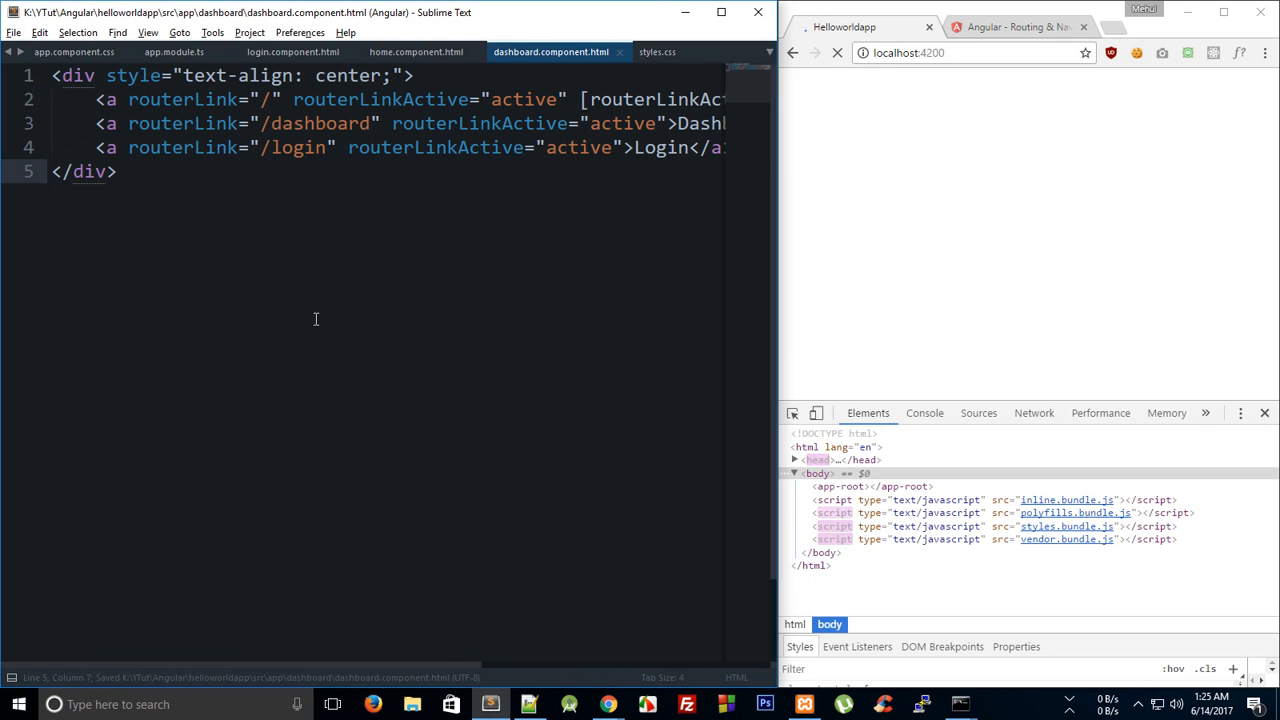